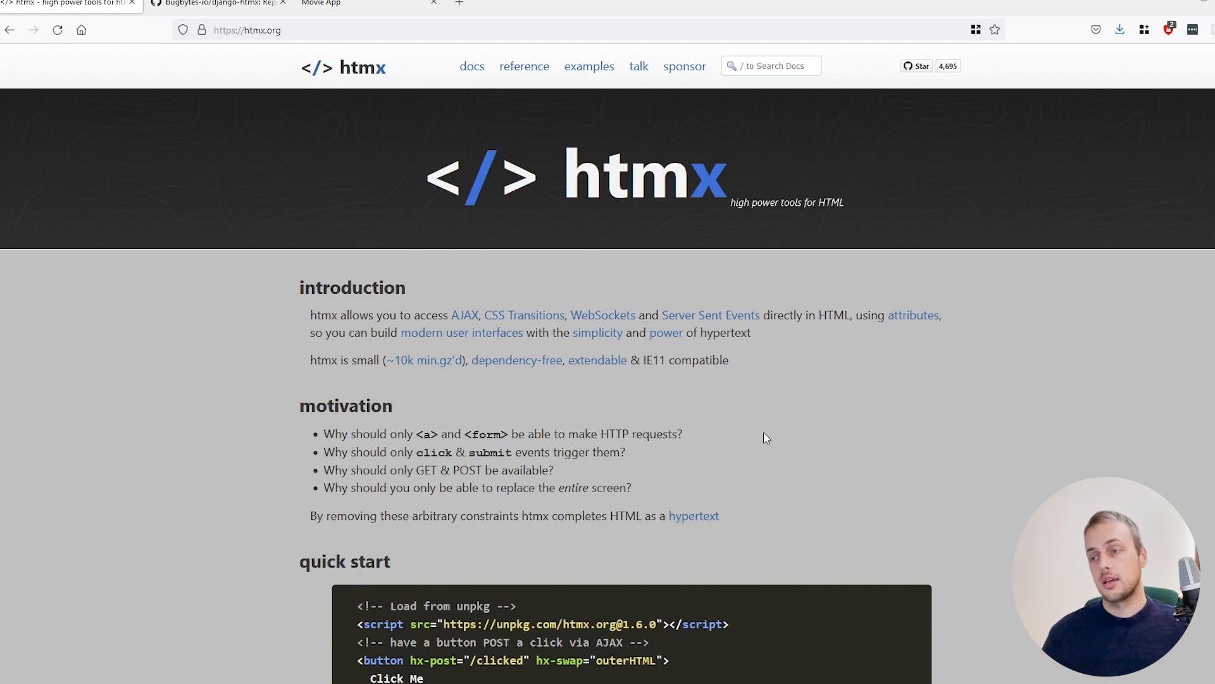
pyautogui.moveTo(786, 431)
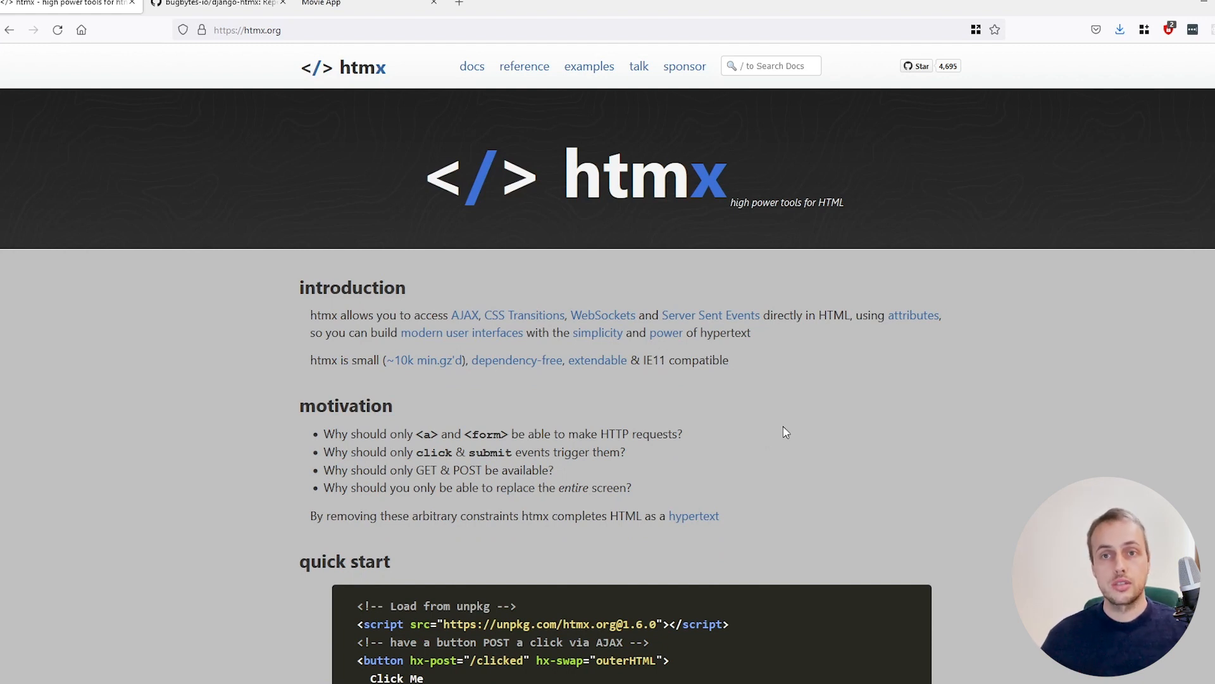
pyautogui.moveTo(728, 354)
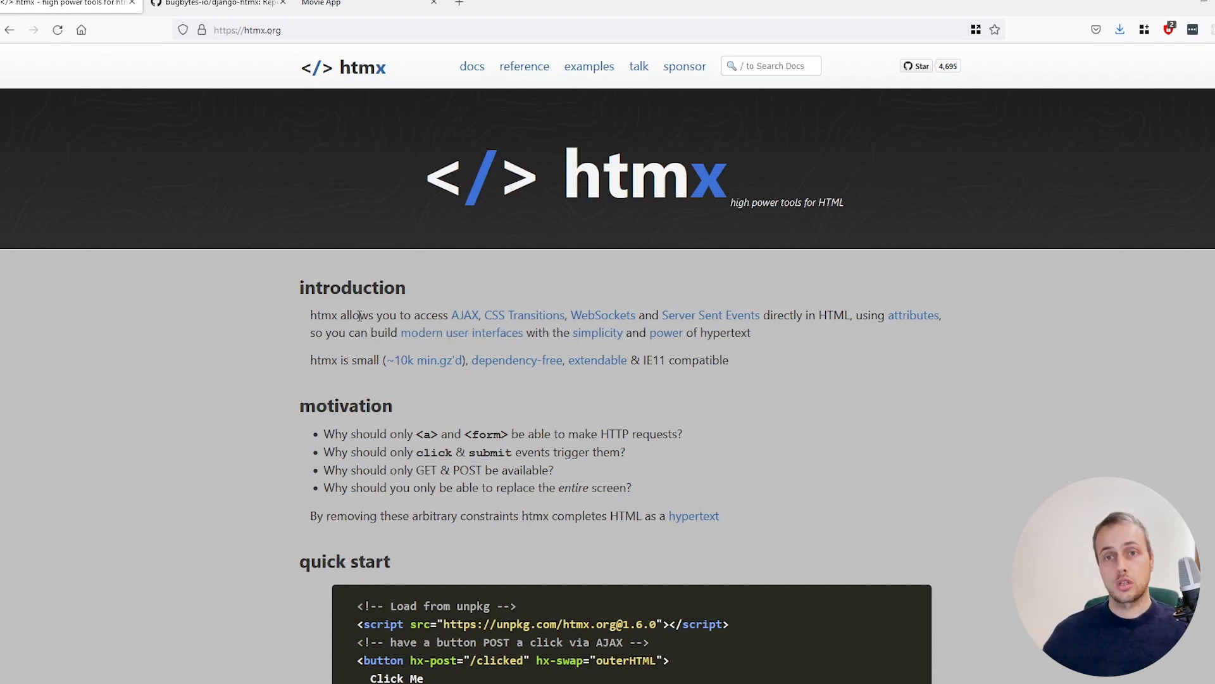
pyautogui.moveTo(462, 325)
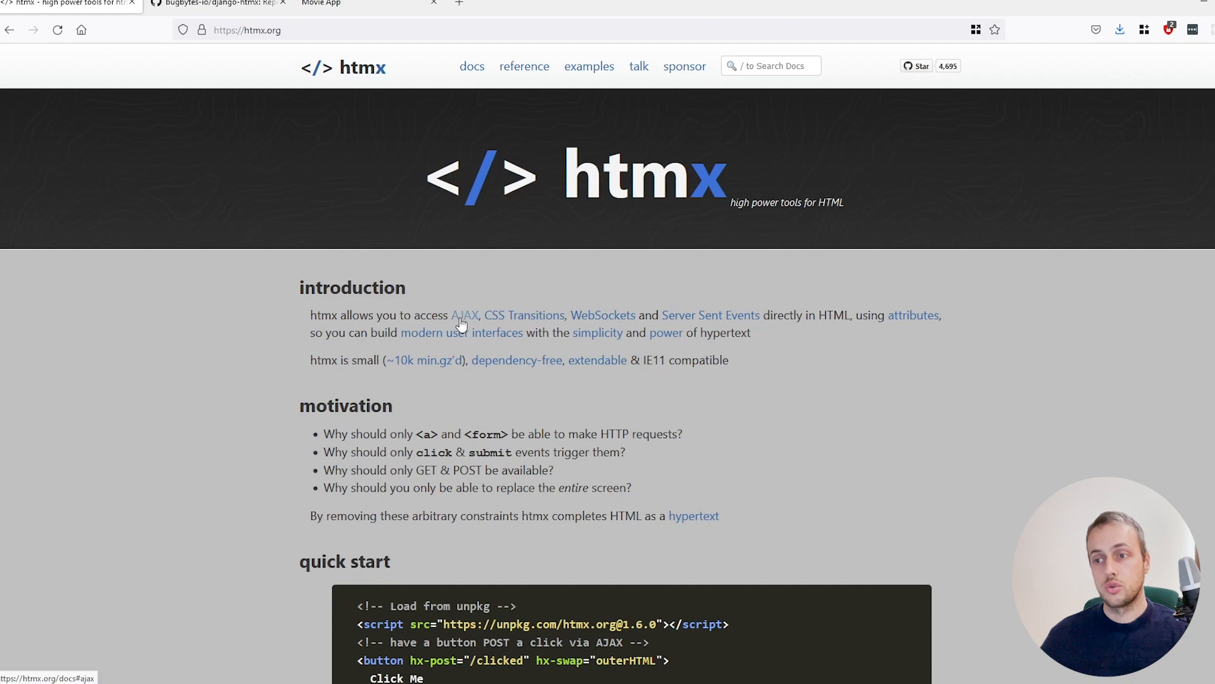
pyautogui.moveTo(521, 324)
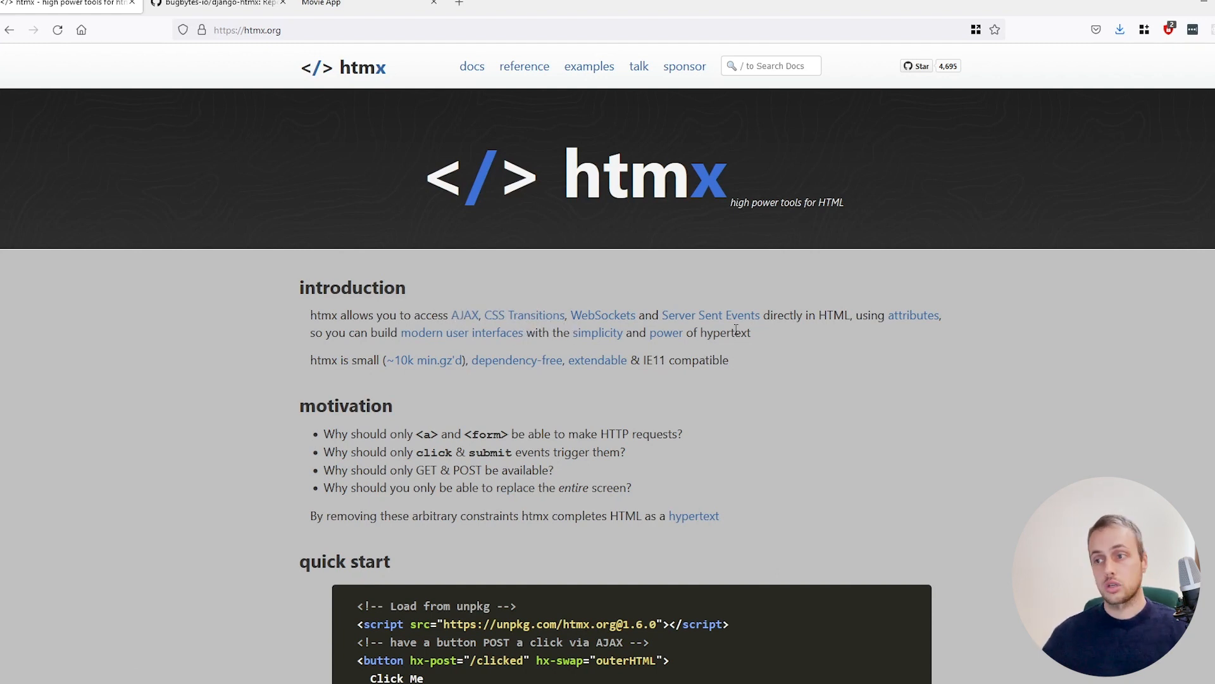
pyautogui.moveTo(796, 343)
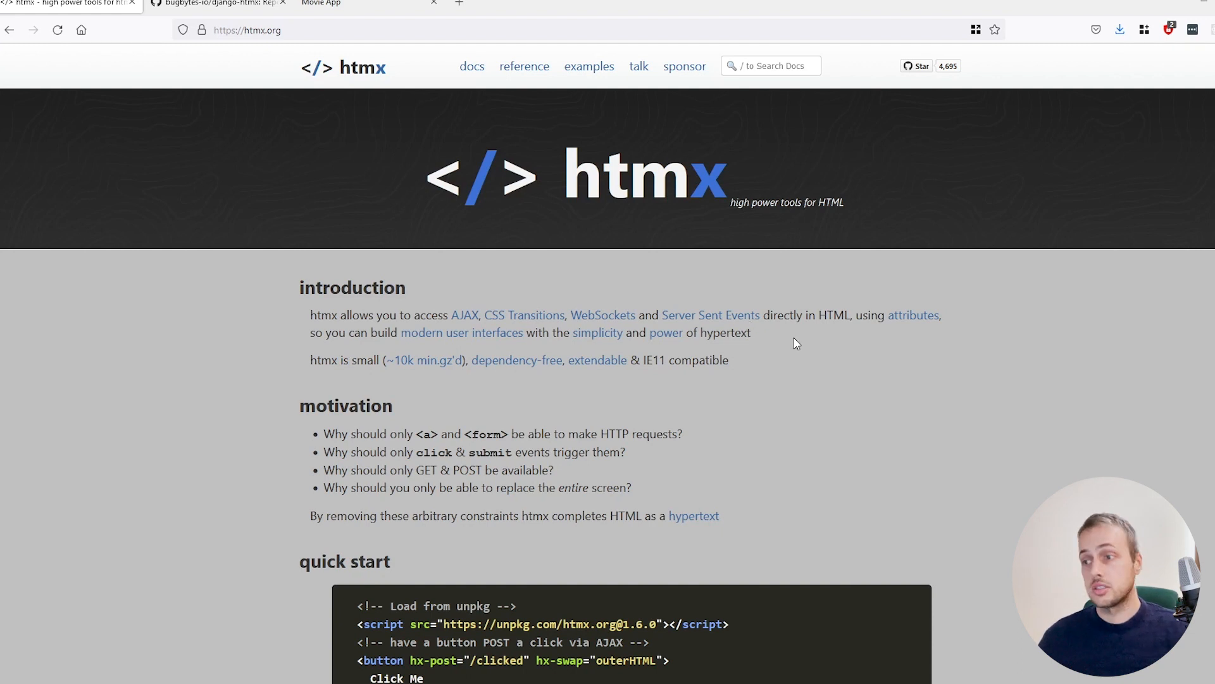
pyautogui.moveTo(775, 352)
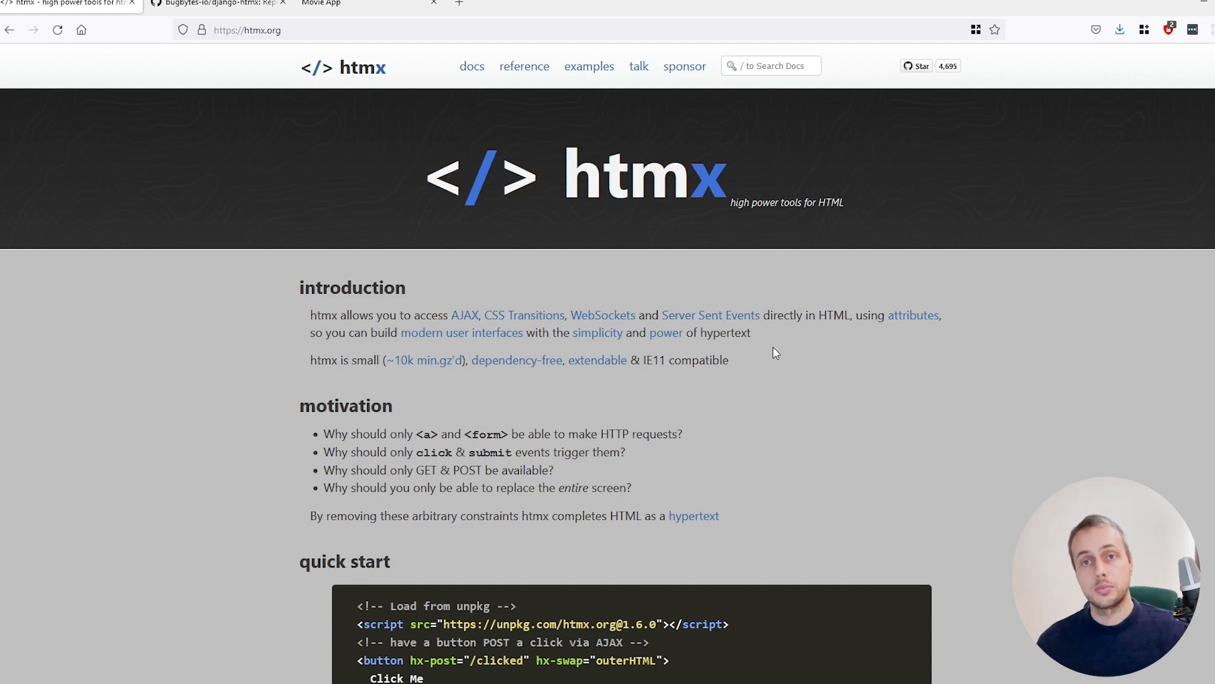
pyautogui.moveTo(769, 353)
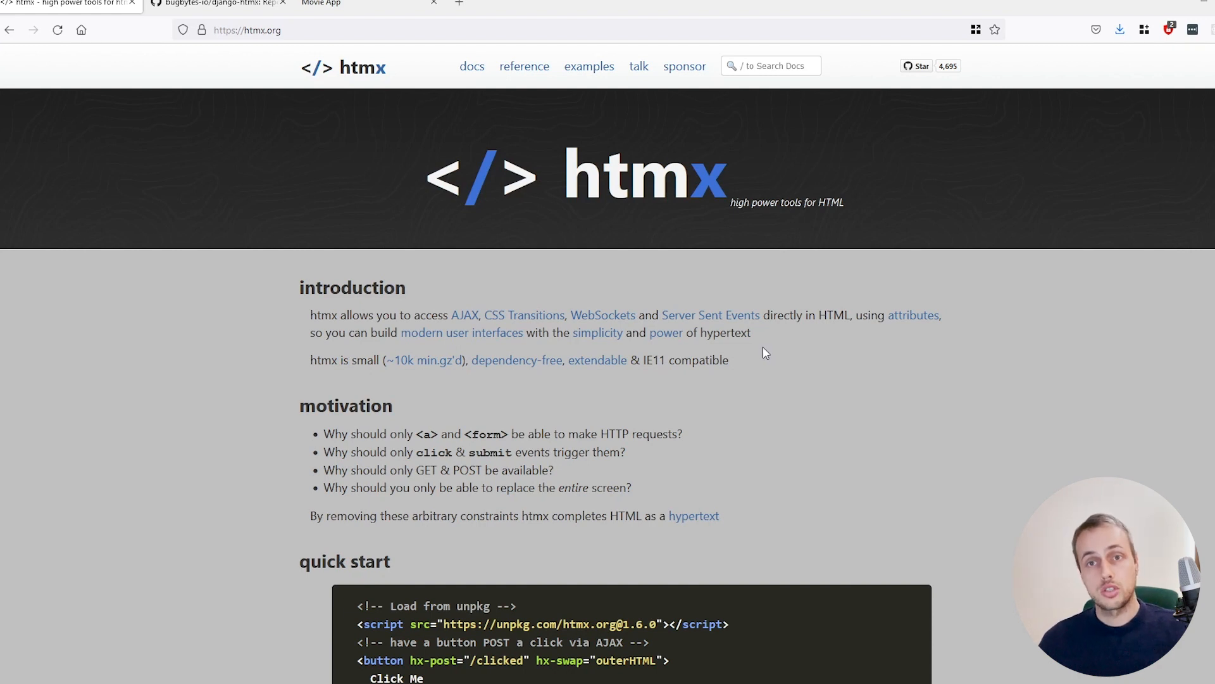
pyautogui.moveTo(749, 356)
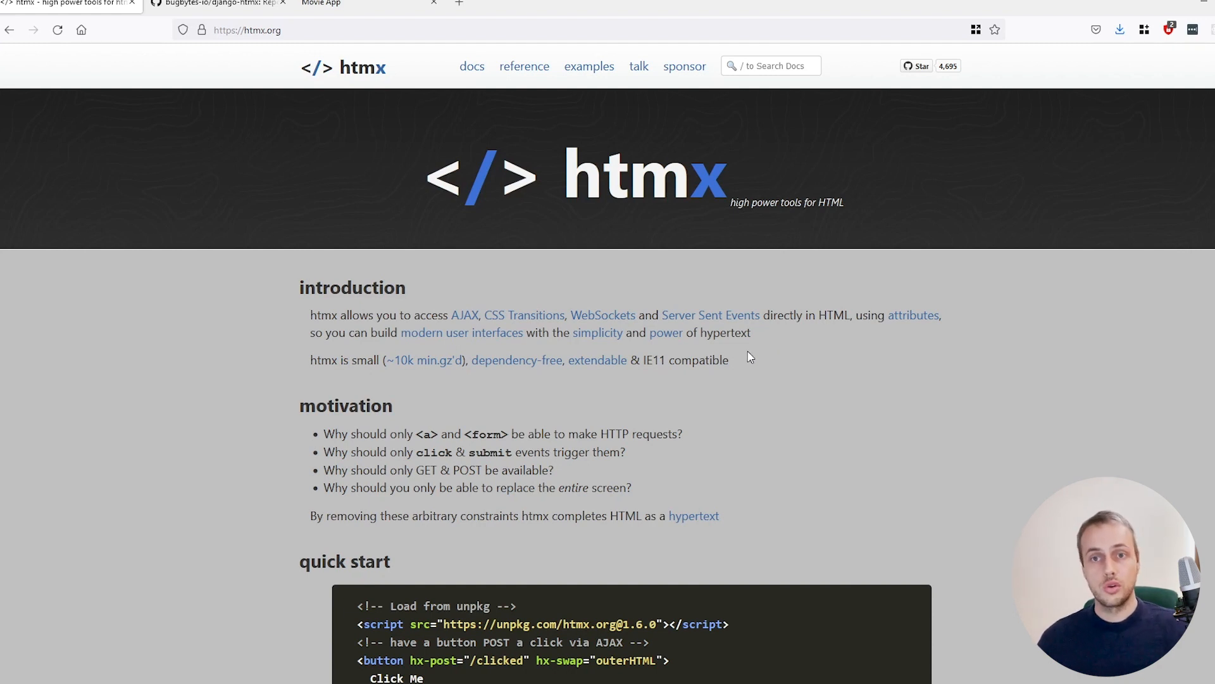
pyautogui.moveTo(758, 361)
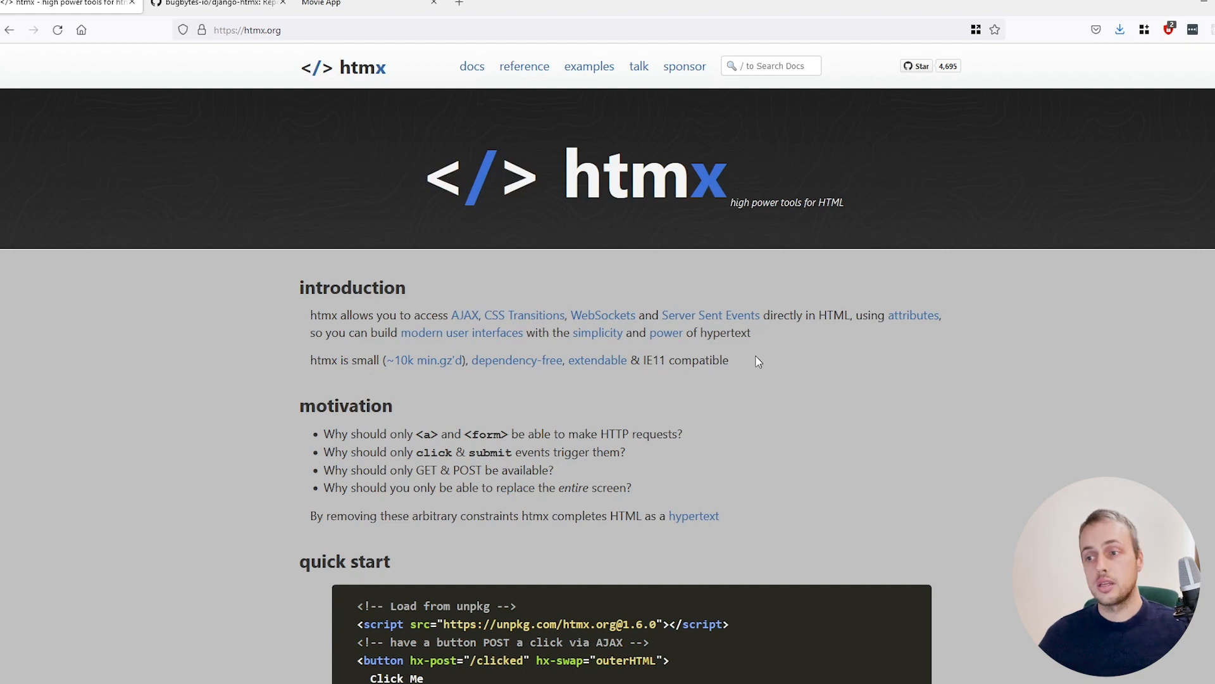
pyautogui.moveTo(605, 422)
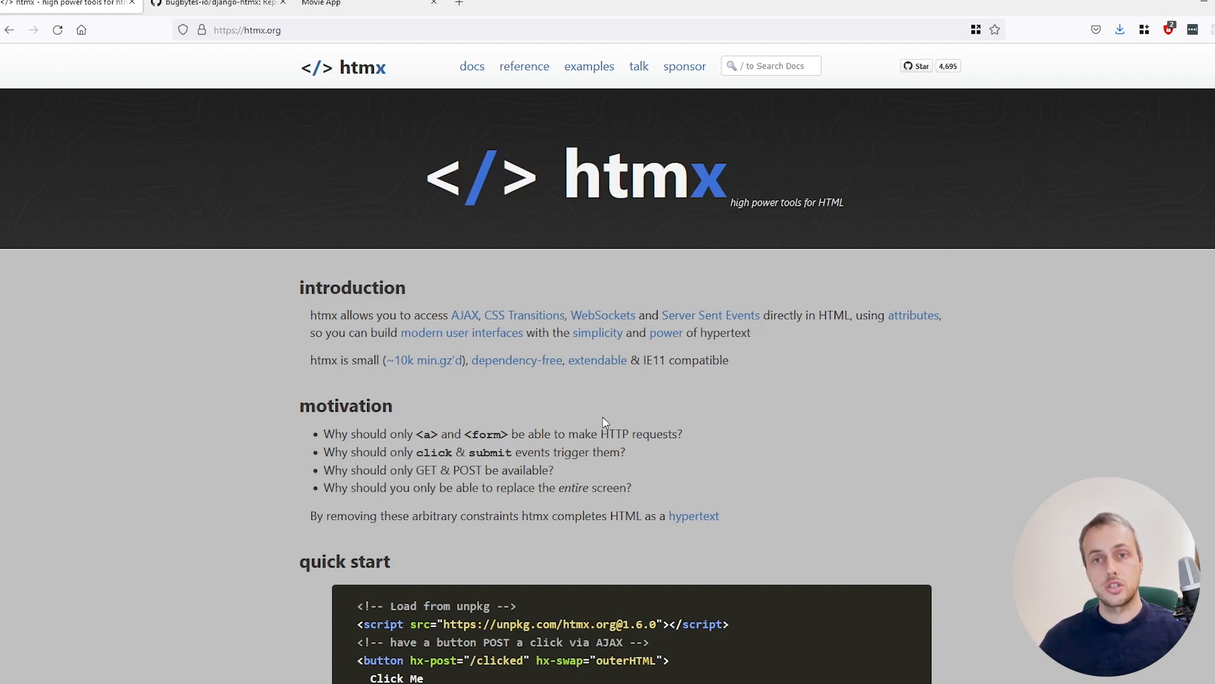
pyautogui.moveTo(594, 429)
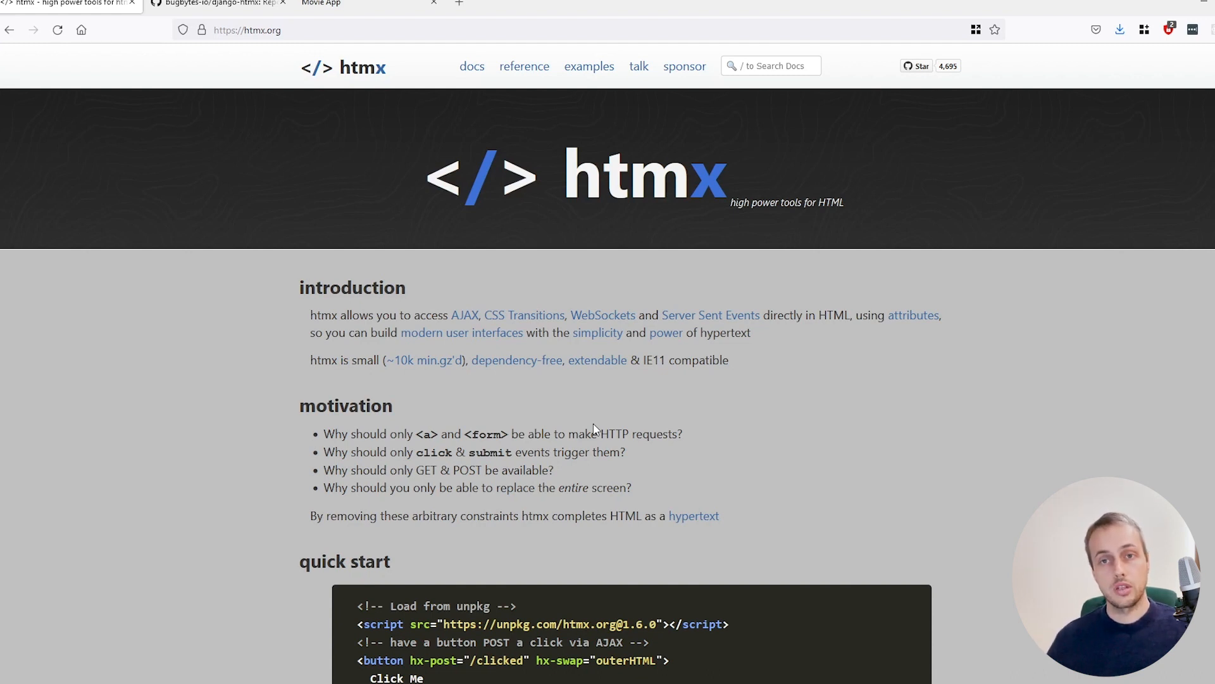
pyautogui.moveTo(793, 362)
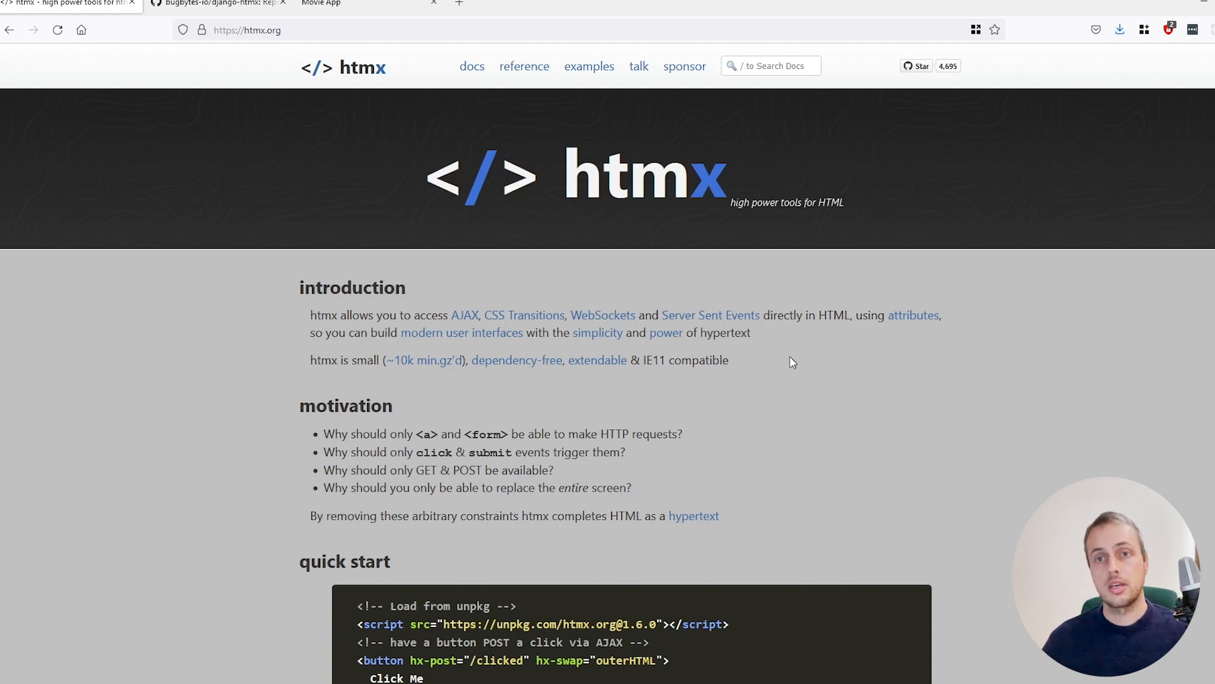
pyautogui.moveTo(497, 75)
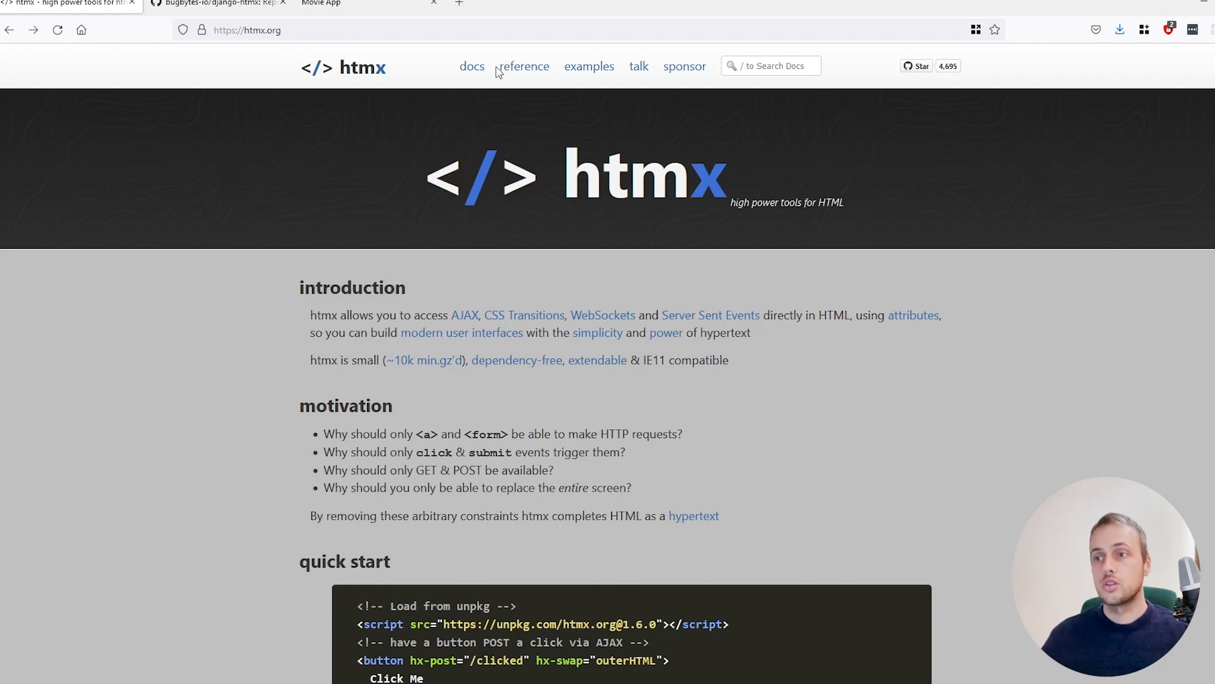
# Open the htmx docs and highlight hx-post, hx-trigger and hx-target in the Nutshell example.
pyautogui.click(471, 65)
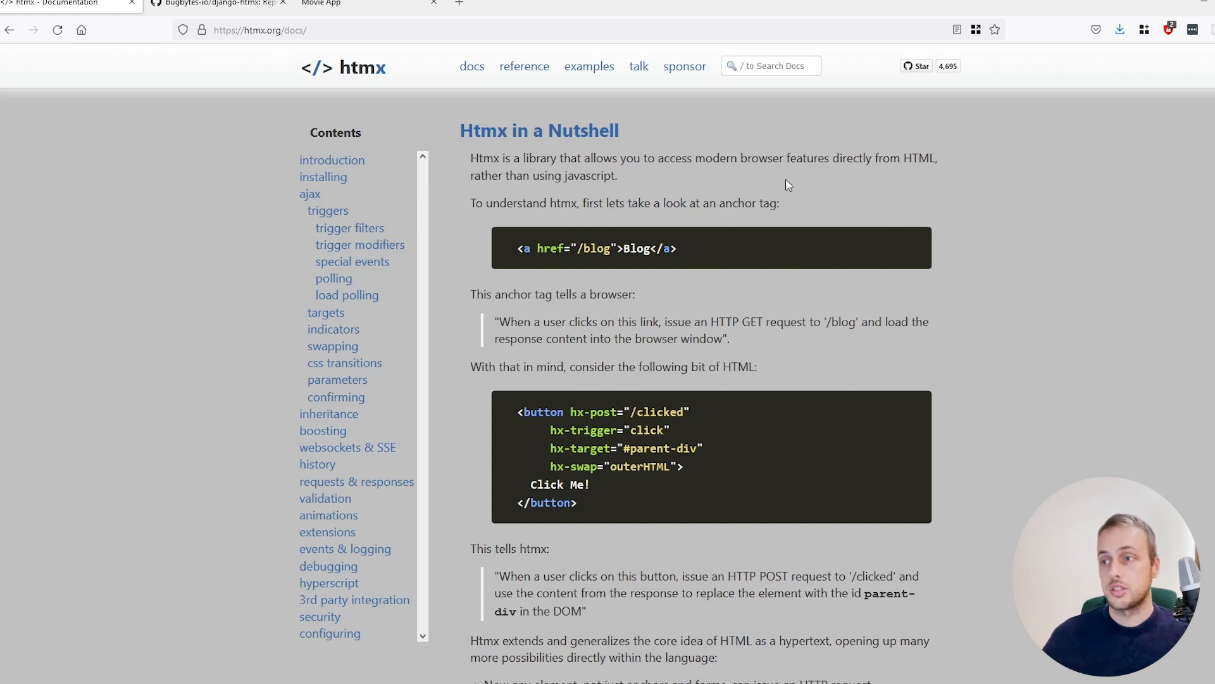
pyautogui.moveTo(563, 170)
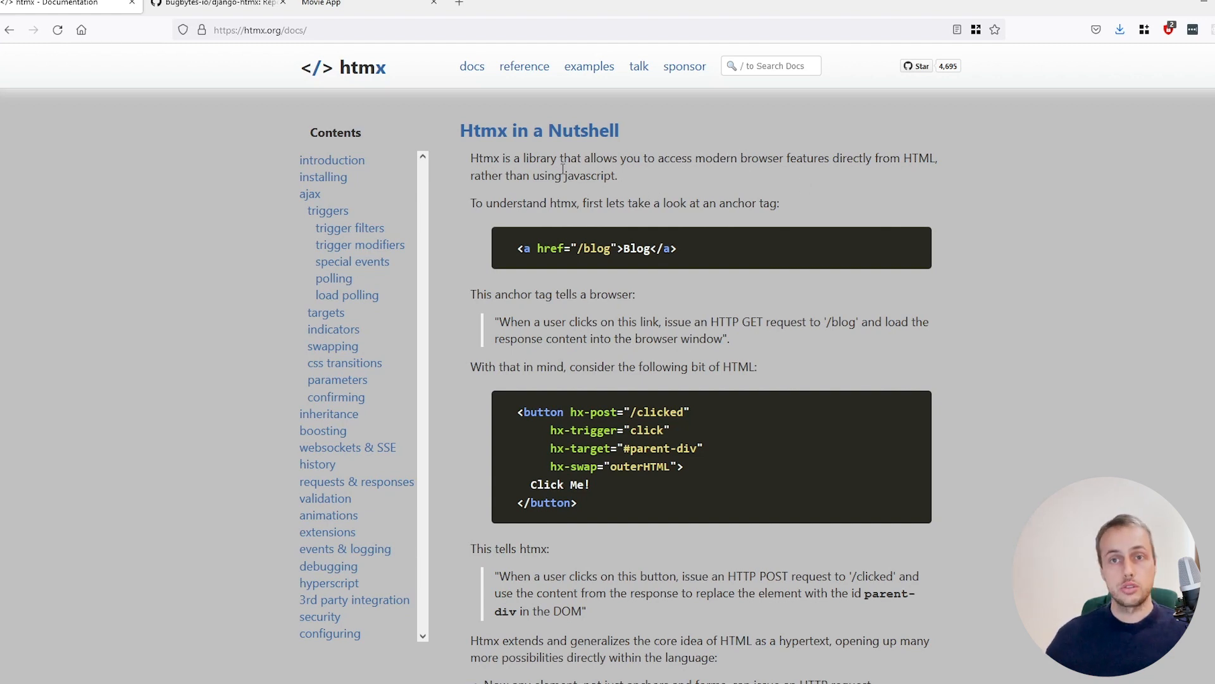
pyautogui.moveTo(652, 184)
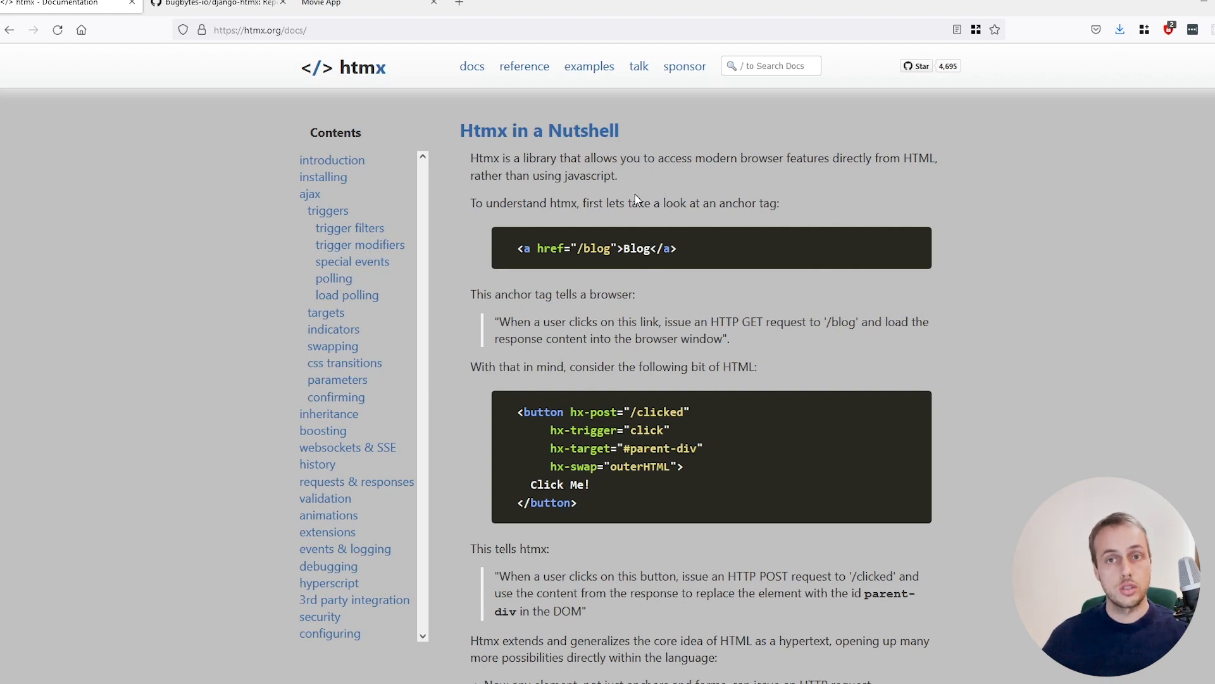
pyautogui.scroll(-3)
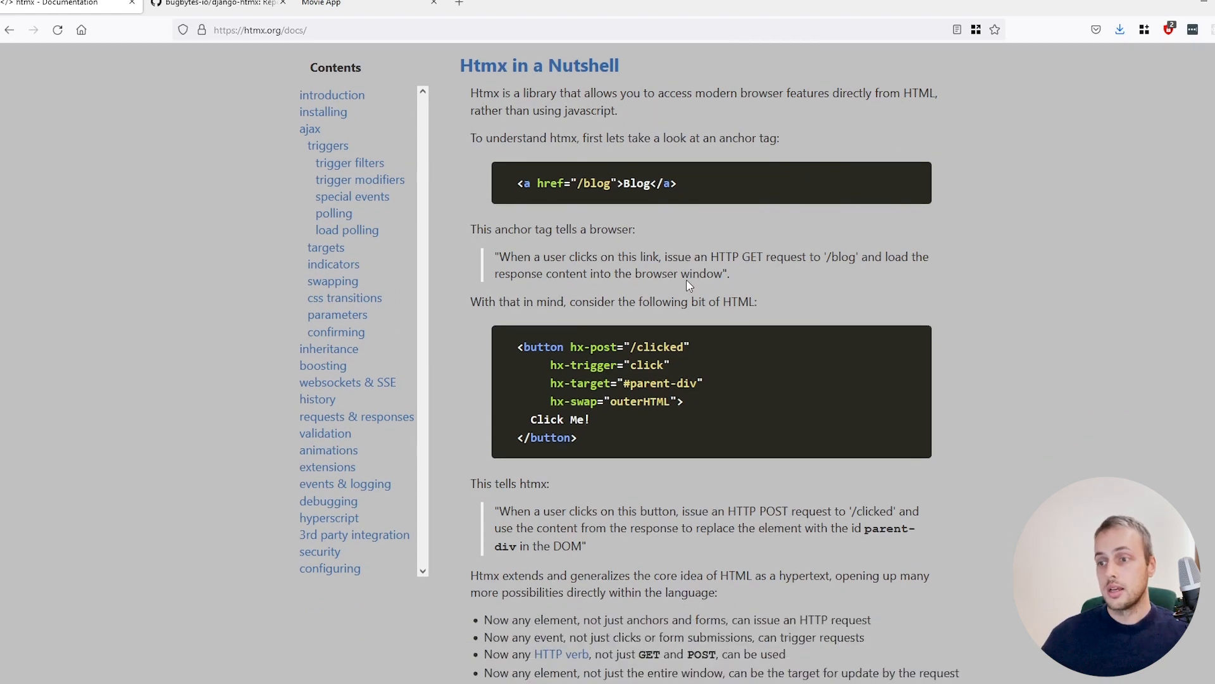
pyautogui.doubleClick(604, 344)
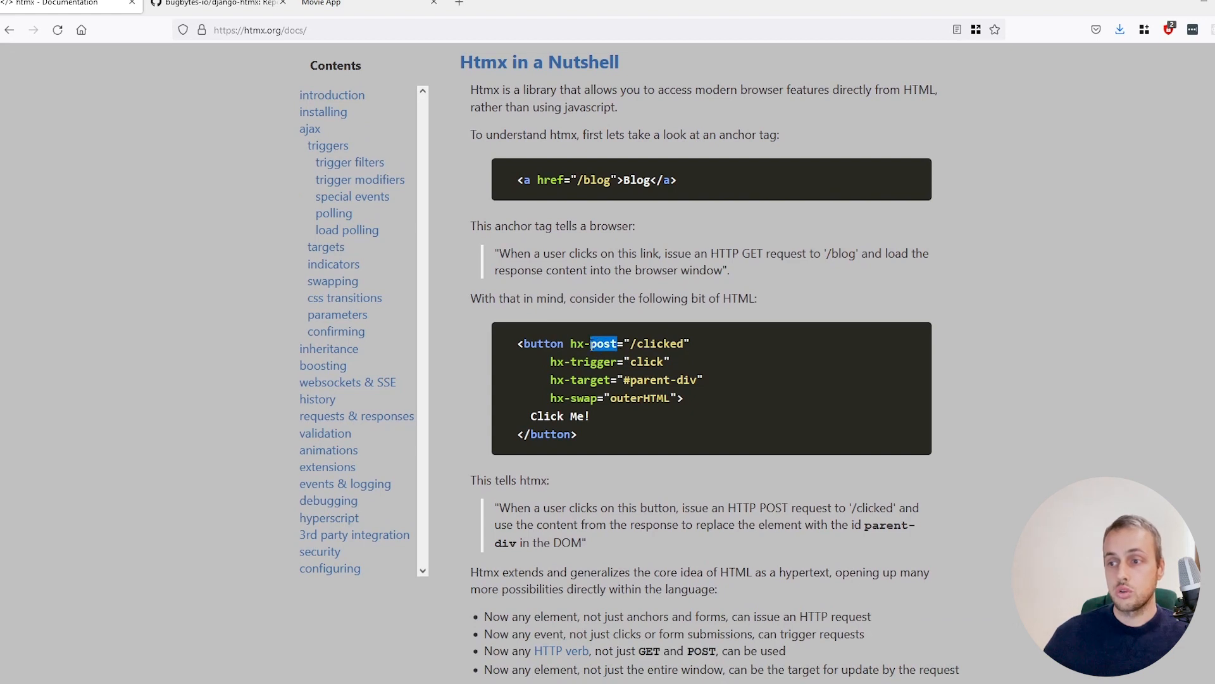
pyautogui.doubleClick(595, 361)
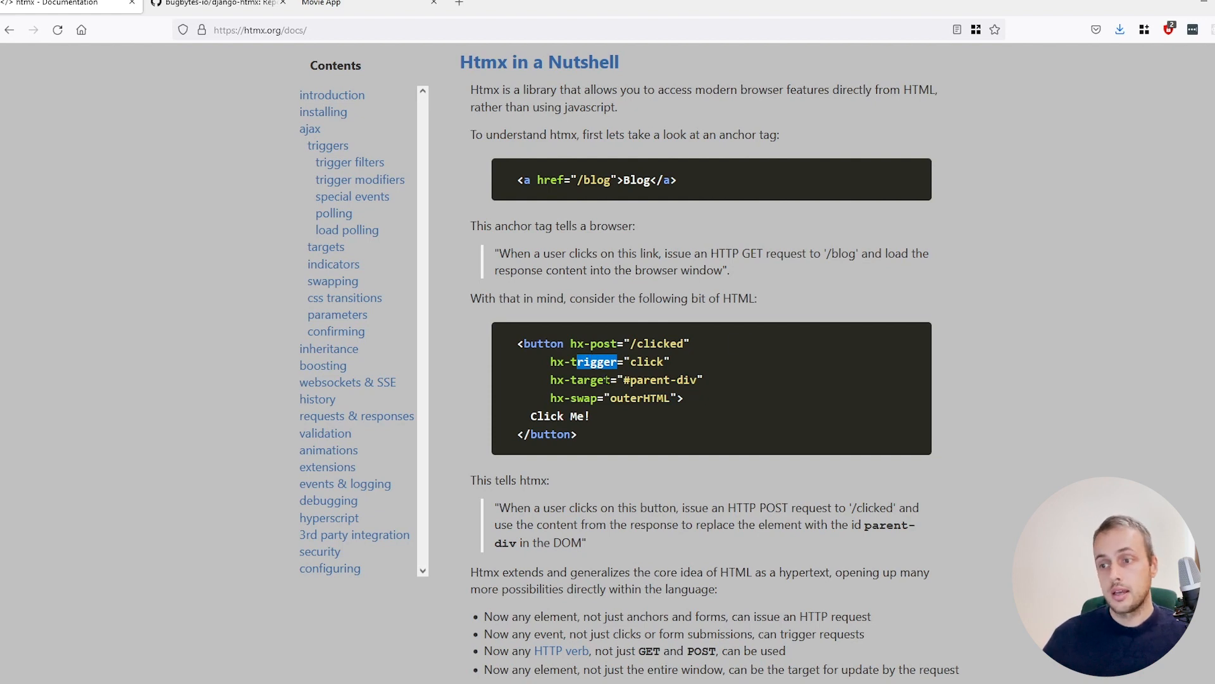
pyautogui.doubleClick(590, 379)
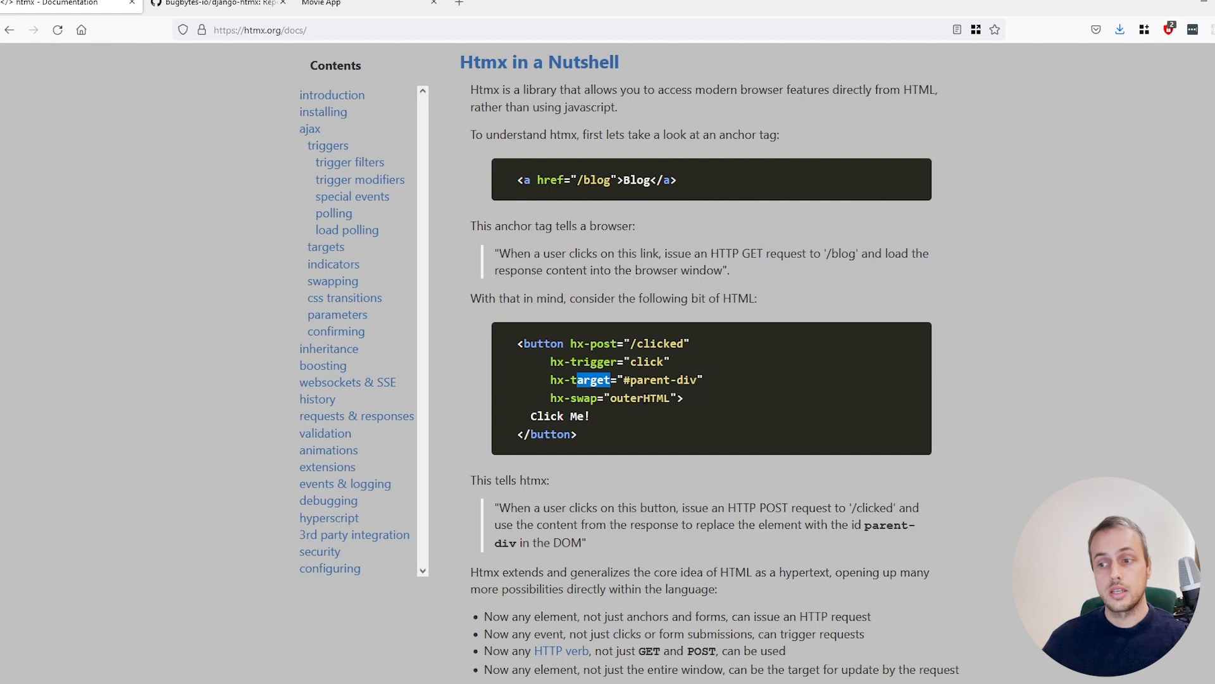
# Select the note about servers responding with HTML and scroll to Installing.
pyautogui.scroll(-3)
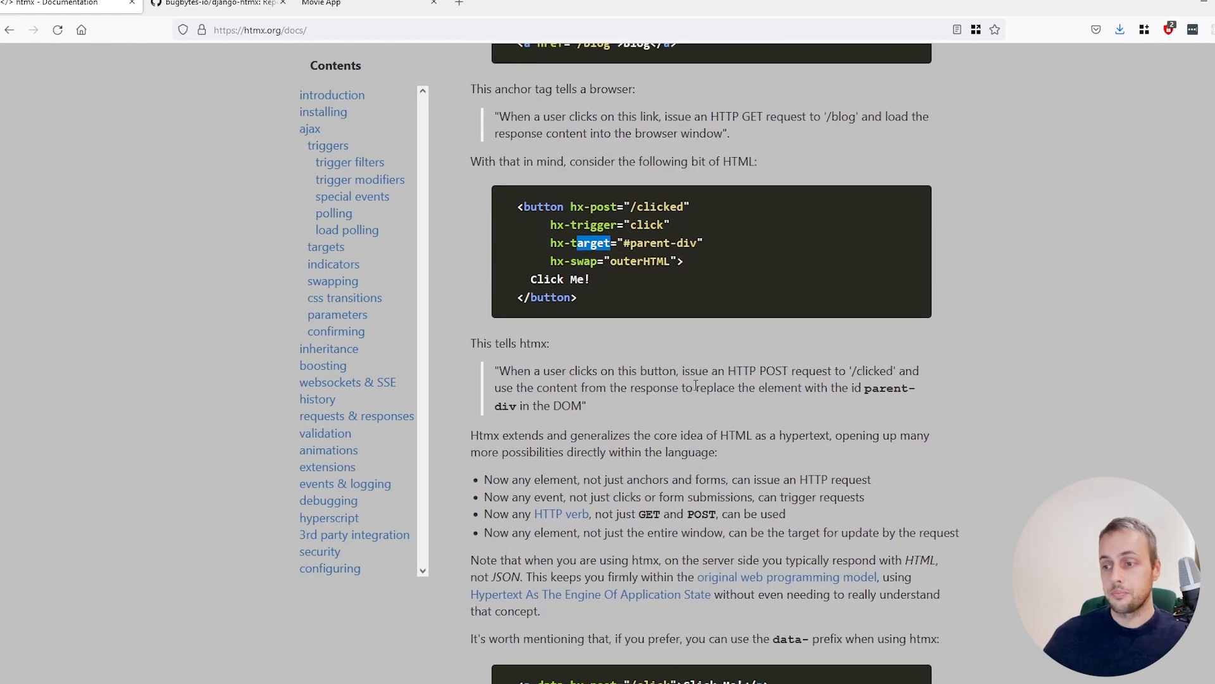
pyautogui.scroll(-3)
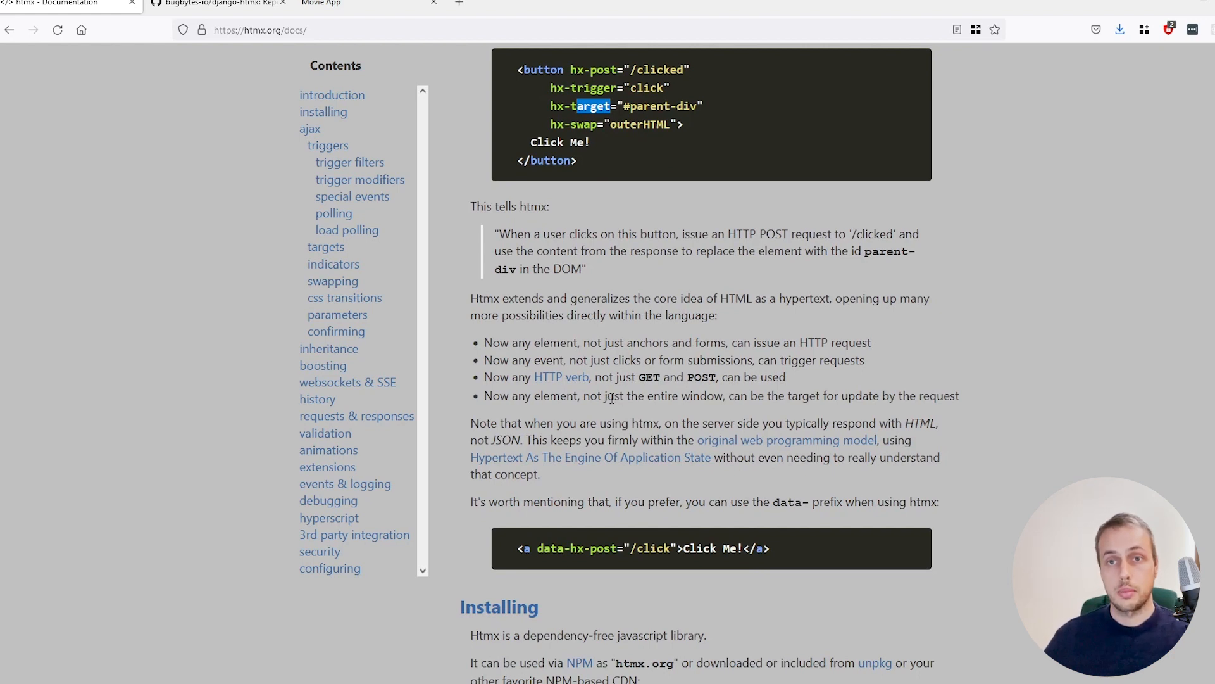
pyautogui.moveTo(470, 422); pyautogui.dragTo(541, 473)
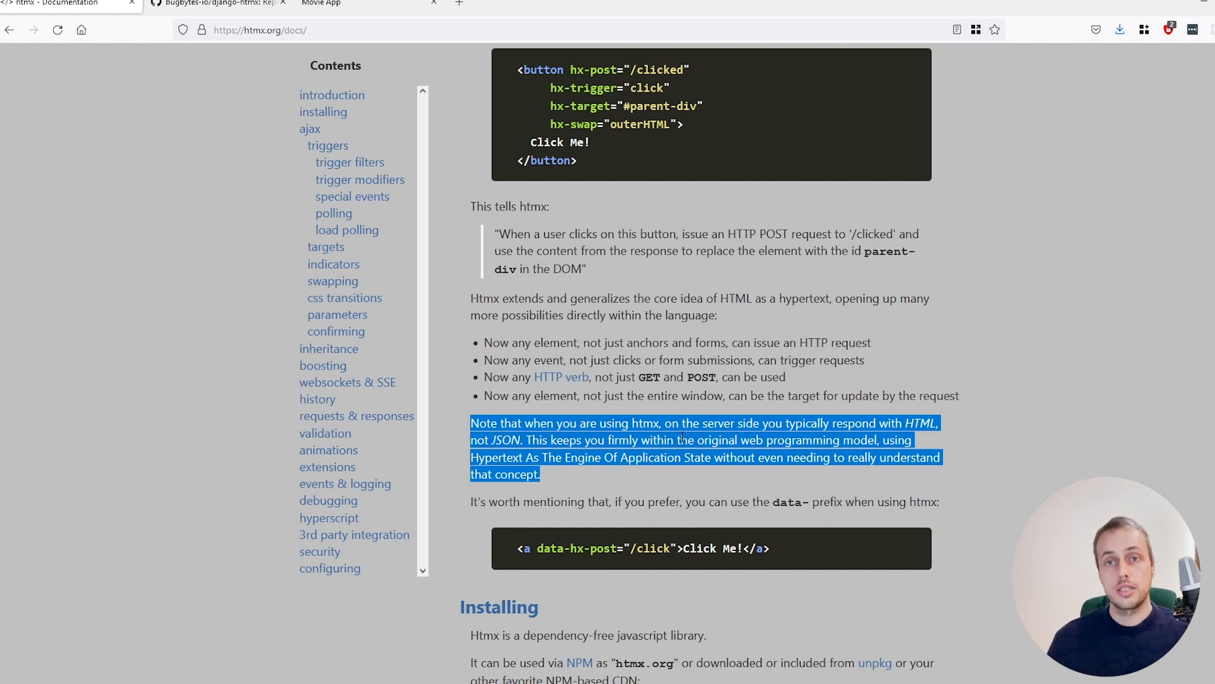
pyautogui.scroll(-3)
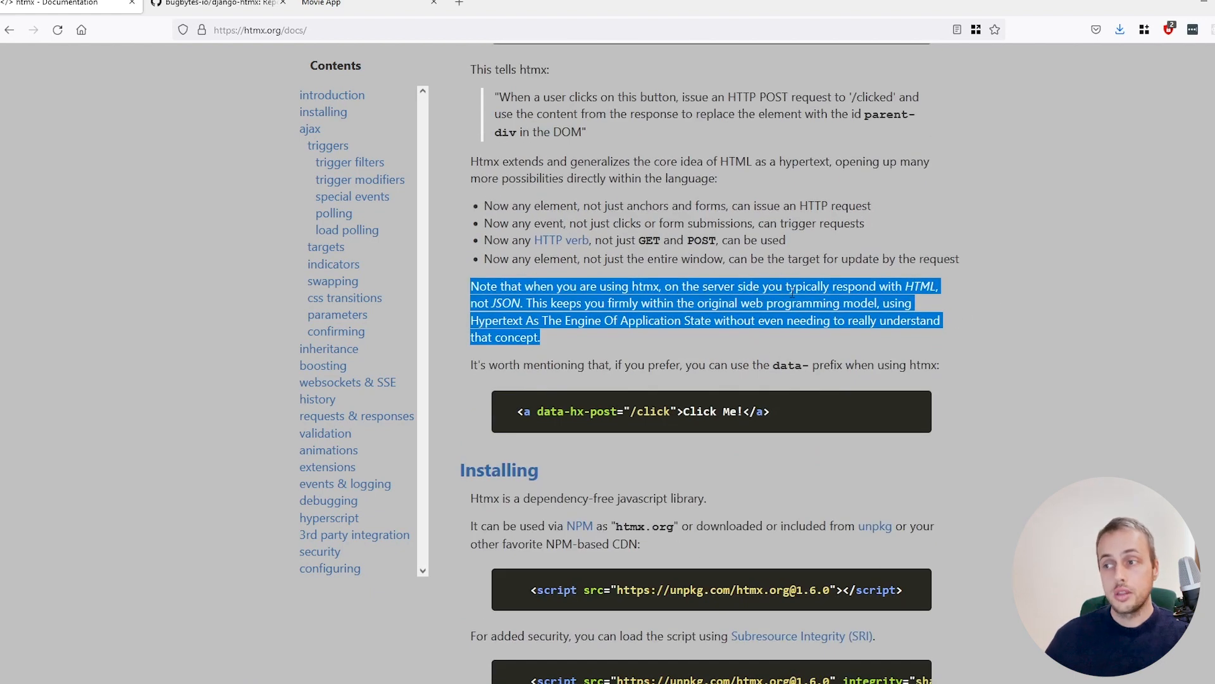
pyautogui.moveTo(821, 303)
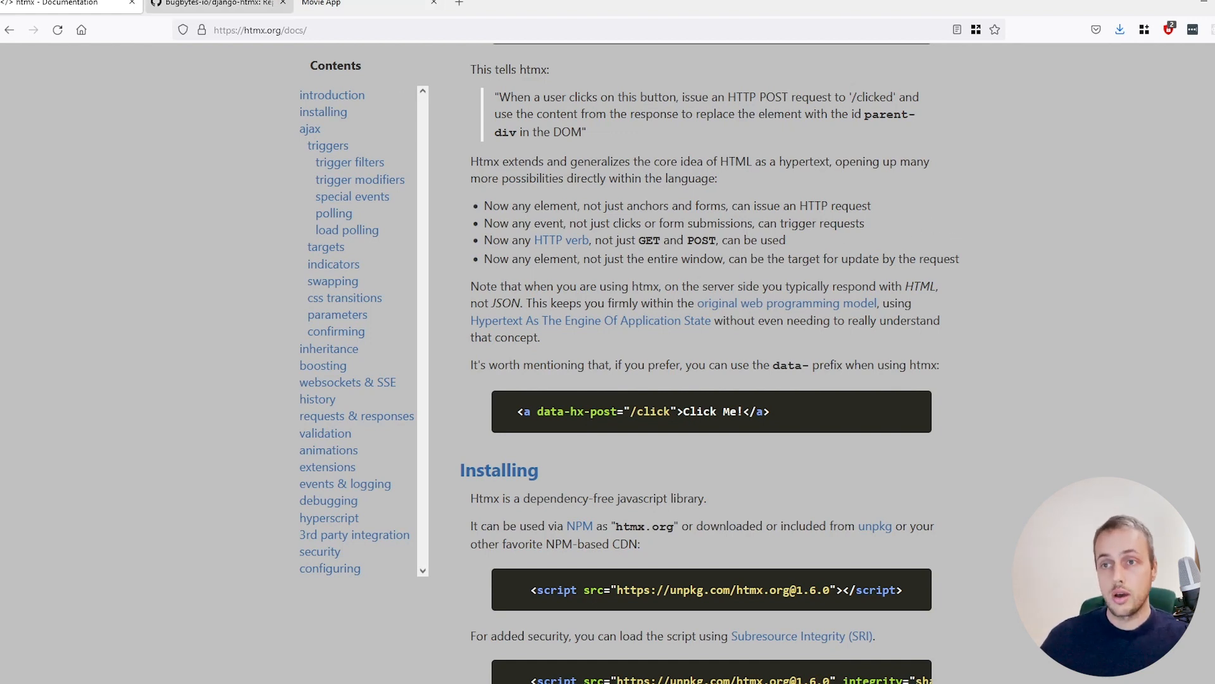
# Switch to the bugbytes-io/django-htmx GitHub repository tab.
pyautogui.click(221, 3)
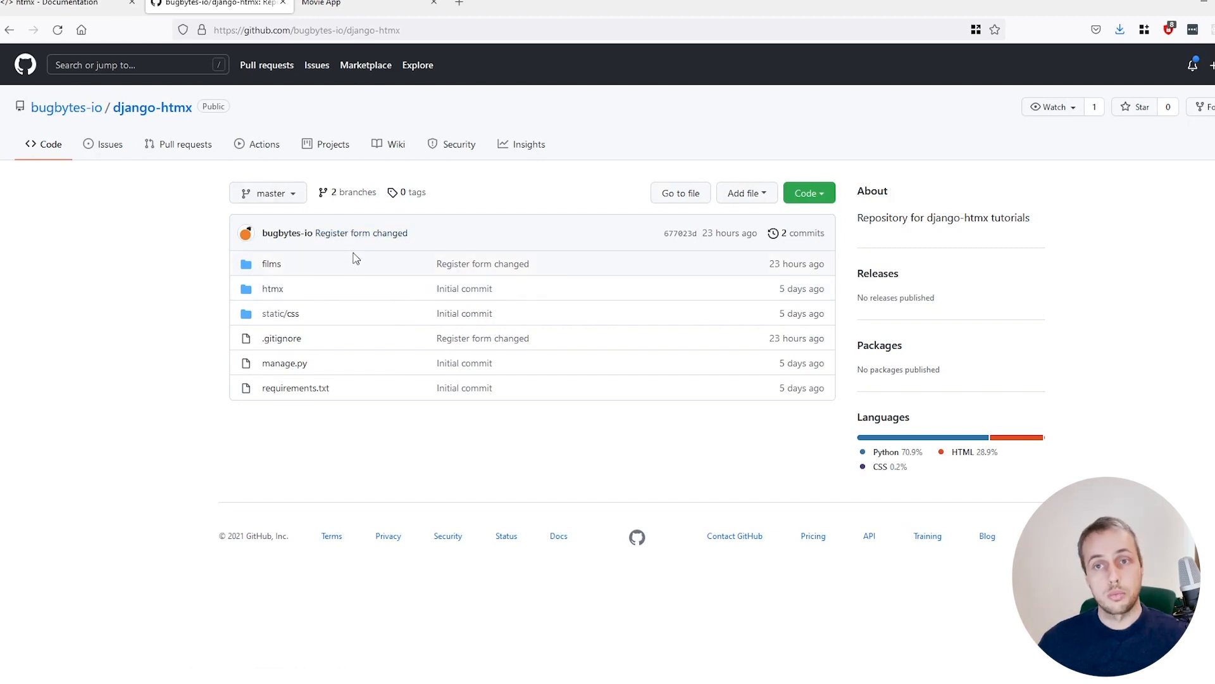
pyautogui.moveTo(317, 275)
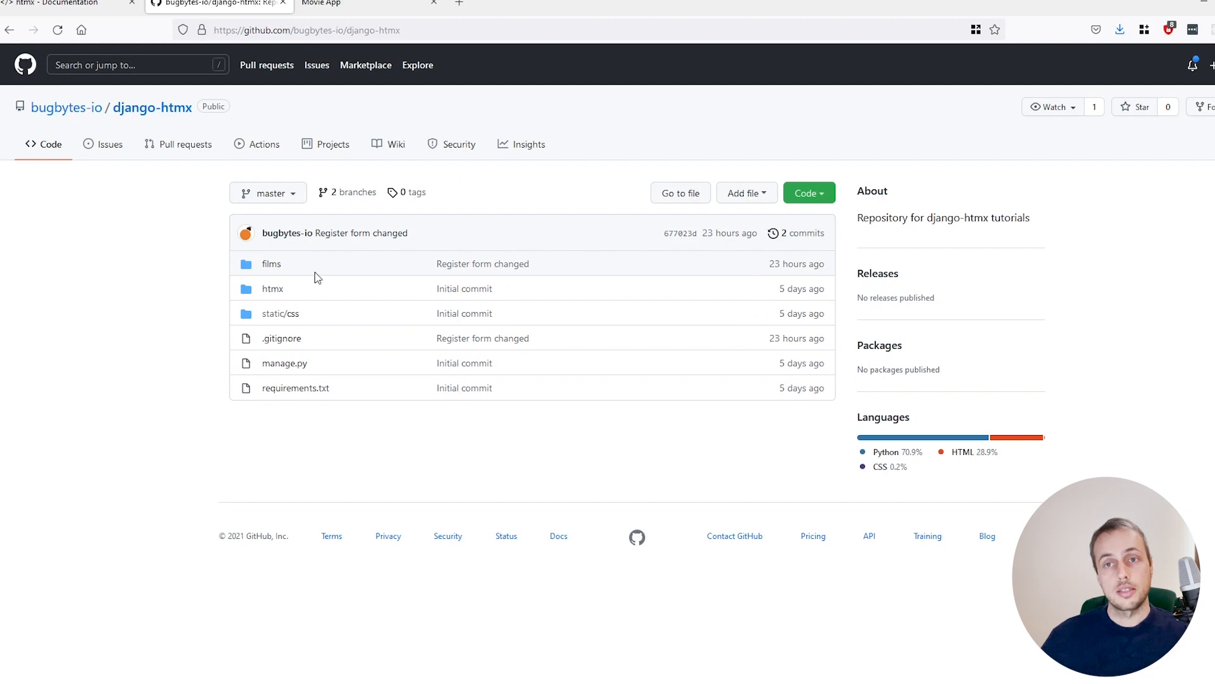
pyautogui.moveTo(281, 314)
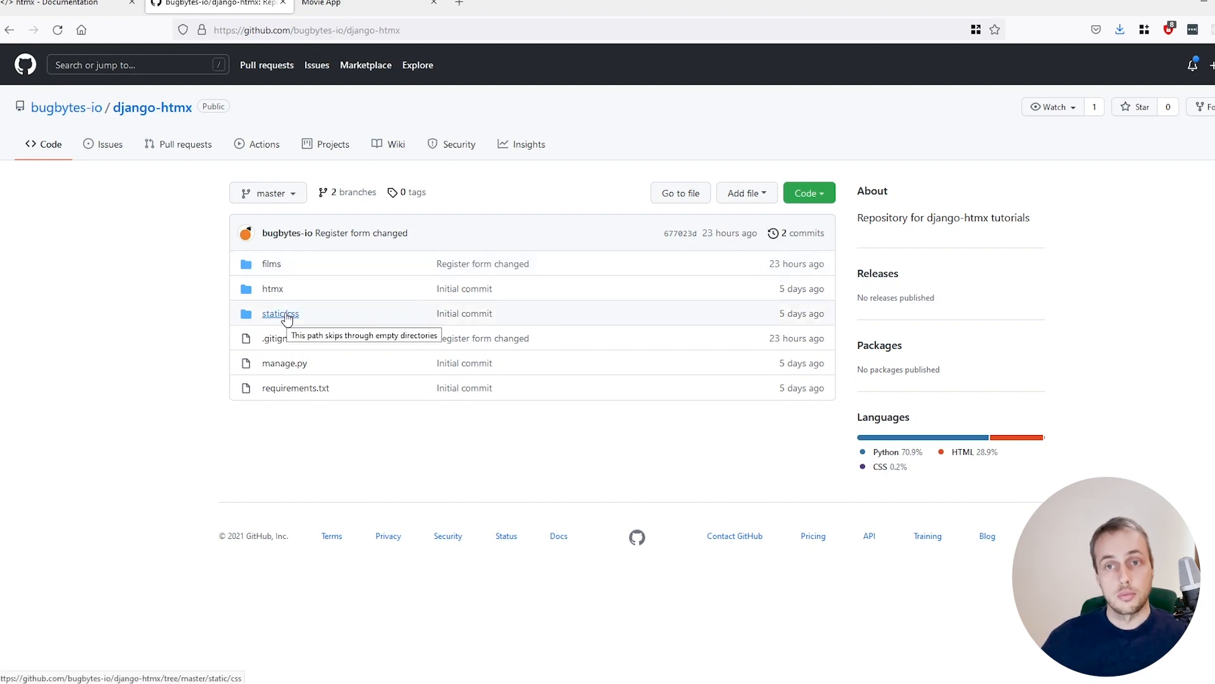
pyautogui.moveTo(261, 312)
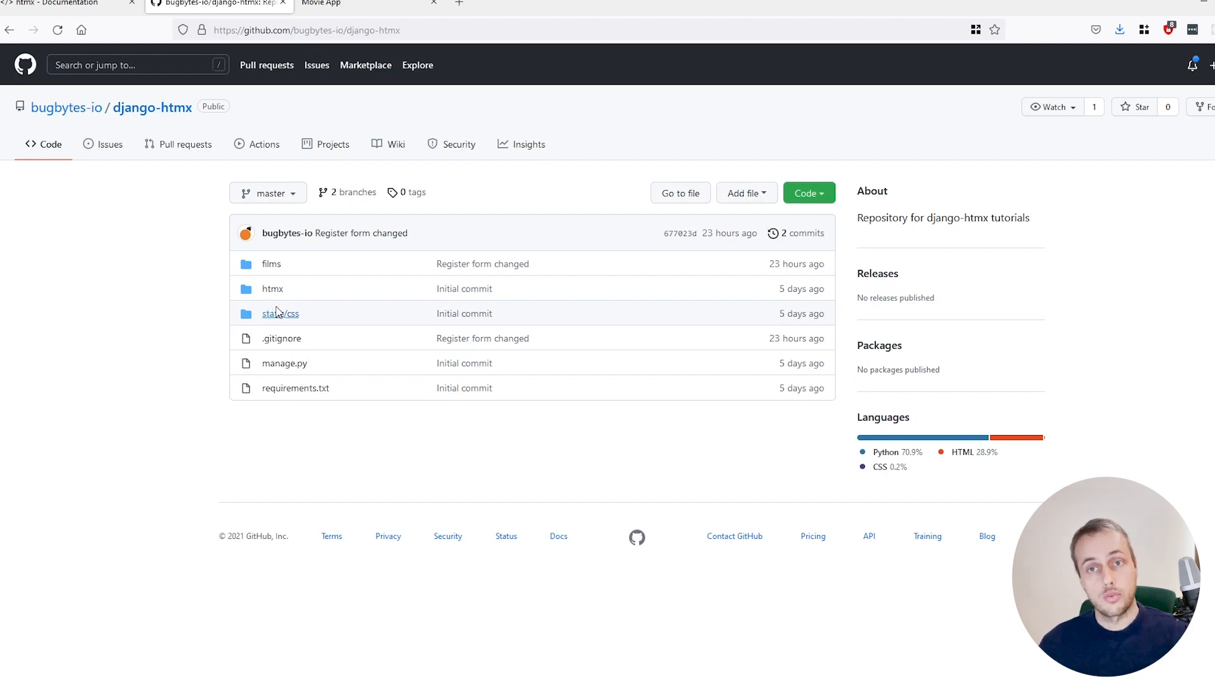
# In the running Movie List App, view Register, then Login, then return to Register.
pyautogui.click(339, 3)
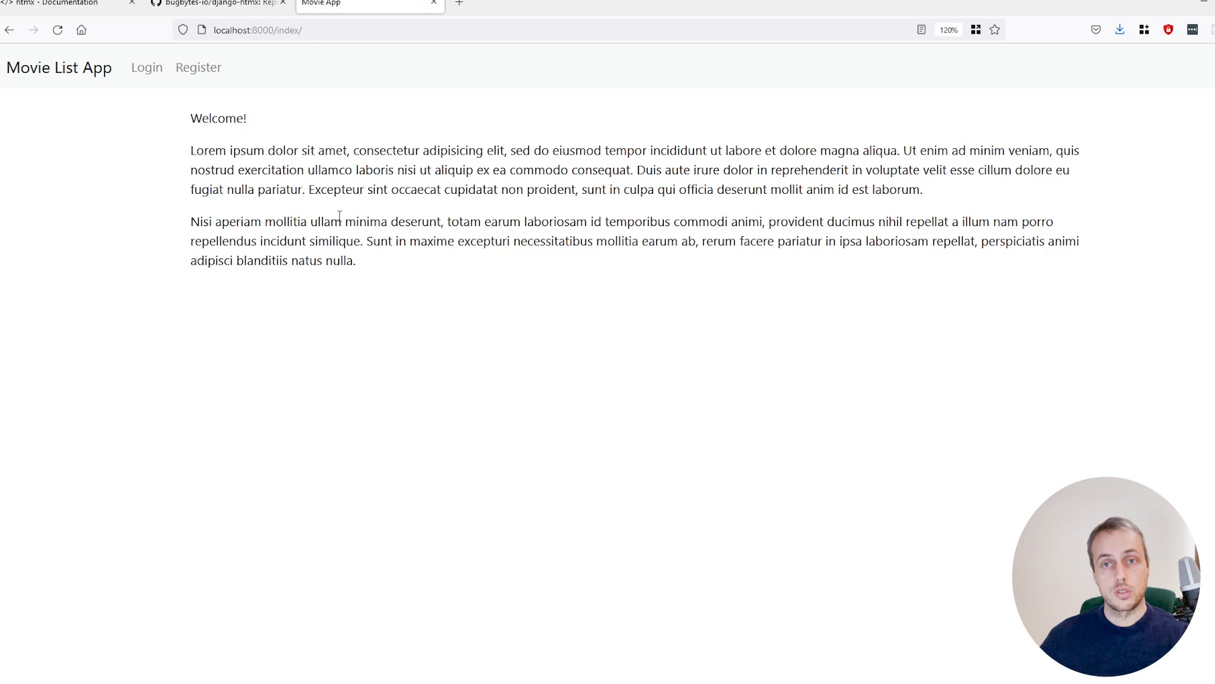
pyautogui.moveTo(151, 71)
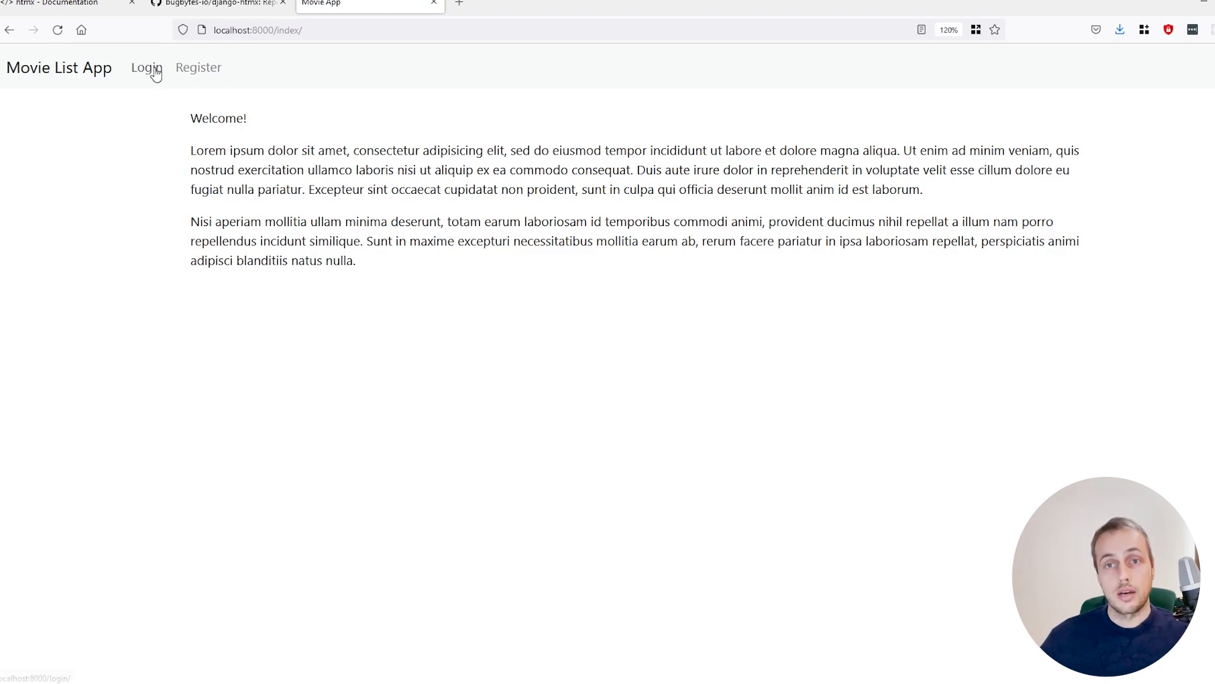
pyautogui.click(198, 68)
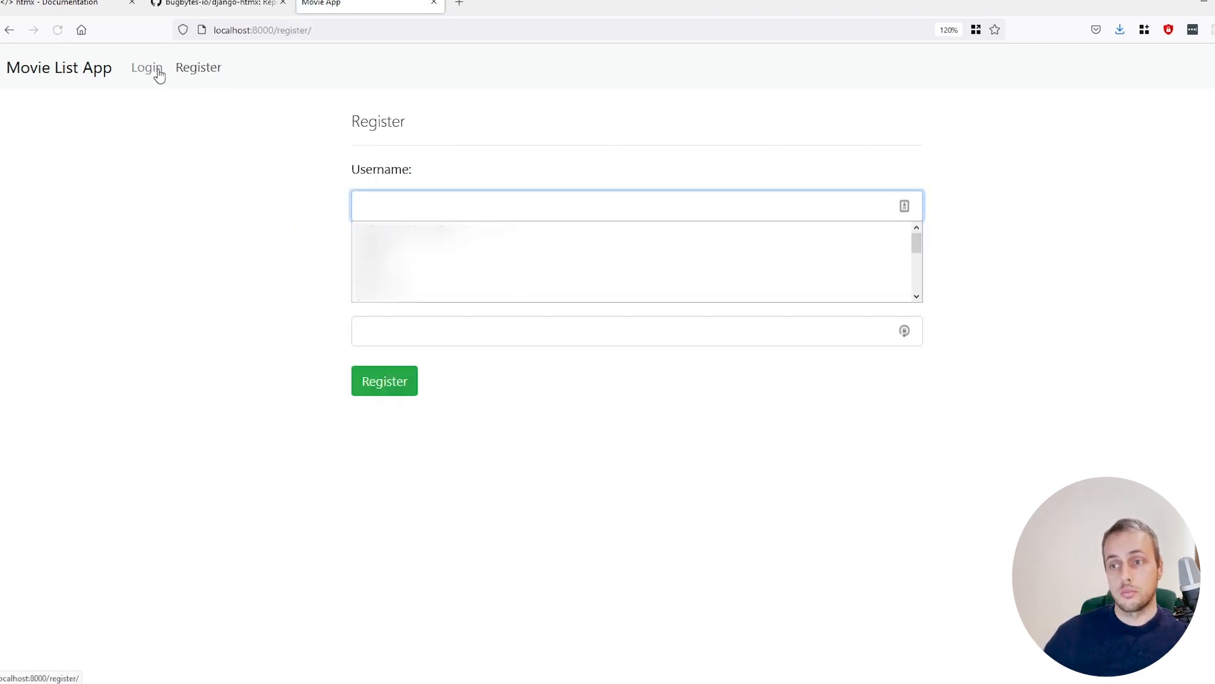
pyautogui.click(147, 68)
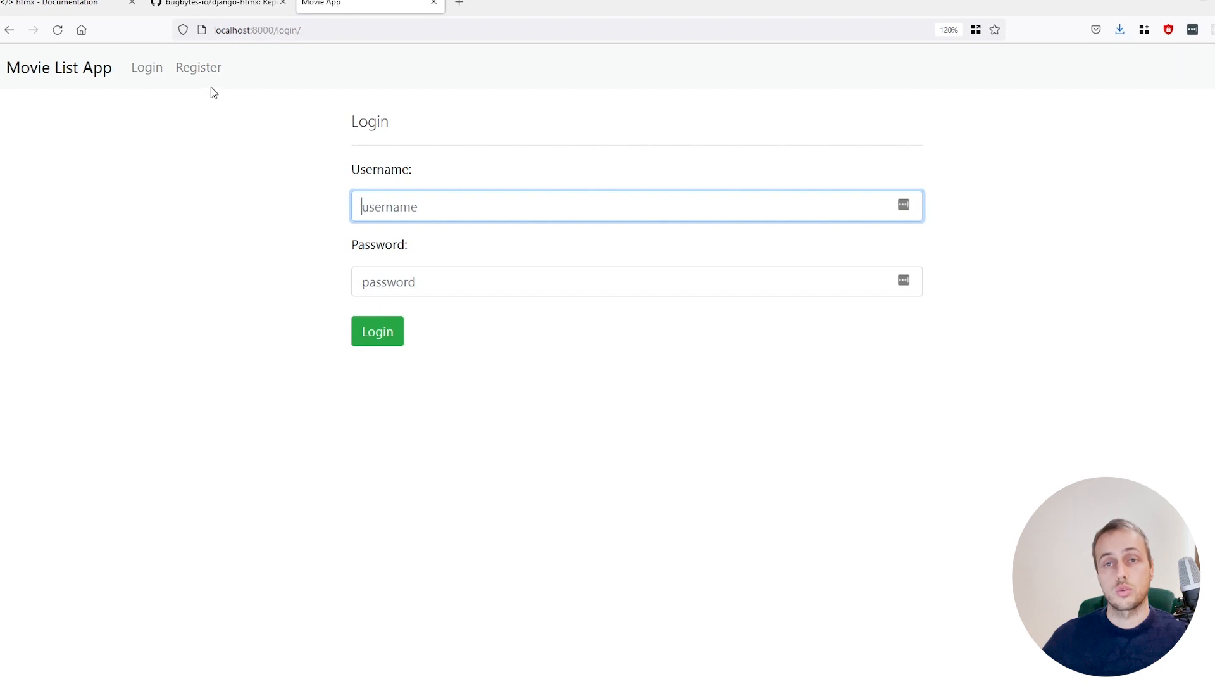
pyautogui.click(198, 67)
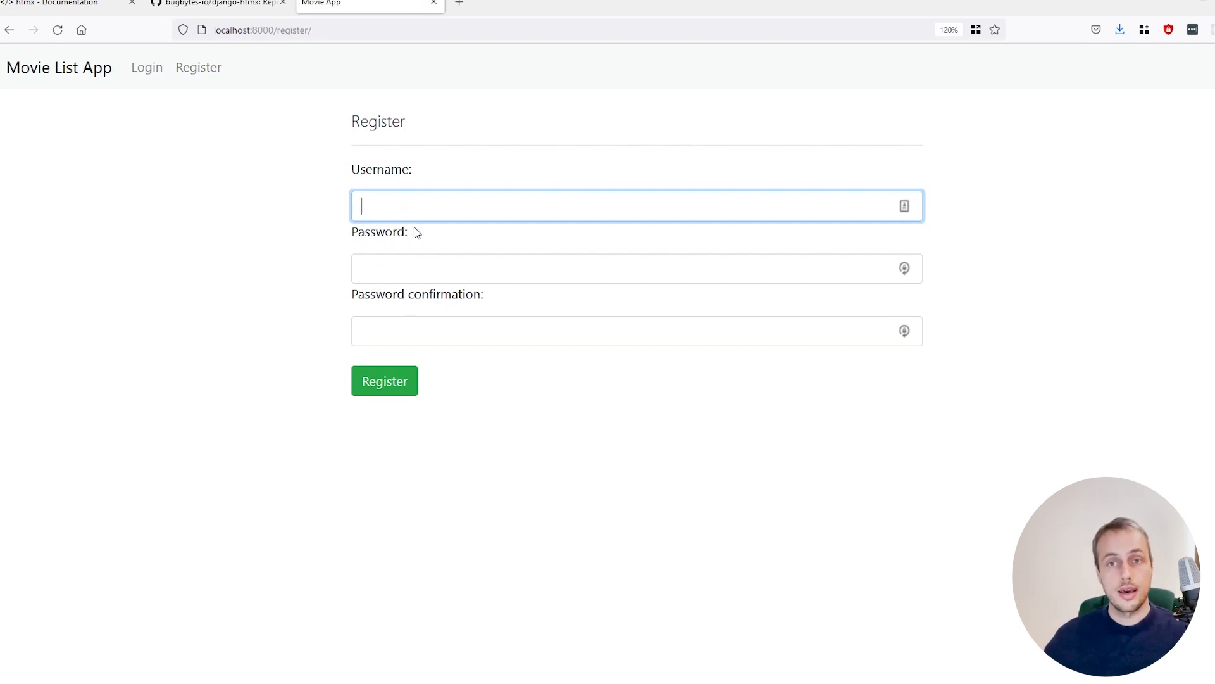
pyautogui.moveTo(400, 256)
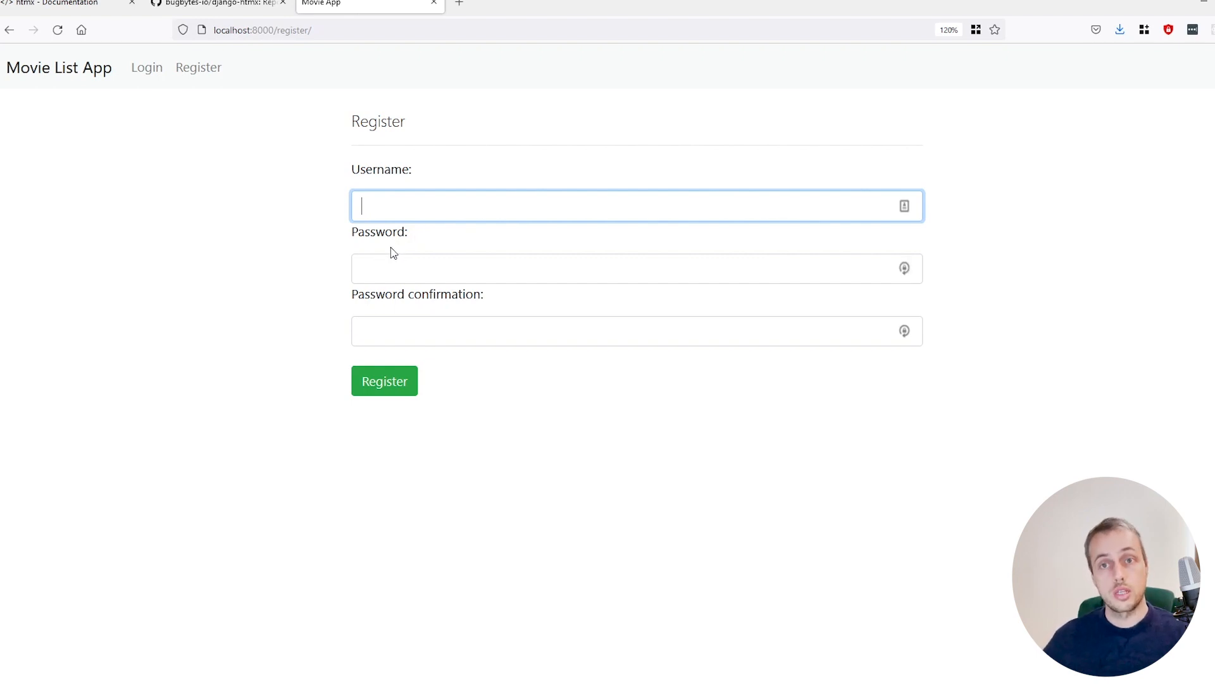
pyautogui.moveTo(15, 385)
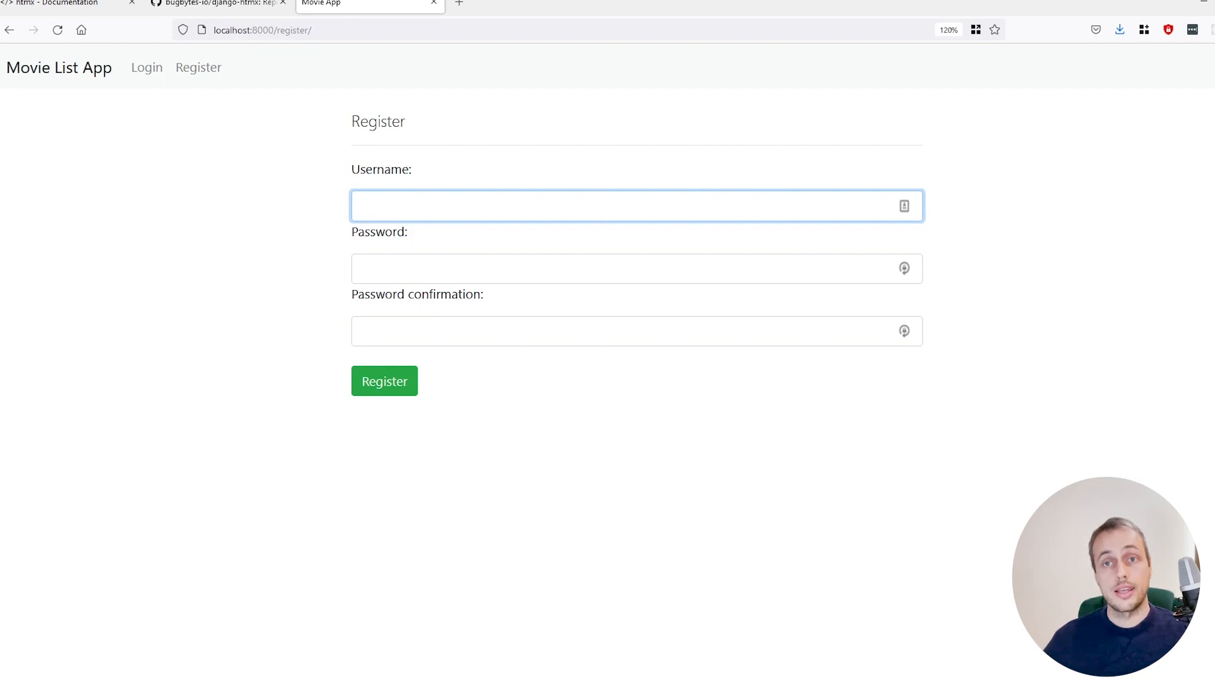
pyautogui.moveTo(387, 662)
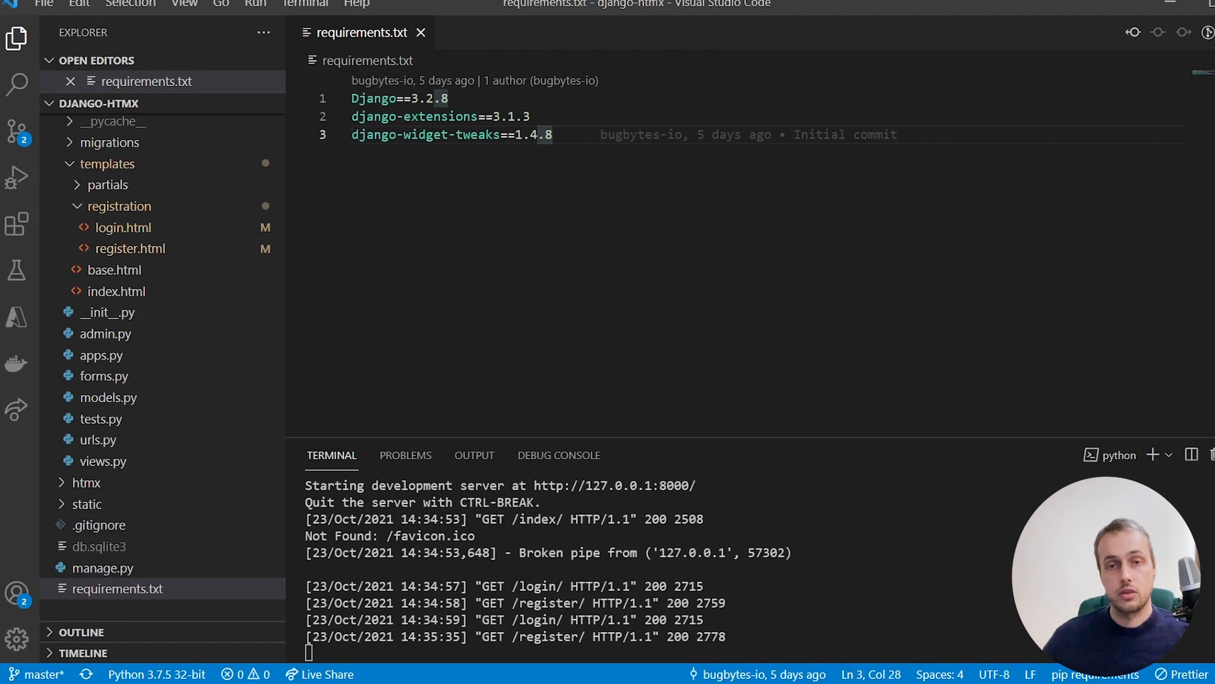
# Switch to VS Code and open templates/registration/register.html from the Explorer.
pyautogui.press('ctrl+a')
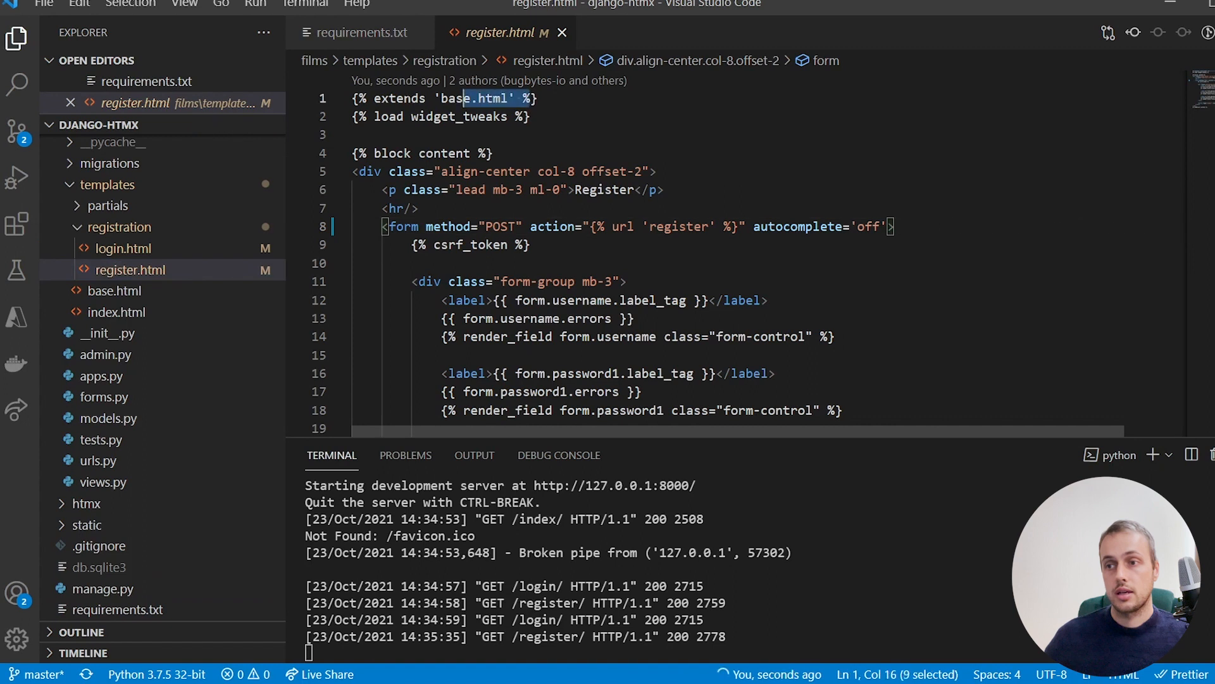
pyautogui.scroll(-3)
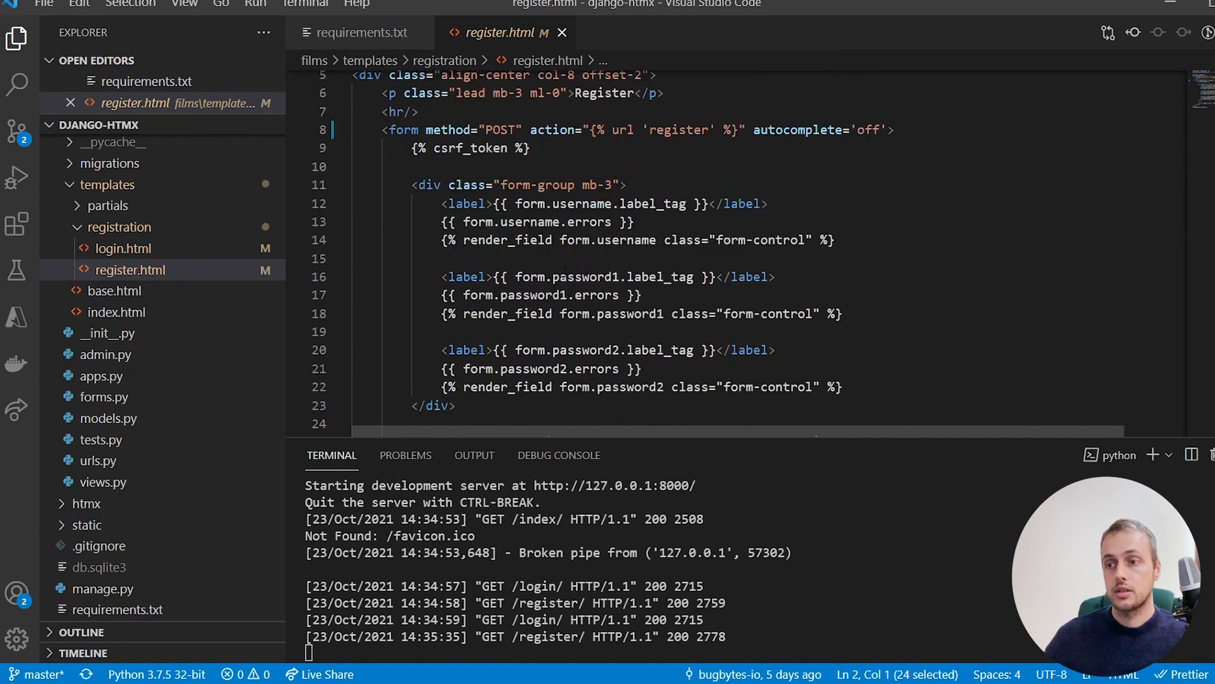
pyautogui.doubleClick(506, 240)
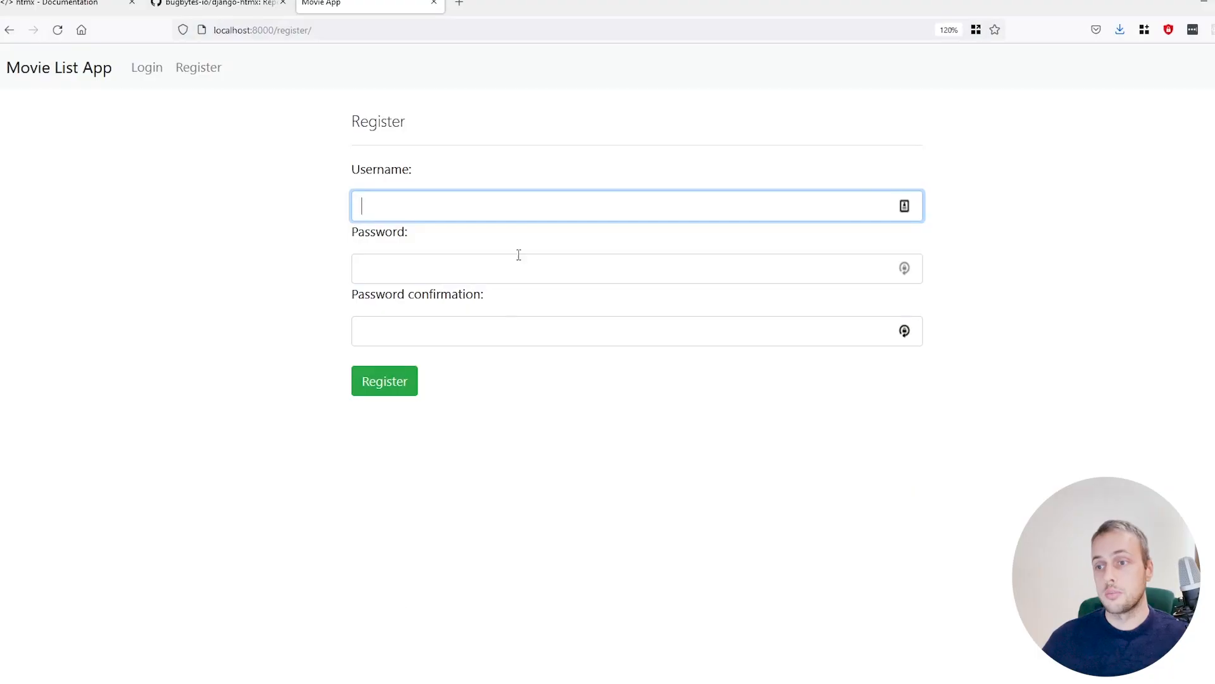
pyautogui.moveTo(433, 231)
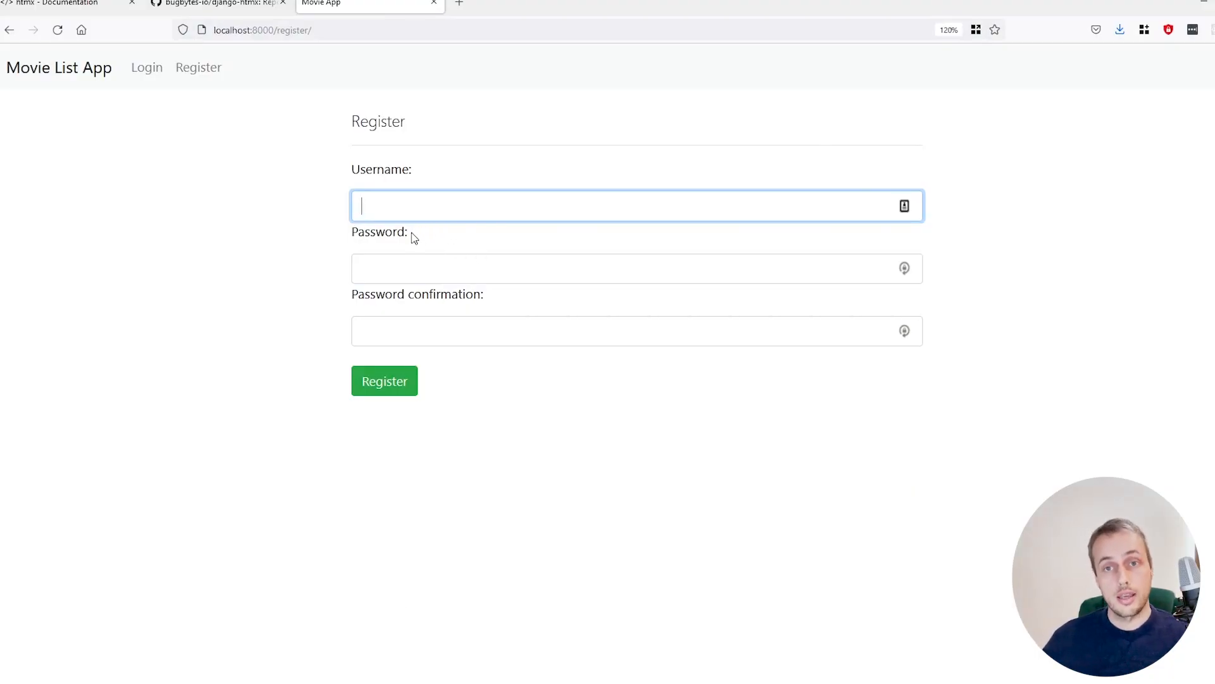
pyautogui.moveTo(39, 358)
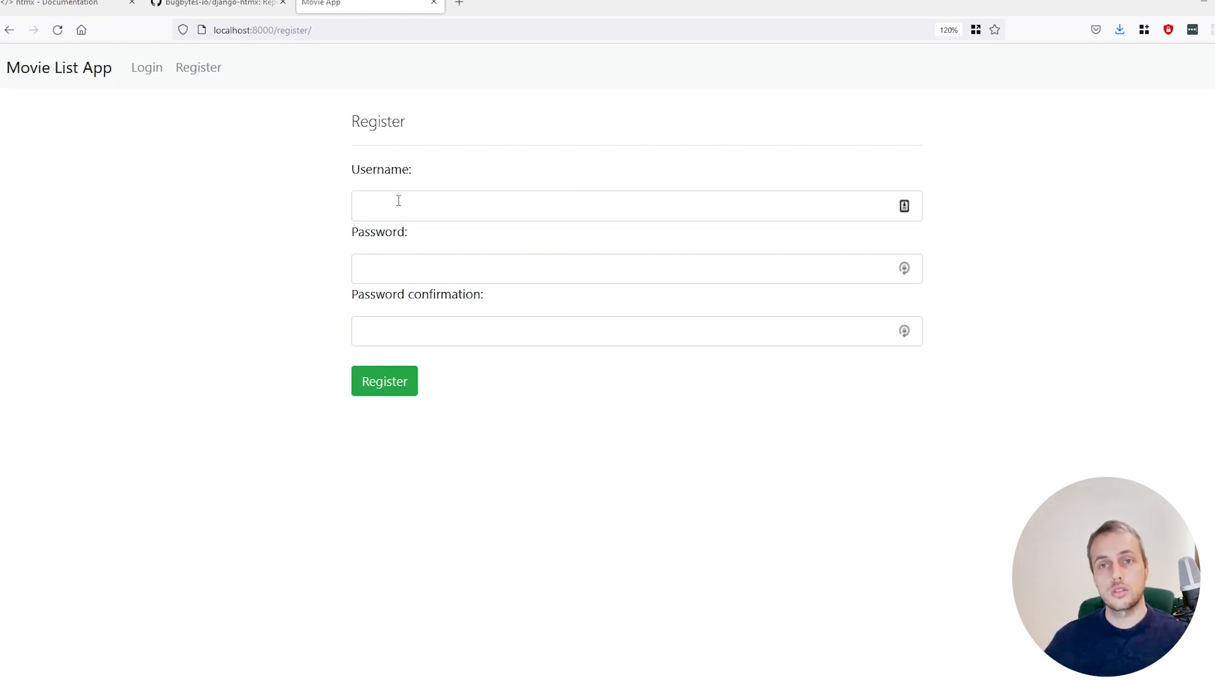
pyautogui.moveTo(227, 611)
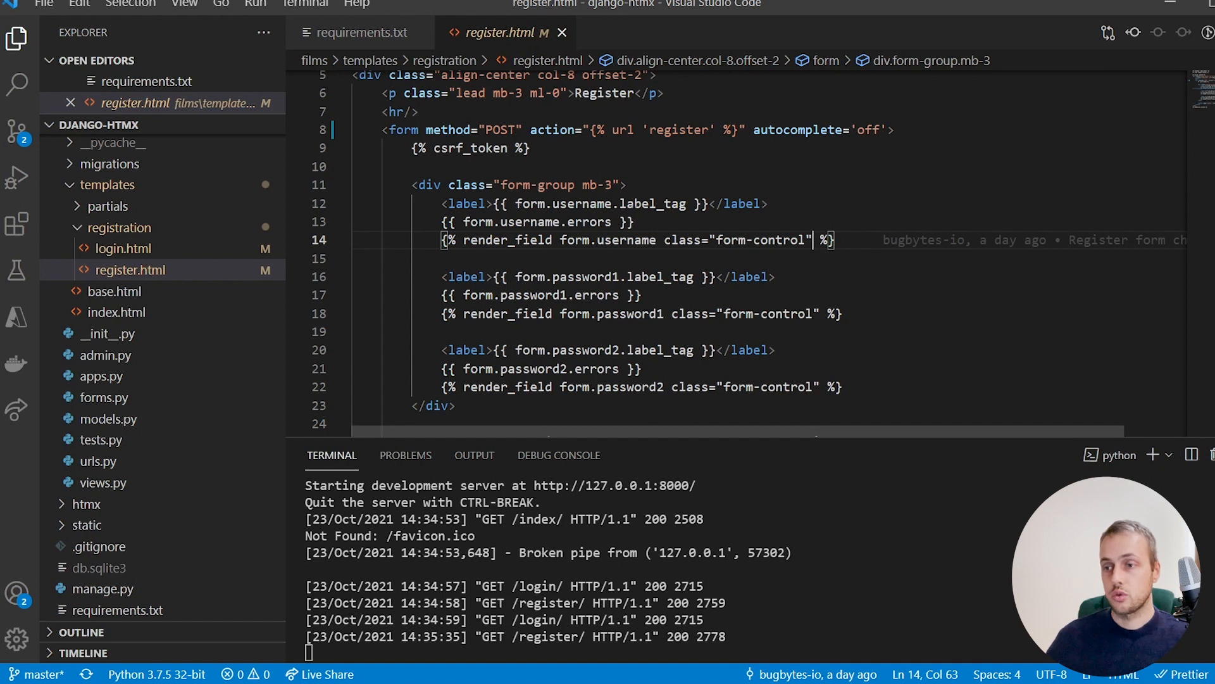
pyautogui.doubleClick(583, 203)
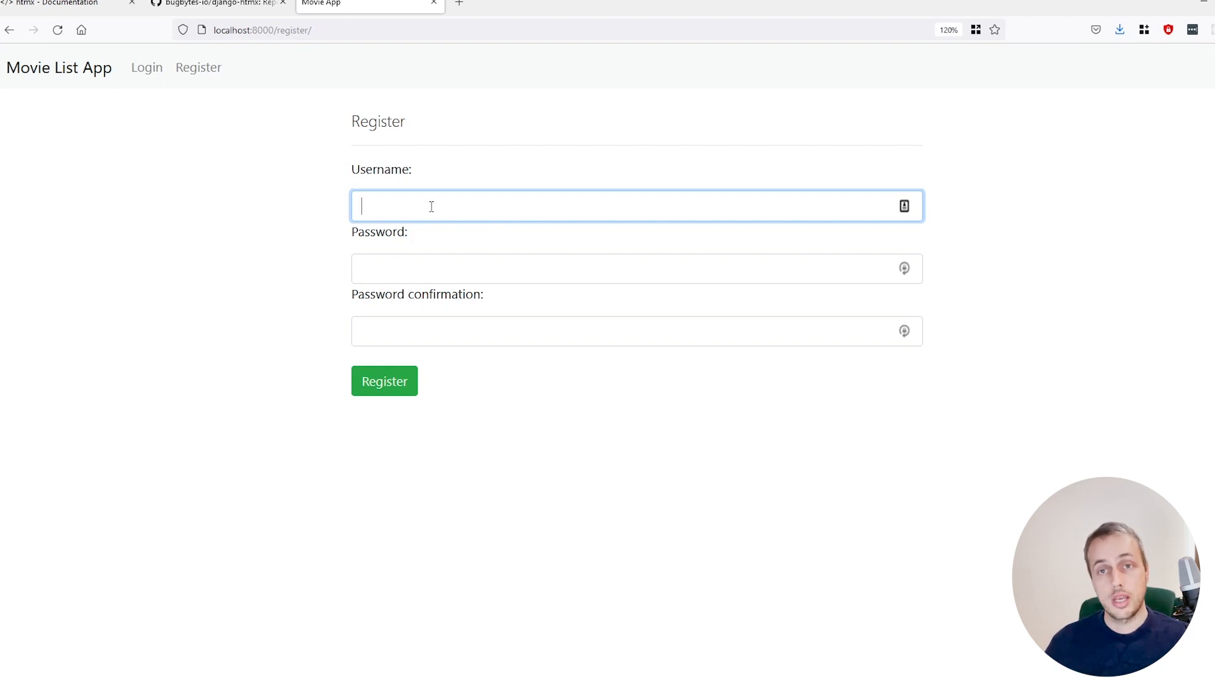
pyautogui.moveTo(433, 216)
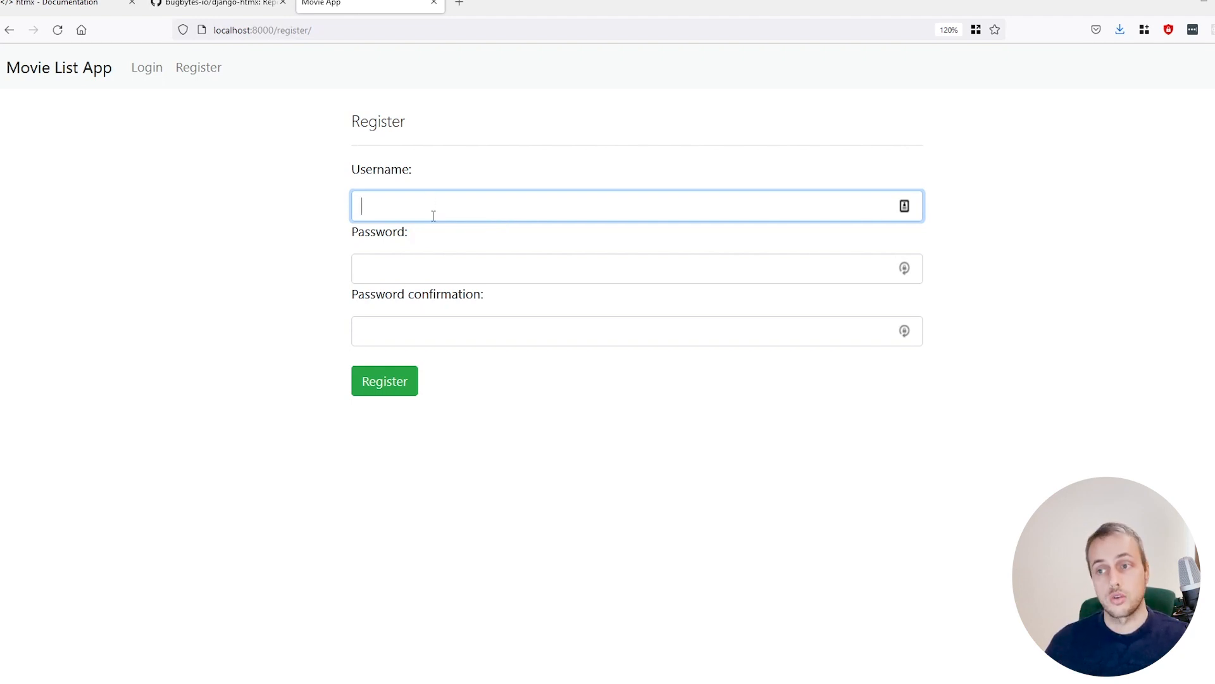
pyautogui.moveTo(388, 205)
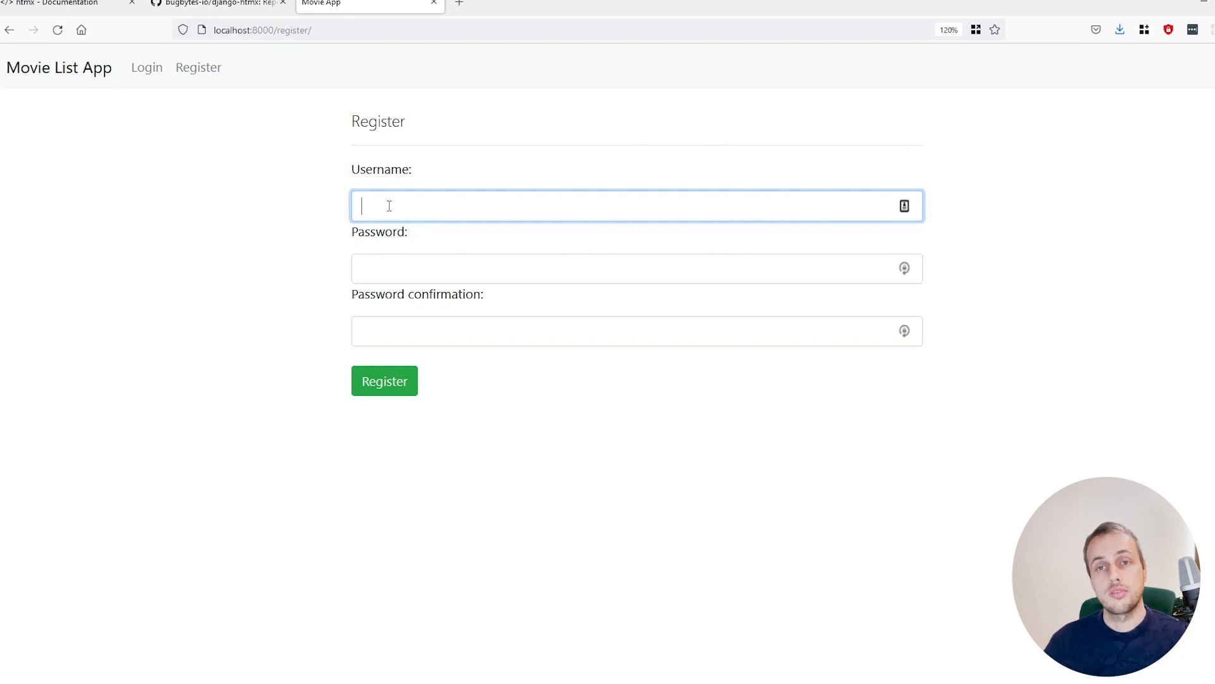
pyautogui.moveTo(386, 210)
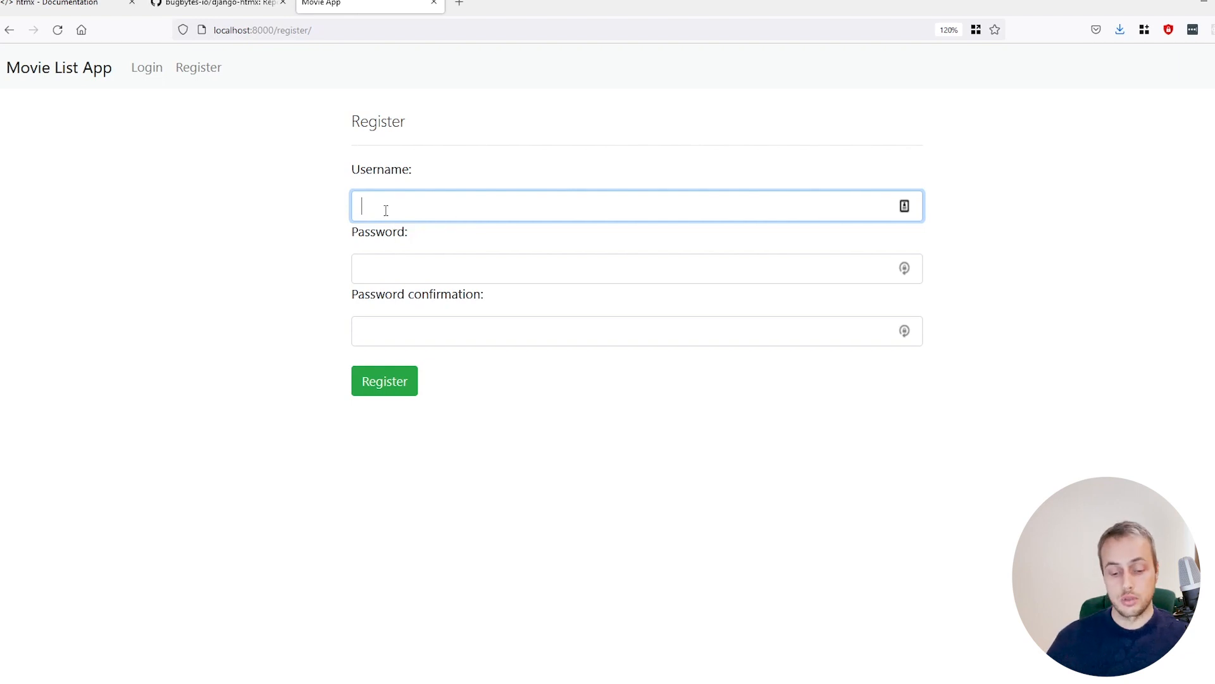
# Enter the test username 'mar' in the Register form and select it.
pyautogui.write('mark')
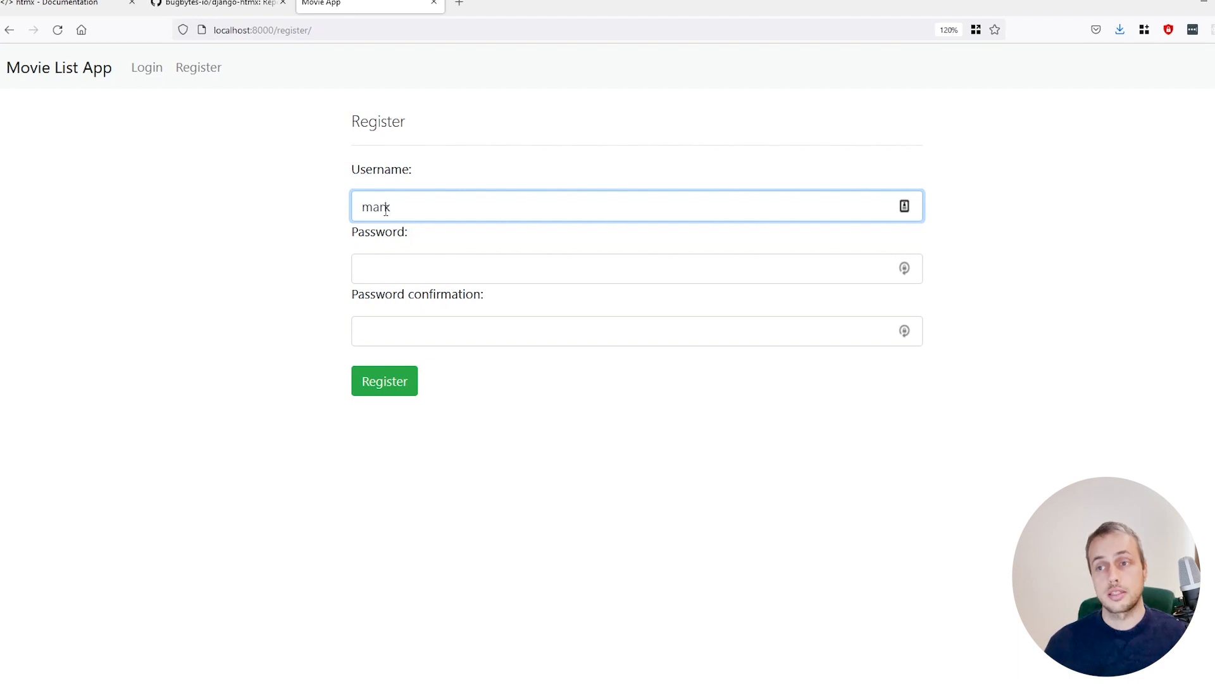
pyautogui.doubleClick(374, 207)
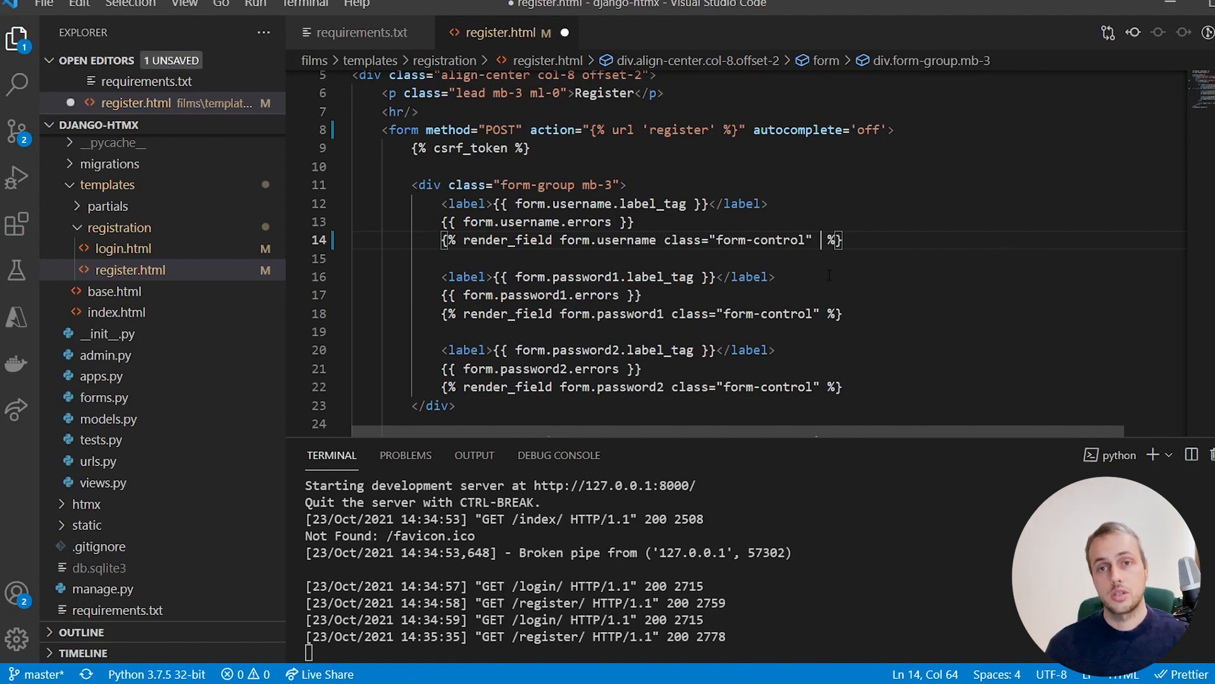
# Add hx-post="/check_username/" to the username render_field.
pyautogui.write('h')
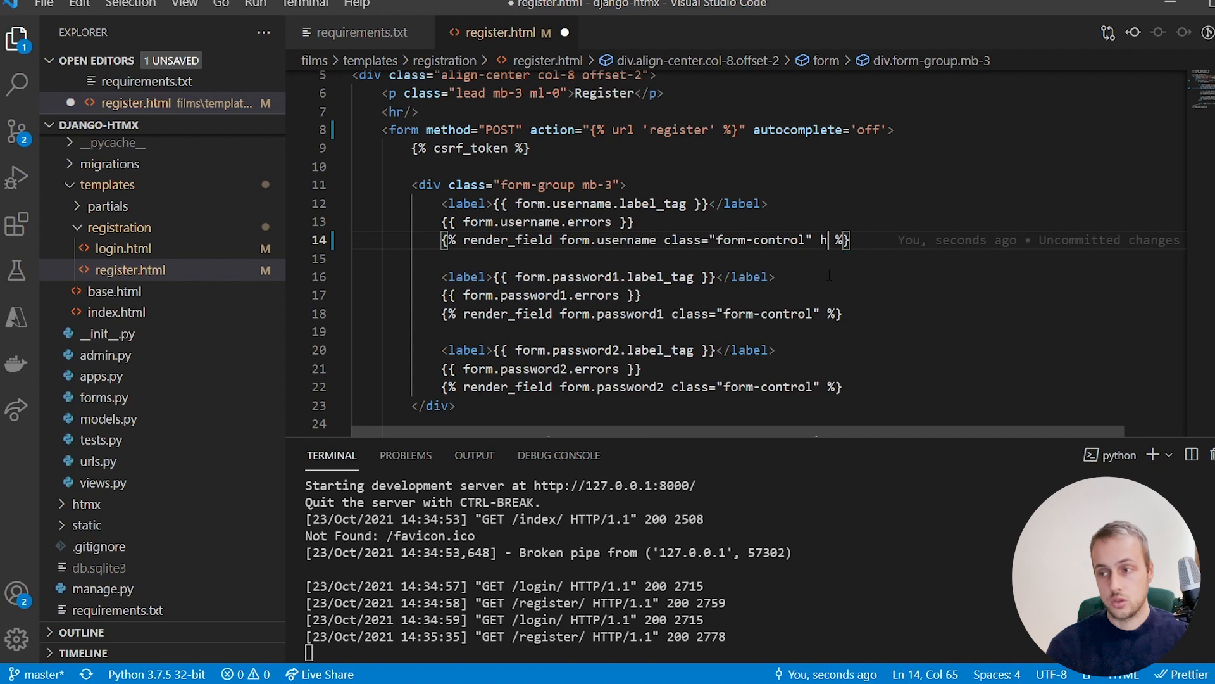
pyautogui.write('x-post')
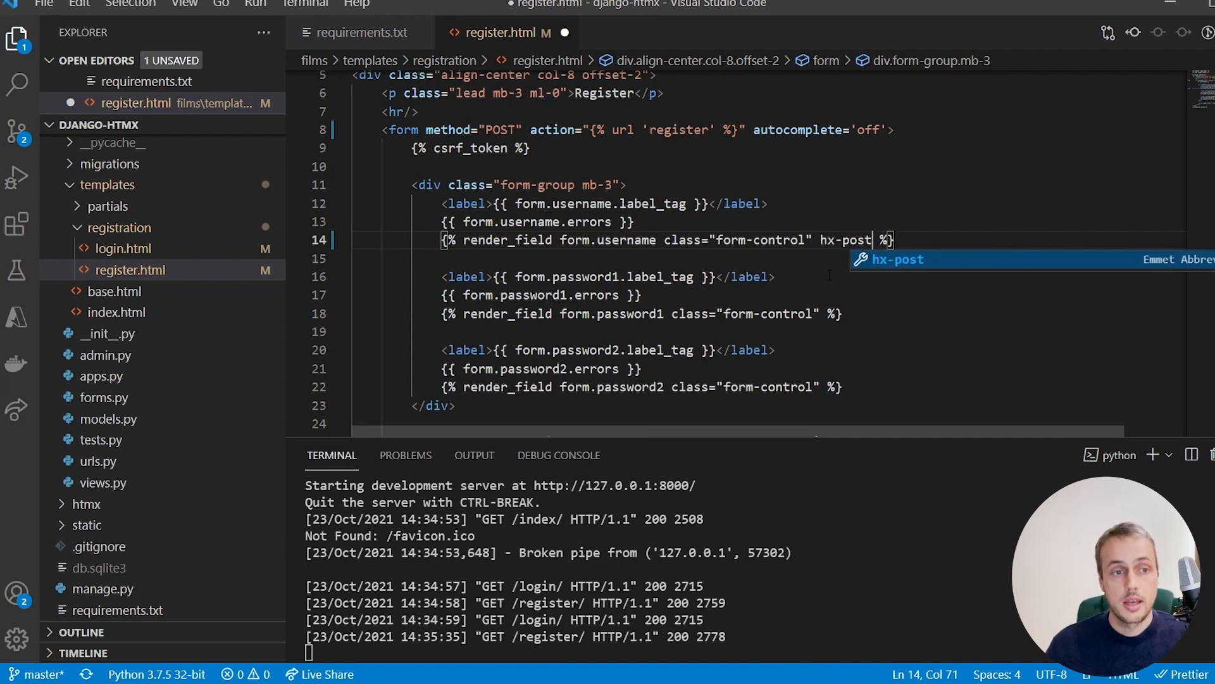
pyautogui.write('="')
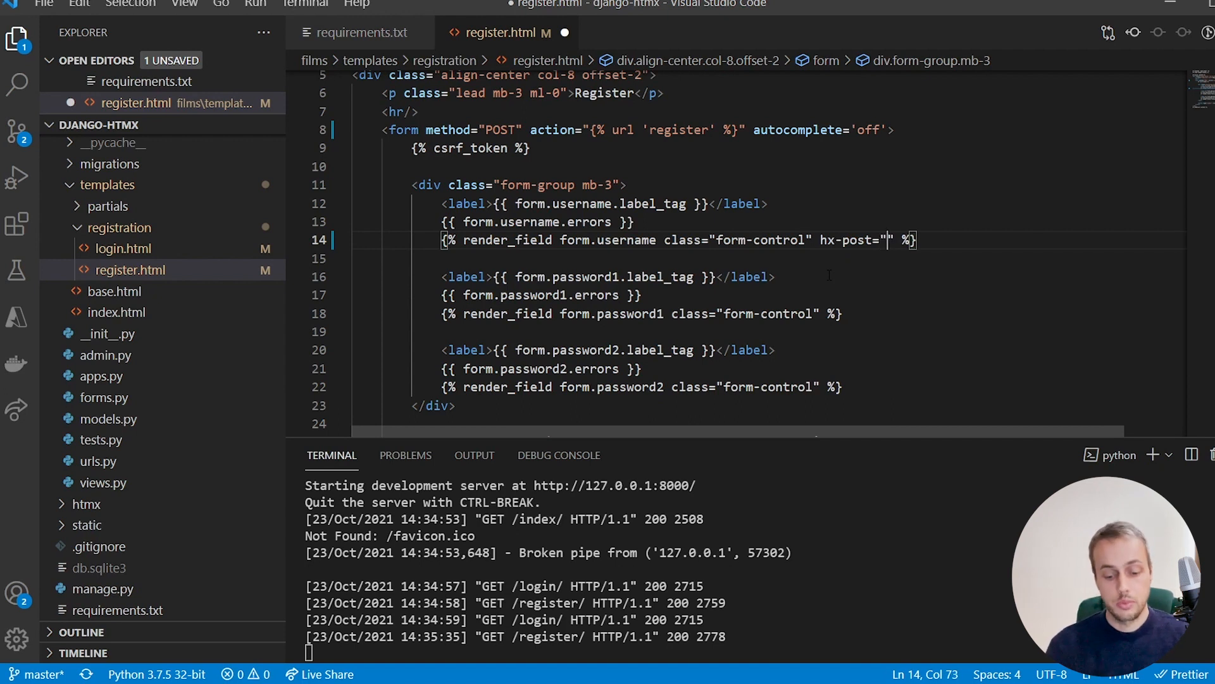
pyautogui.write('/check_')
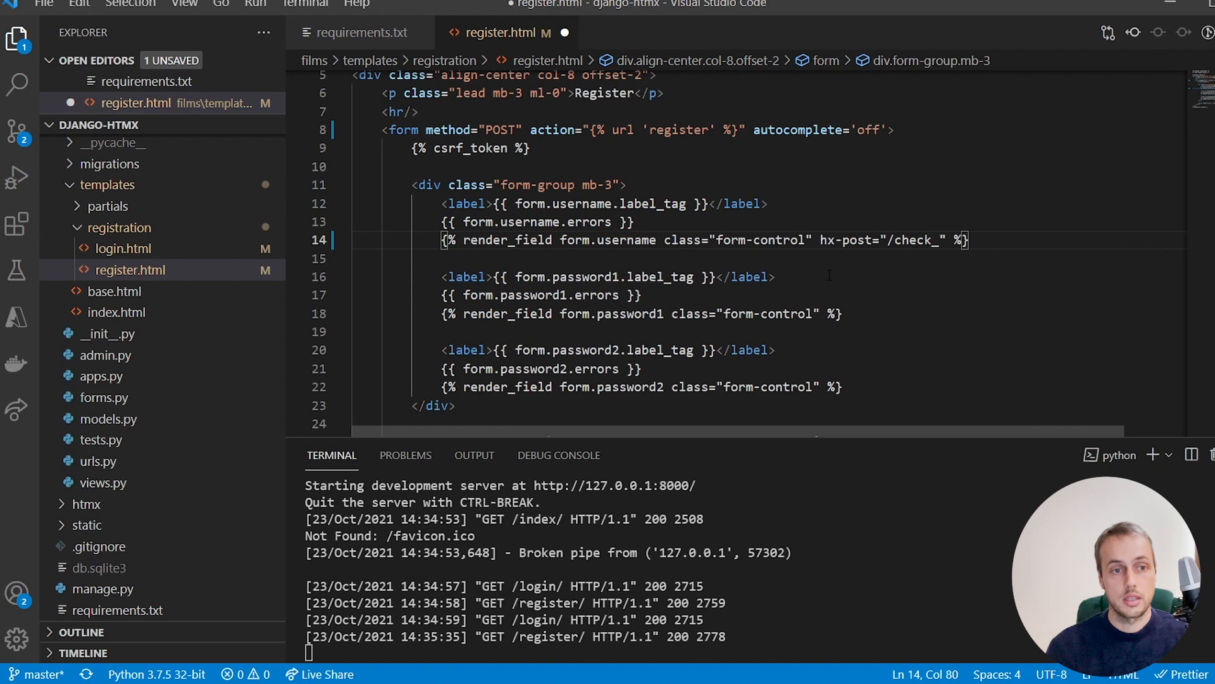
pyautogui.press('Backspace')
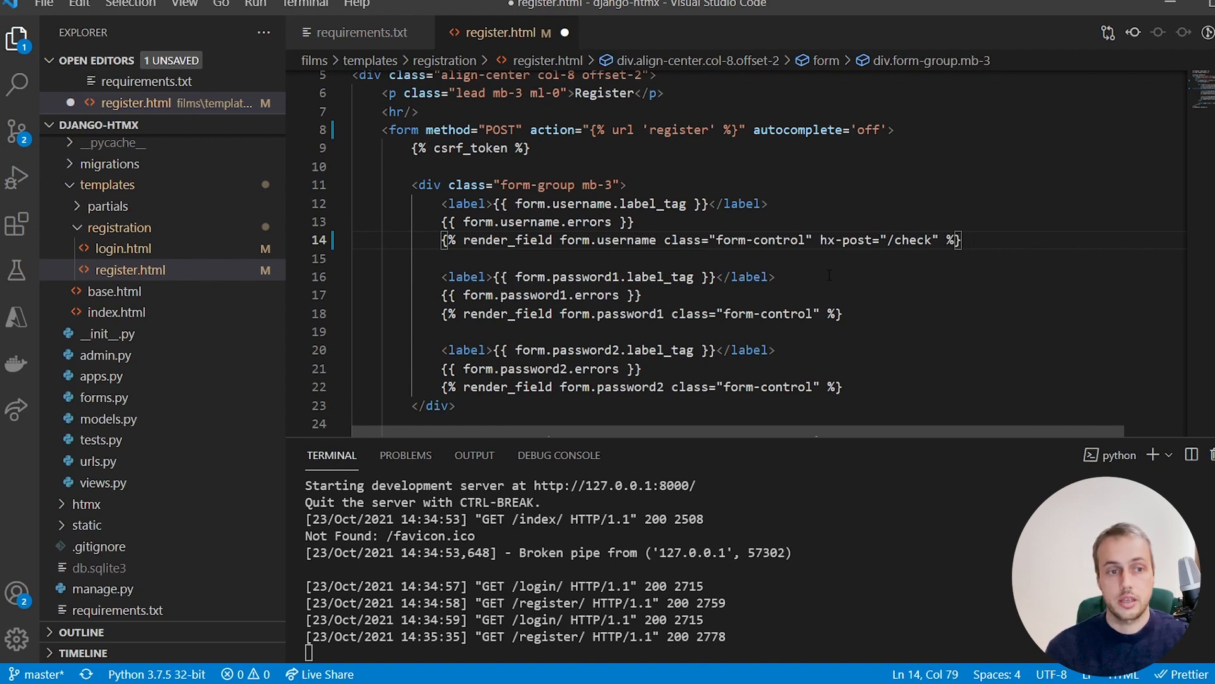
pyautogui.write('_username/')
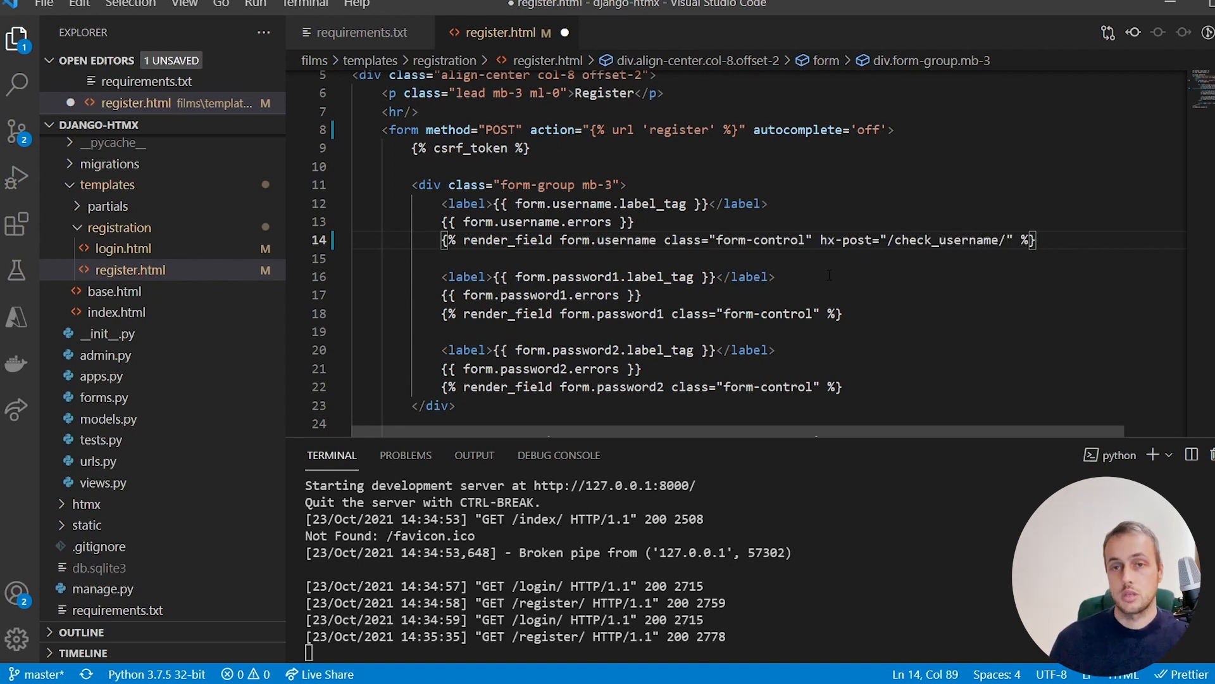
# Add hx-trigger="keyup" and begin a <div> on the next line.
pyautogui.write('h')
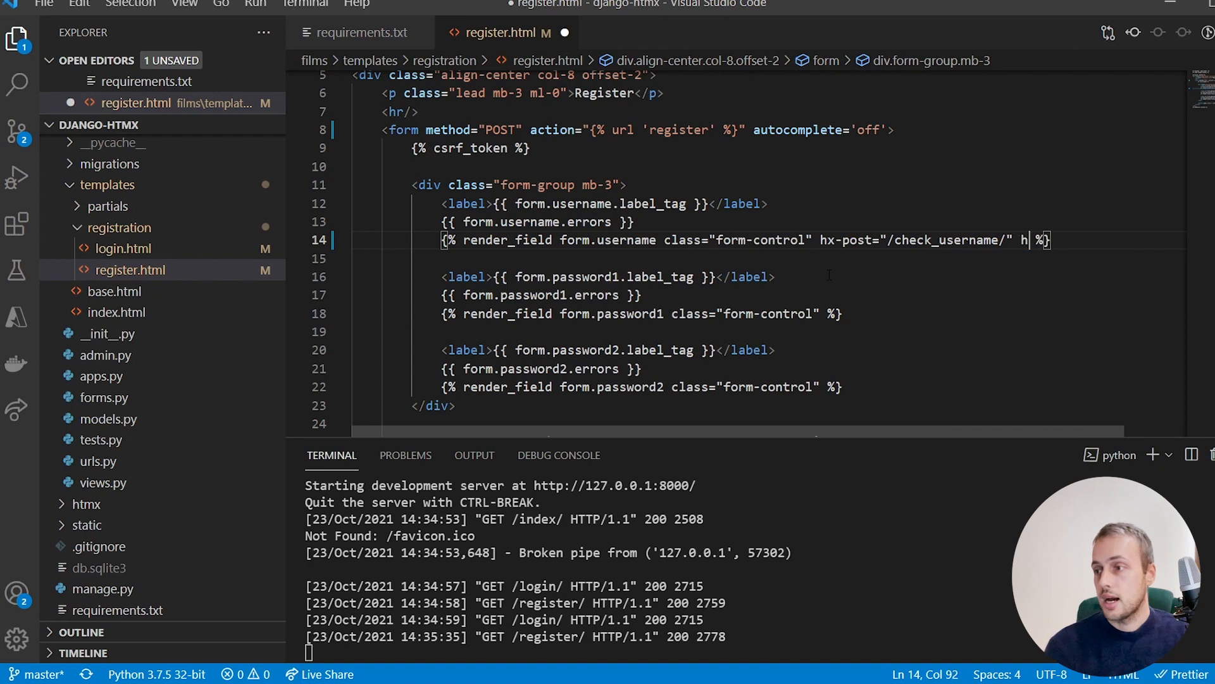
pyautogui.write('x-trigger=')
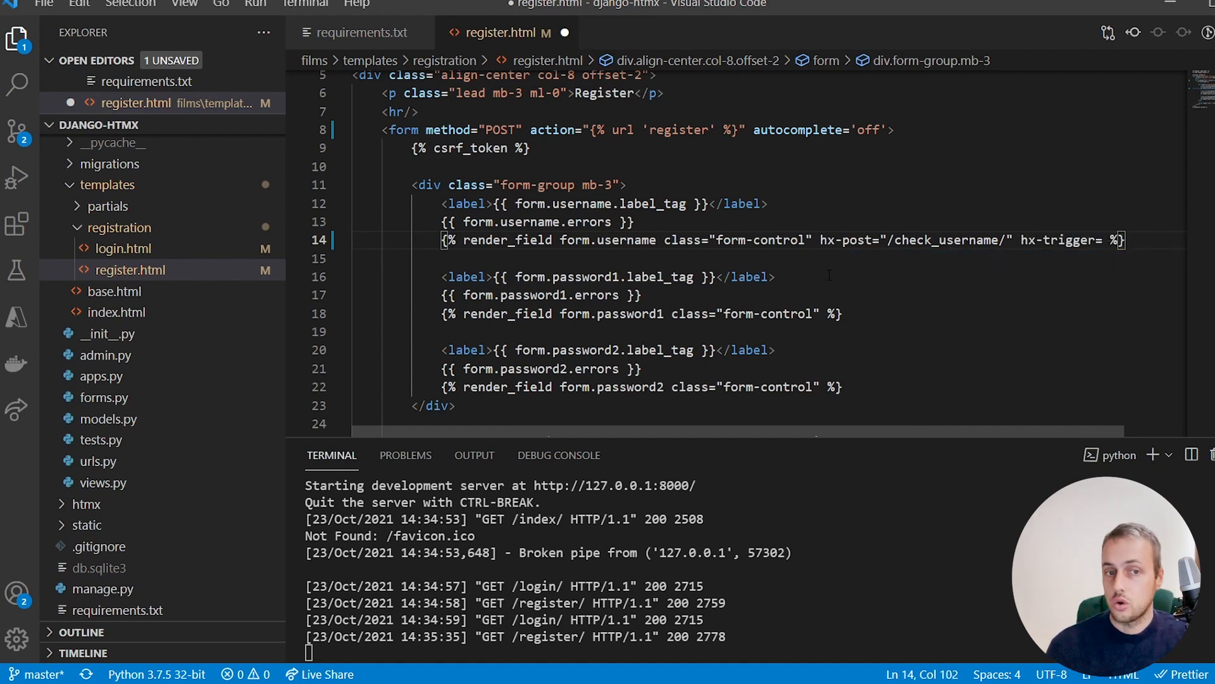
pyautogui.write('keyup"')
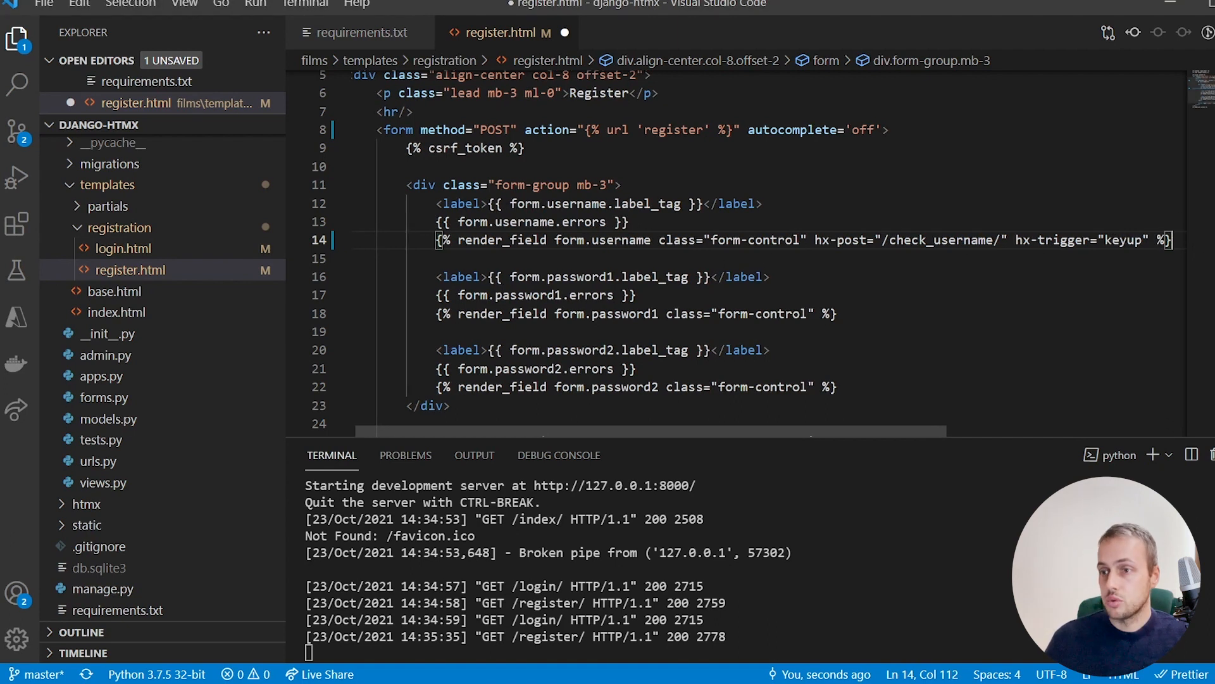
pyautogui.write('<div id="')
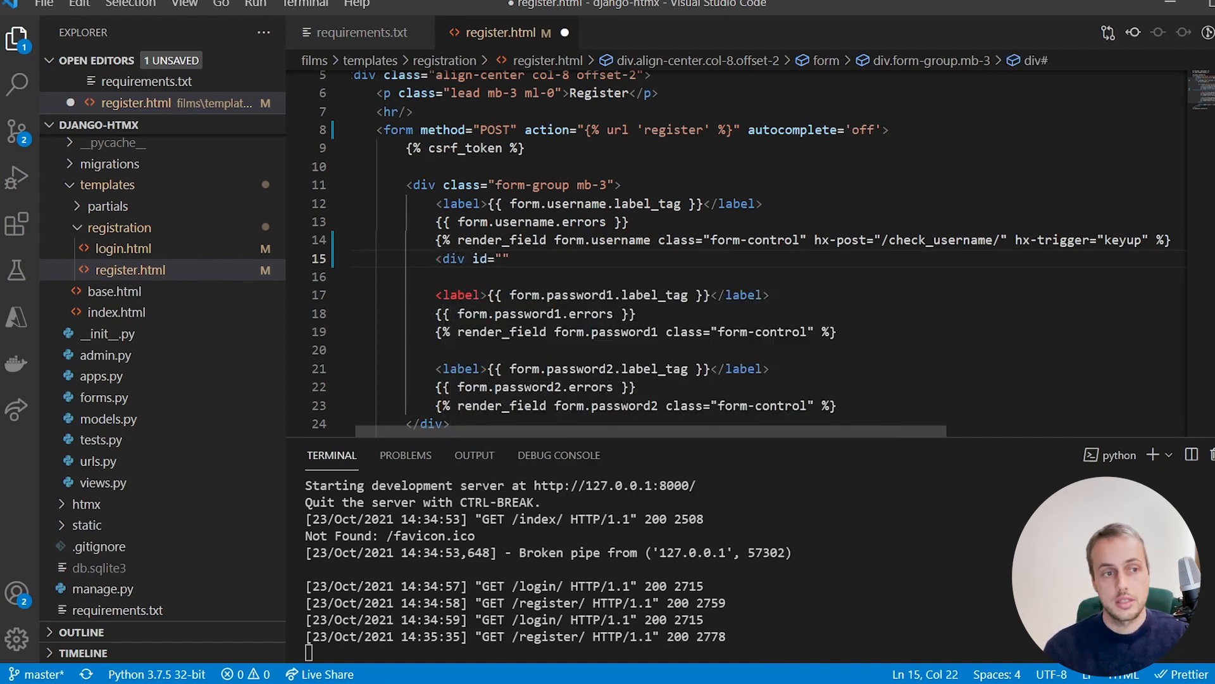
# Finish <div id="username-error"></div> and add hx-target="#username-error" to the field.
pyautogui.write('username-err')
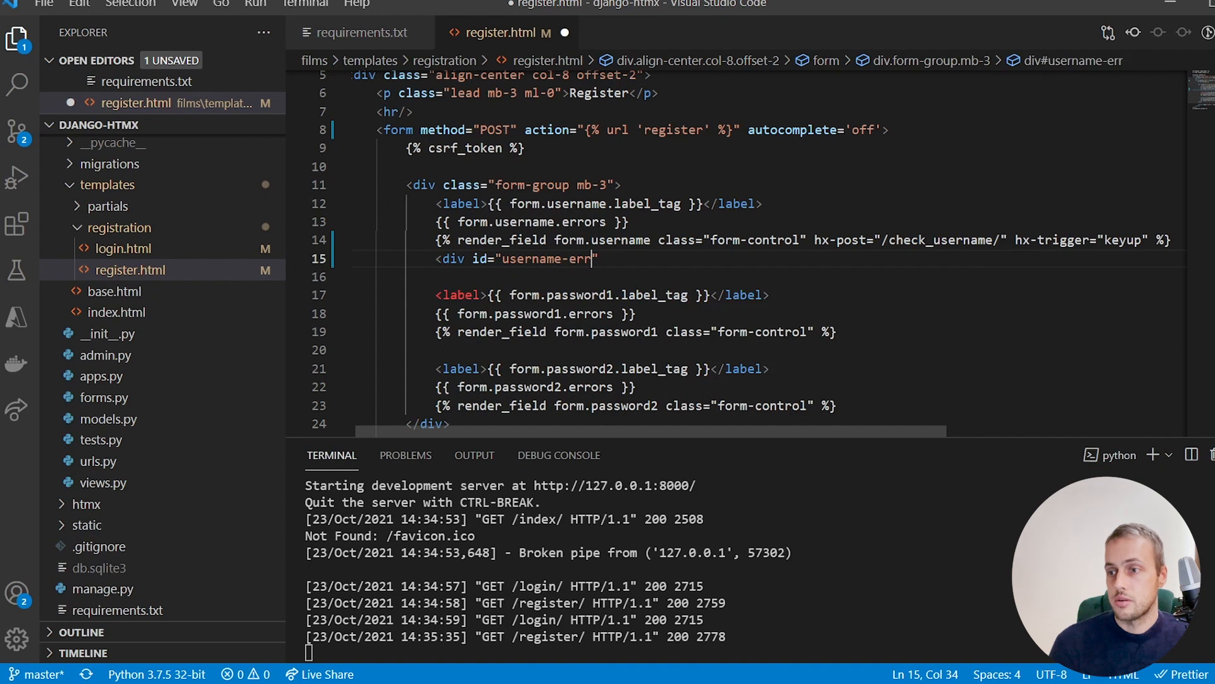
pyautogui.write('or"></div>')
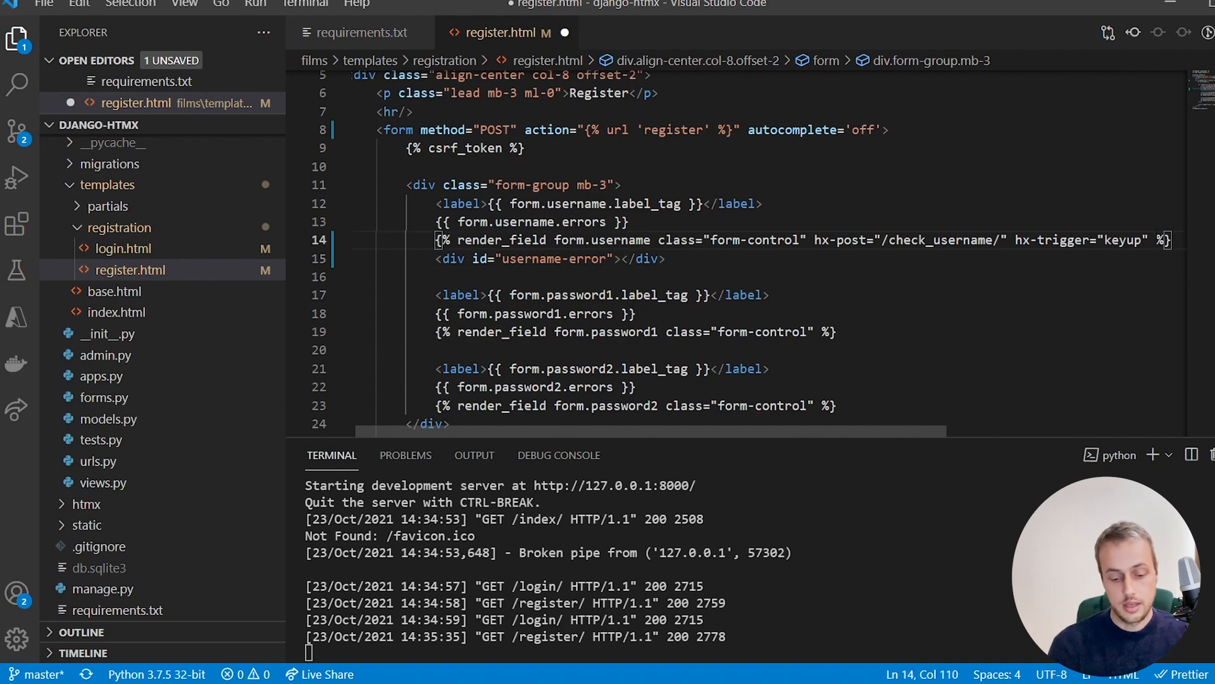
pyautogui.write('hx-target=')
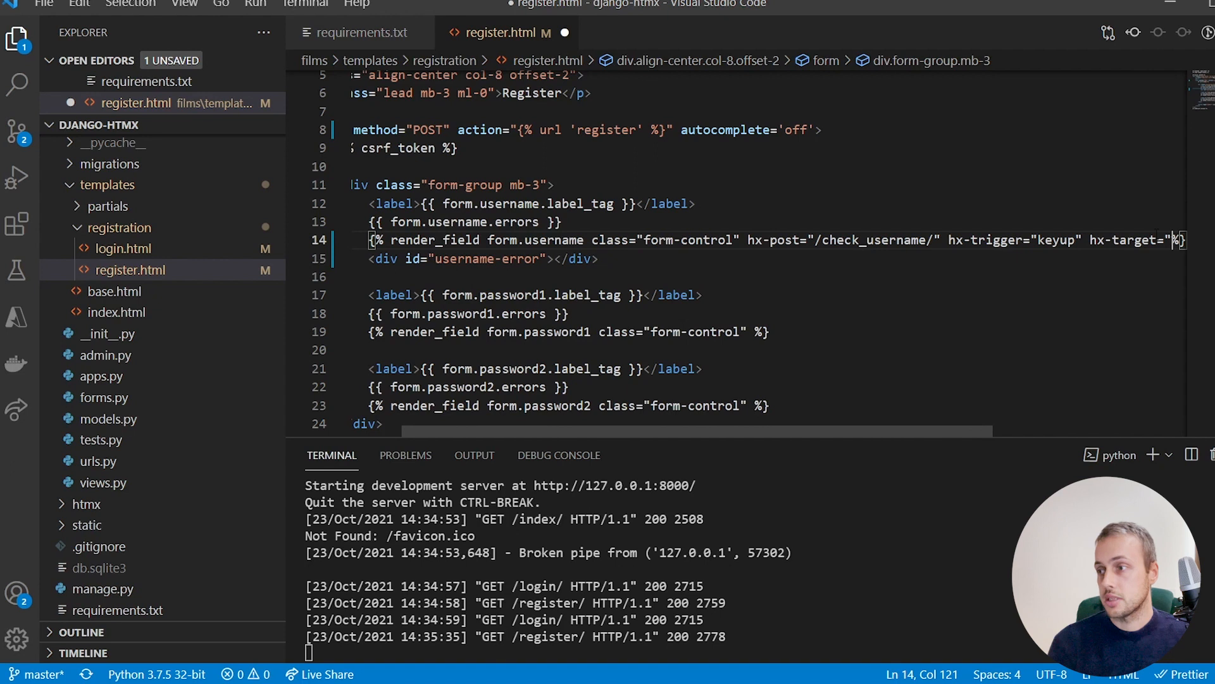
pyautogui.write('#')
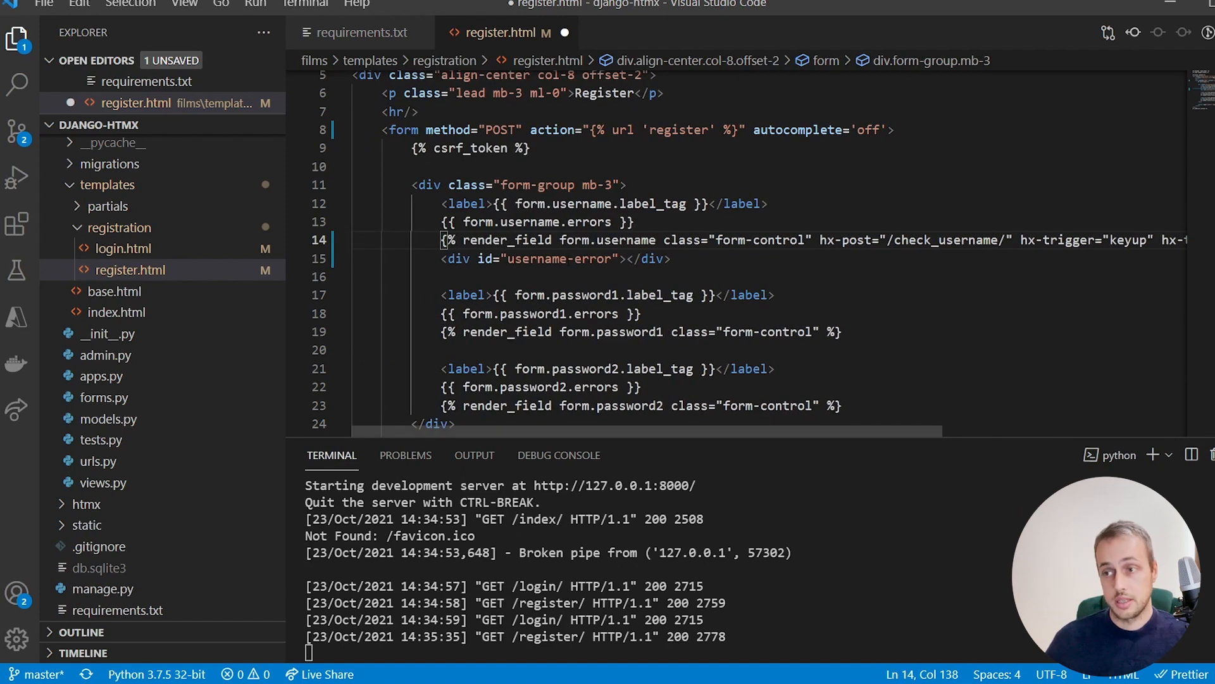
# Scroll across the long line, then open urls.py from the Explorer.
pyautogui.hscroll(3)
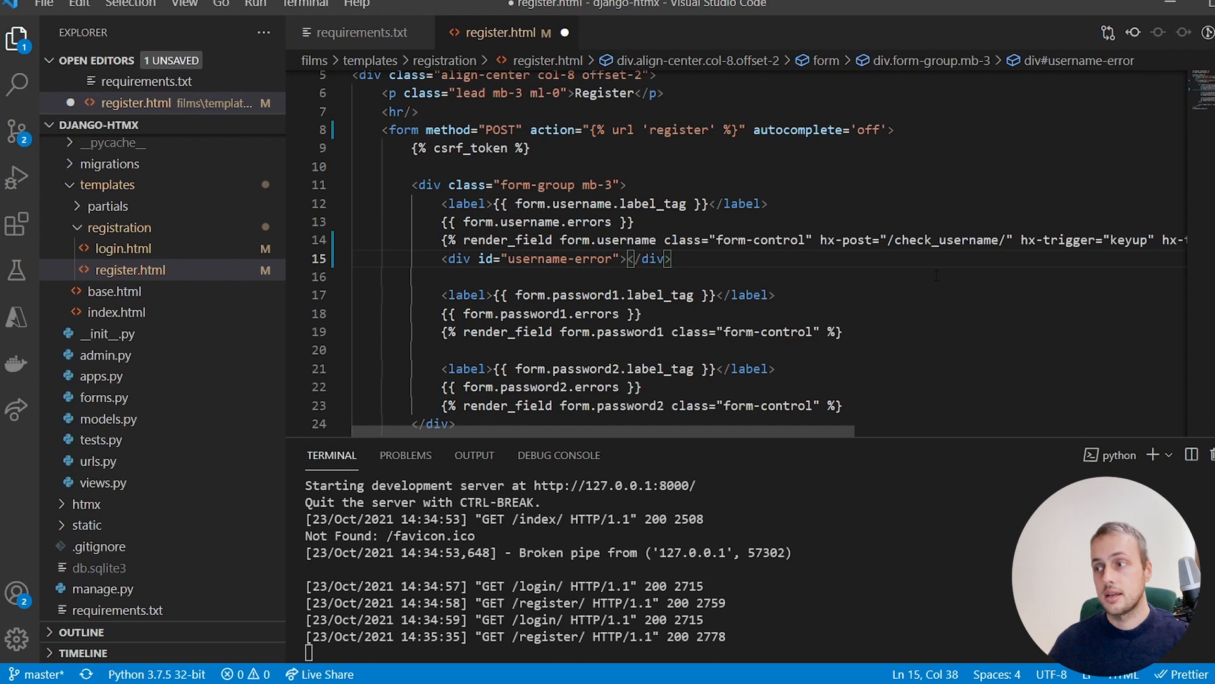
pyautogui.hscroll(3)
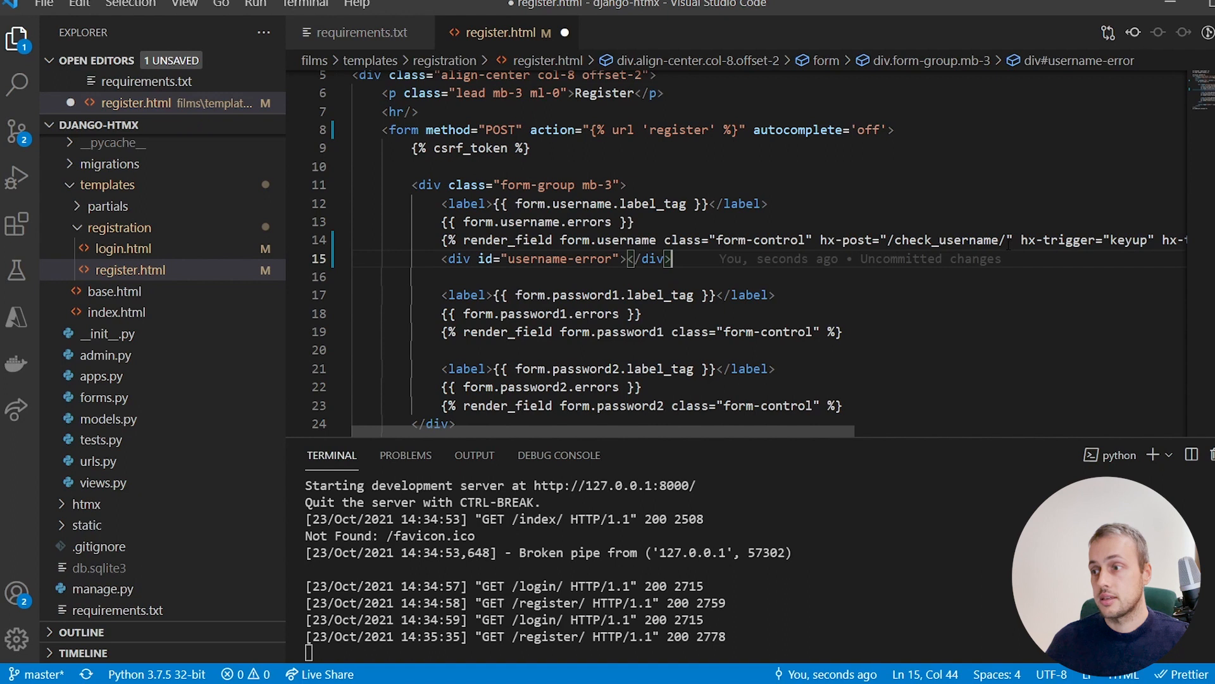
pyautogui.doubleClick(946, 240)
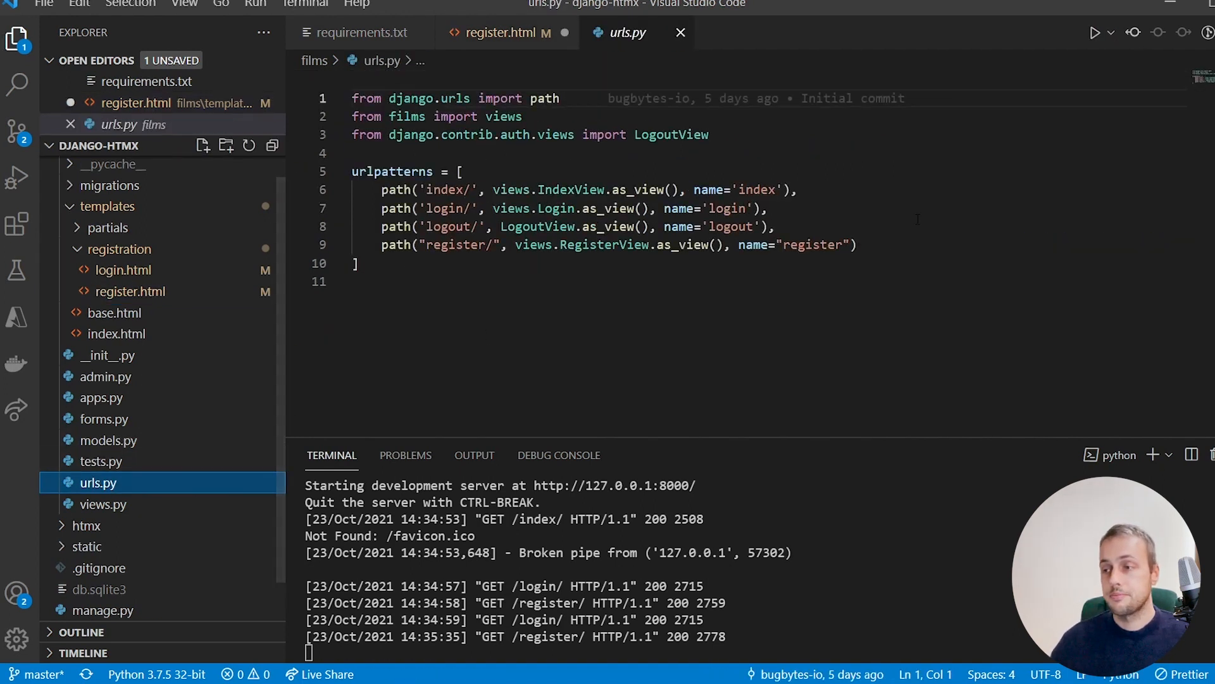
# Create htmx_urlpatterns with path('check_username/', views.check_username, name='check-username').
pyautogui.write('hx')
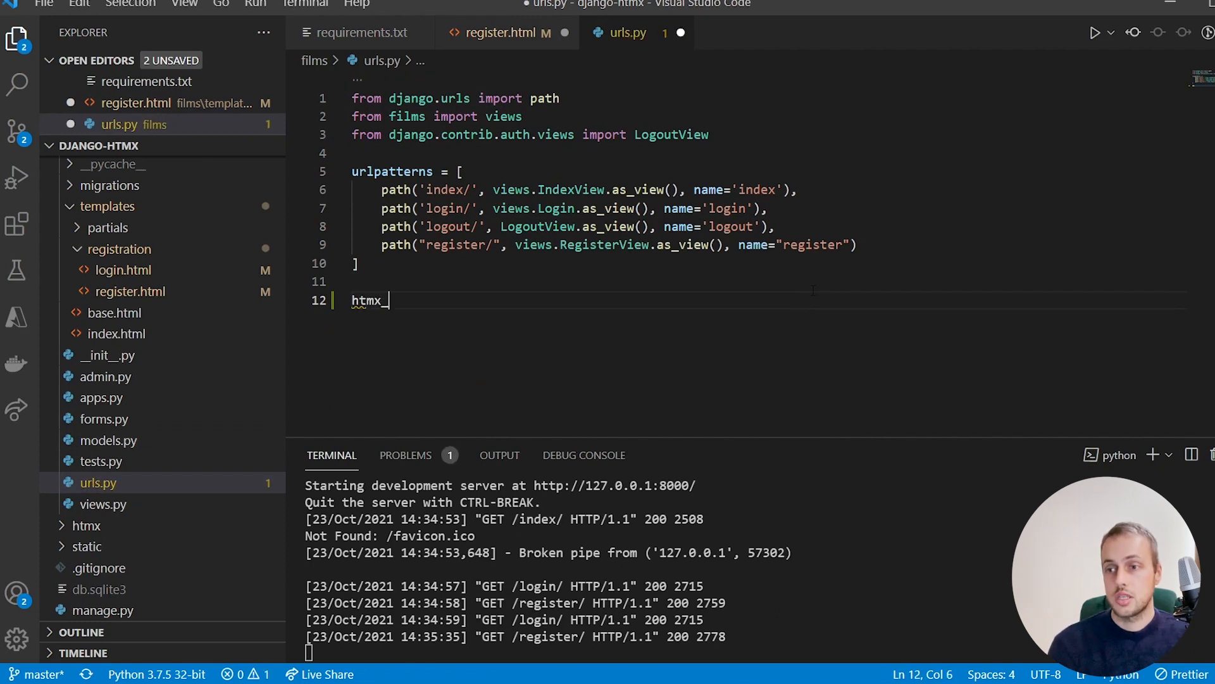
pyautogui.write('urlpatterns = [')
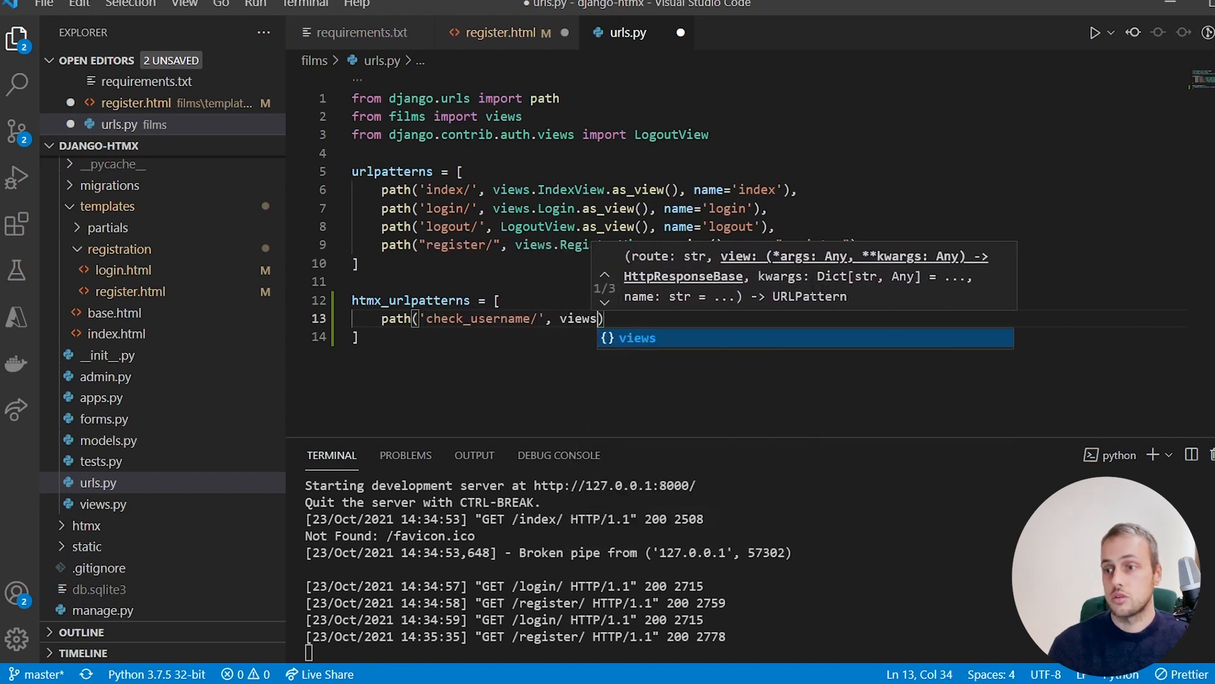
pyautogui.write('.')
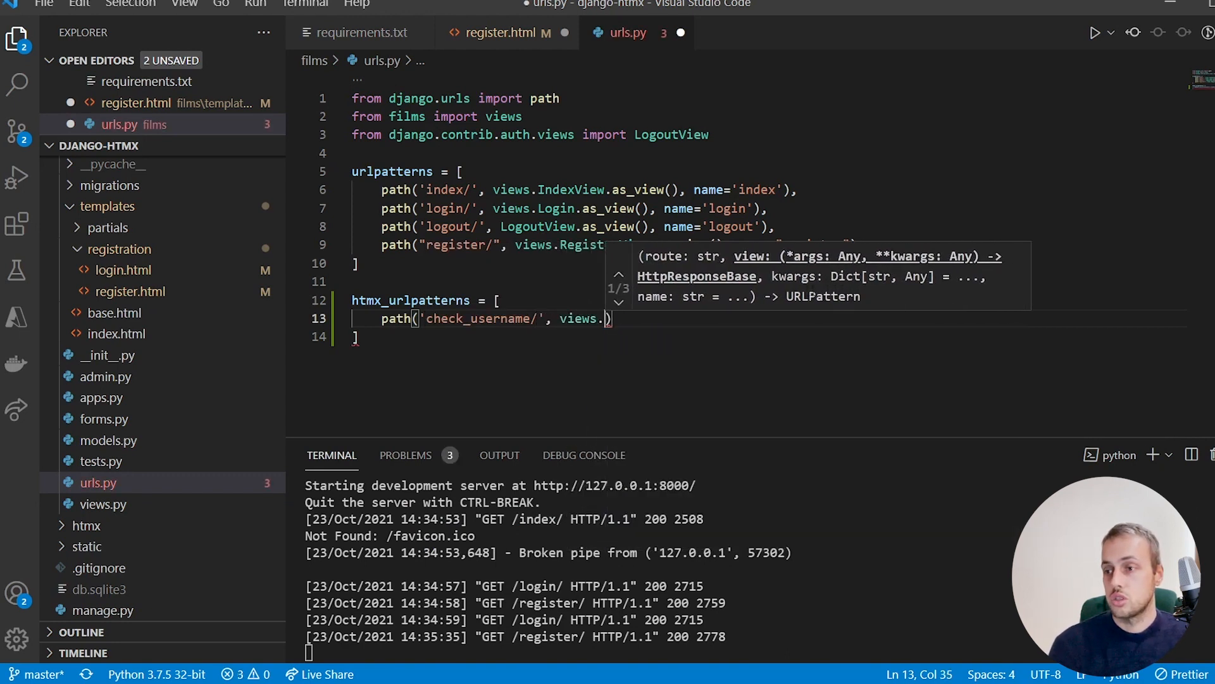
pyautogui.write("check_username, name='check-username")
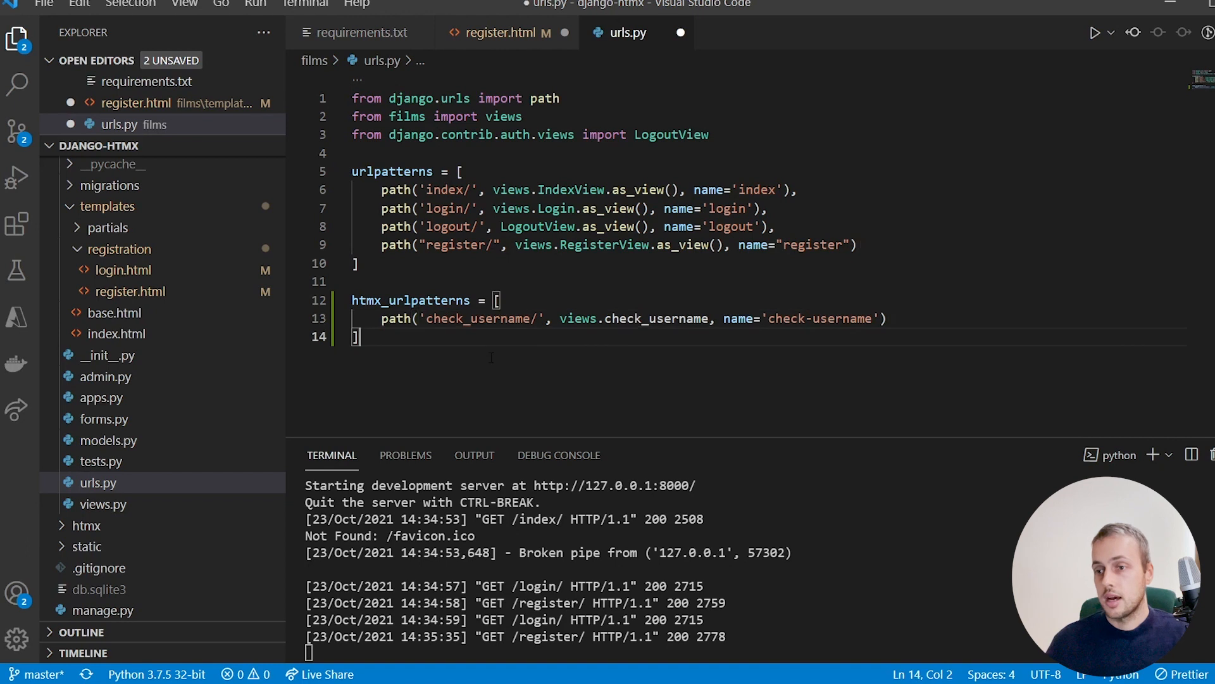
# Append it with urlpatterns += htmx_urlpatterns.
pyautogui.write('urlp')
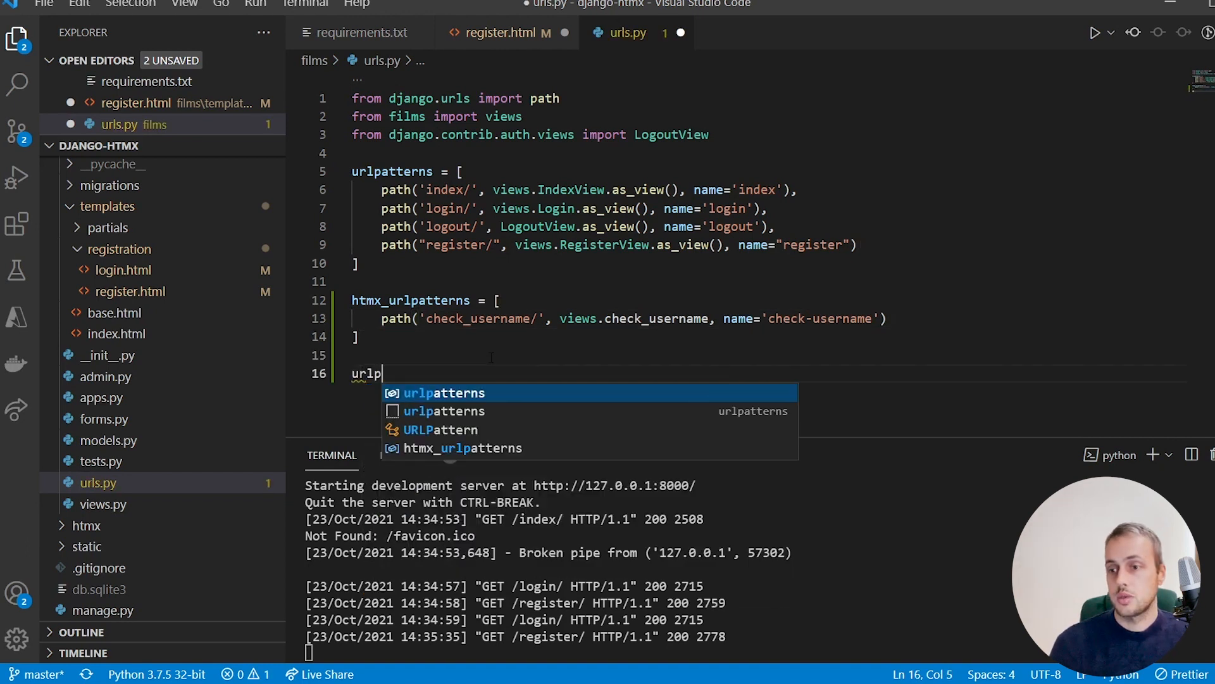
pyautogui.write('atterns +=')
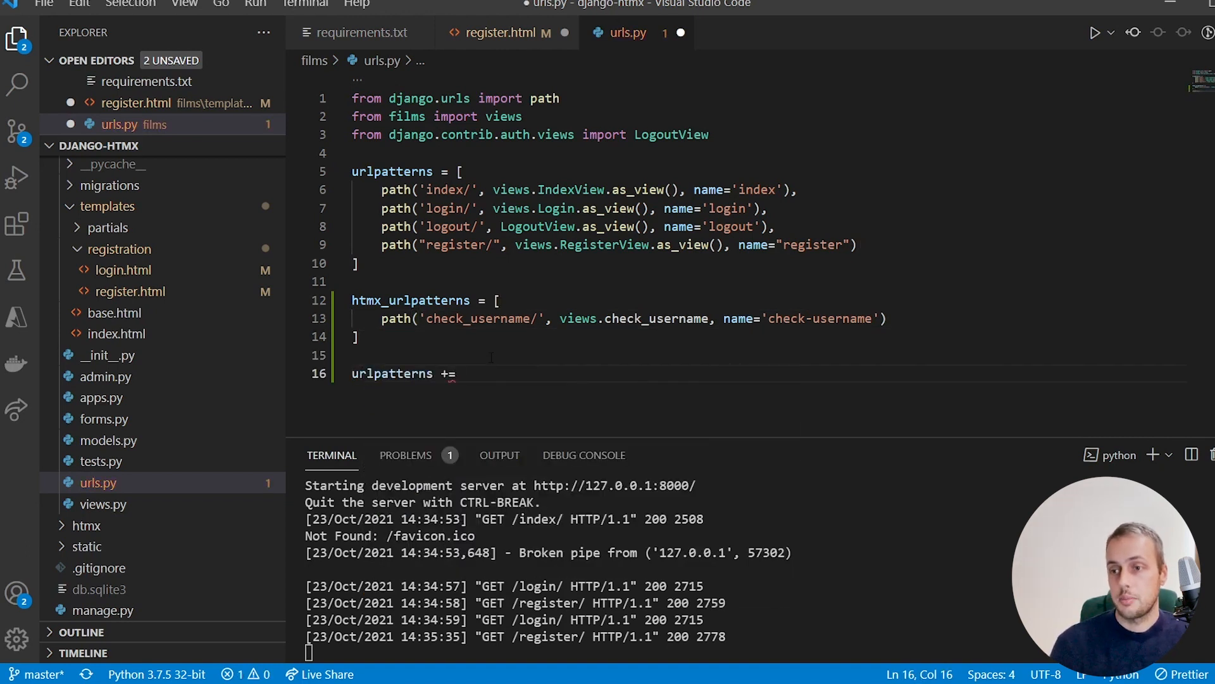
pyautogui.write('htmx_urlpatterns')
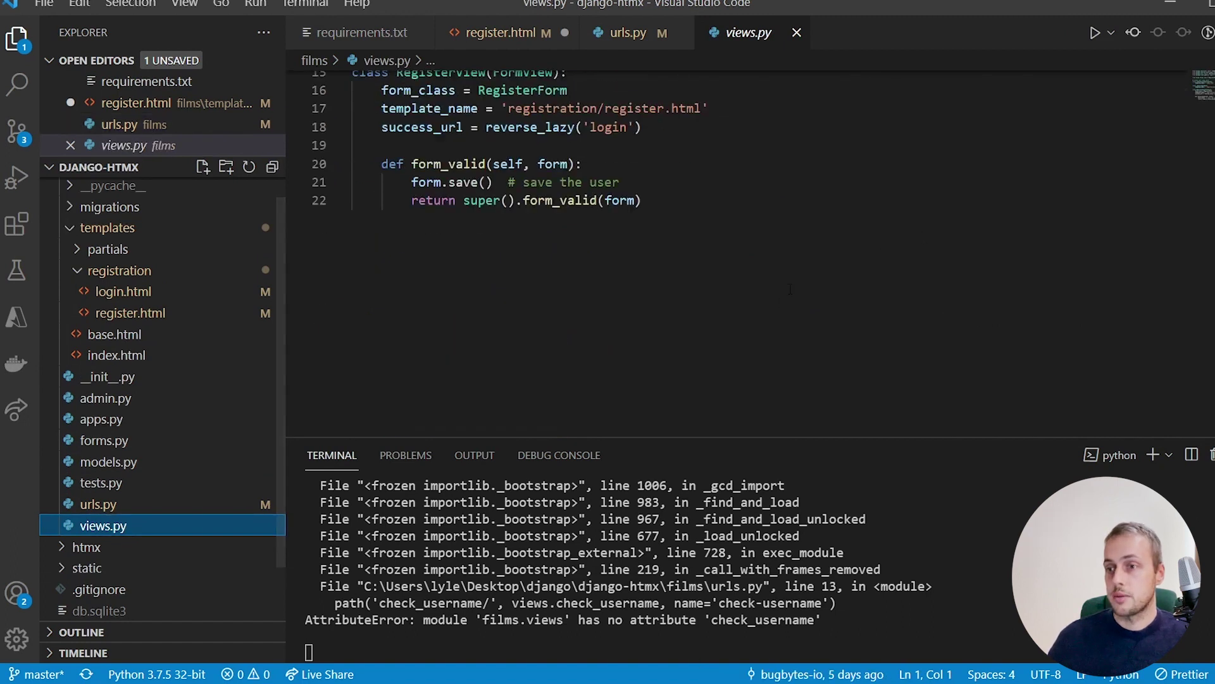
# Define check_username(request) reading username = request.POST.get('username') and save views.py.
pyautogui.press('Enter')
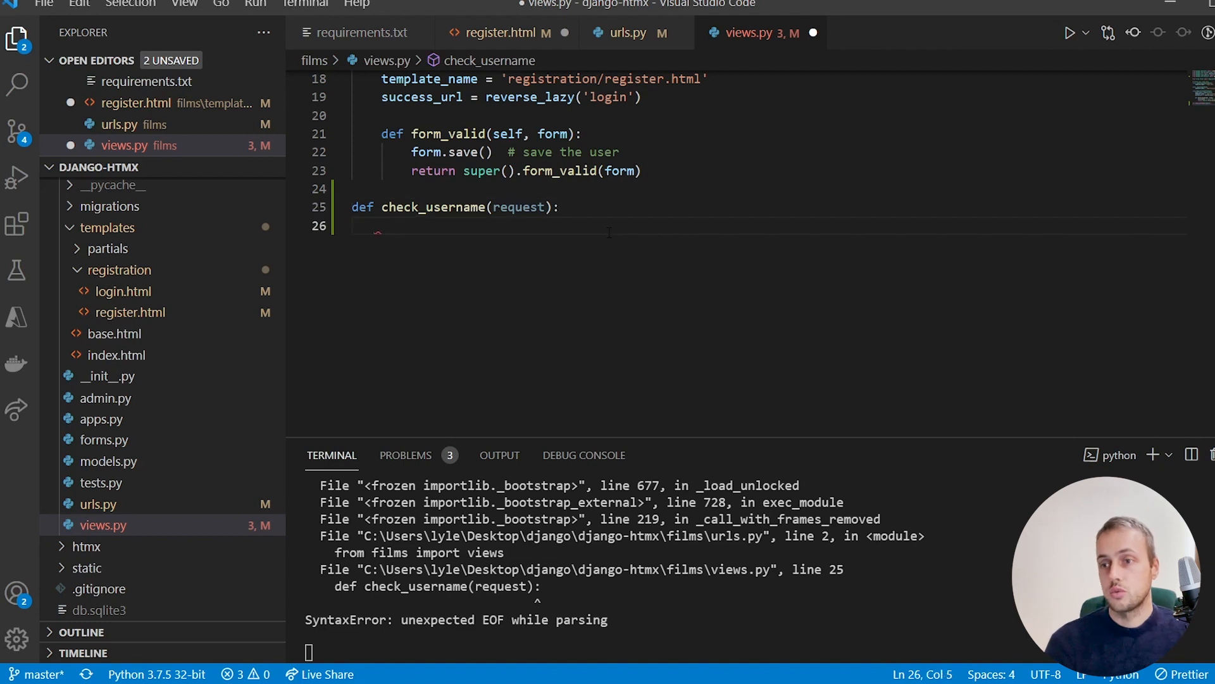
pyautogui.write('username =')
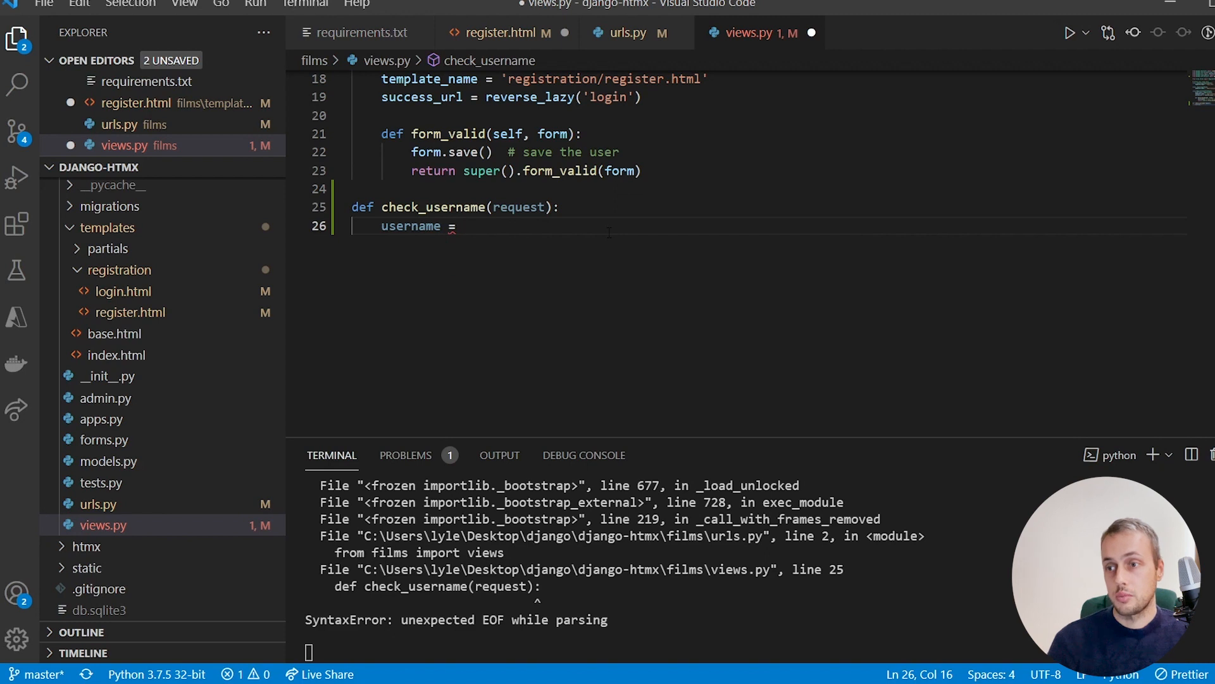
pyautogui.write('request.POST')
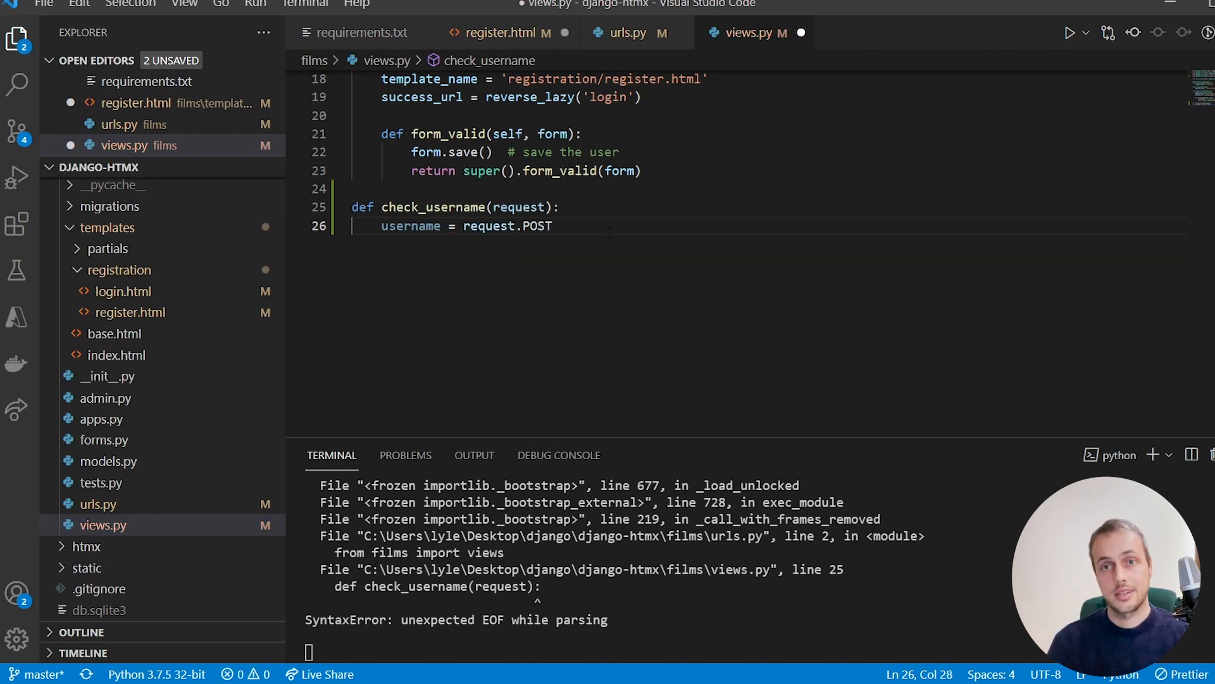
pyautogui.click(499, 33)
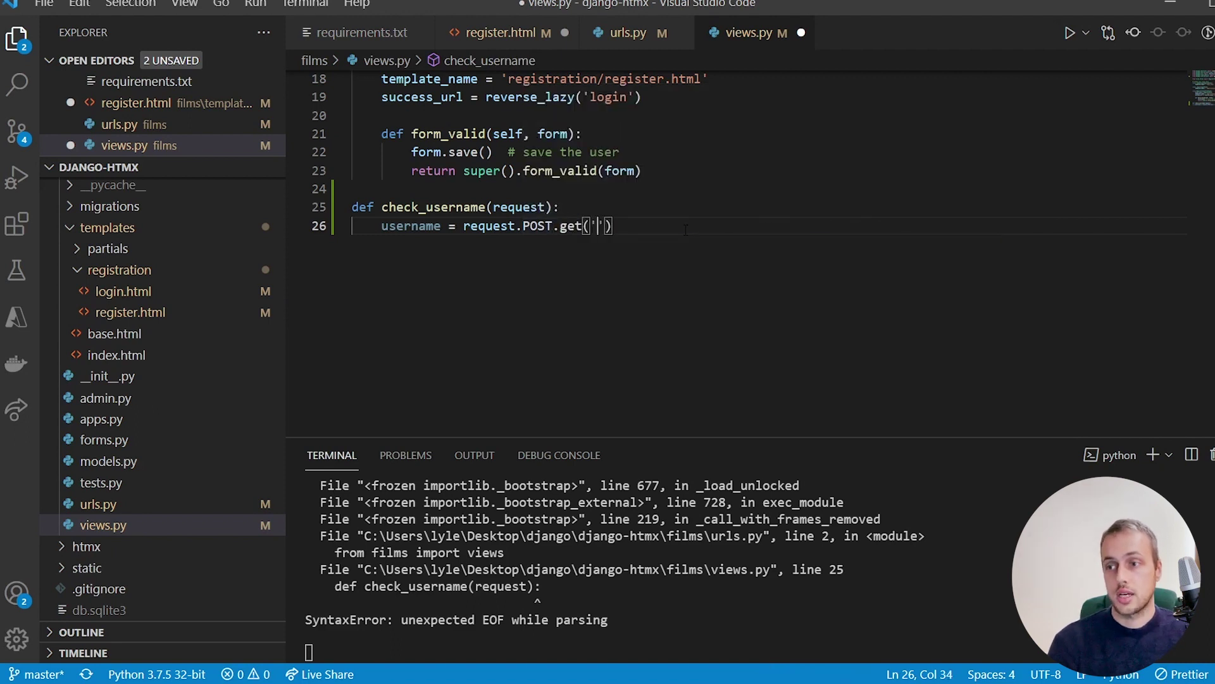
pyautogui.write('username')
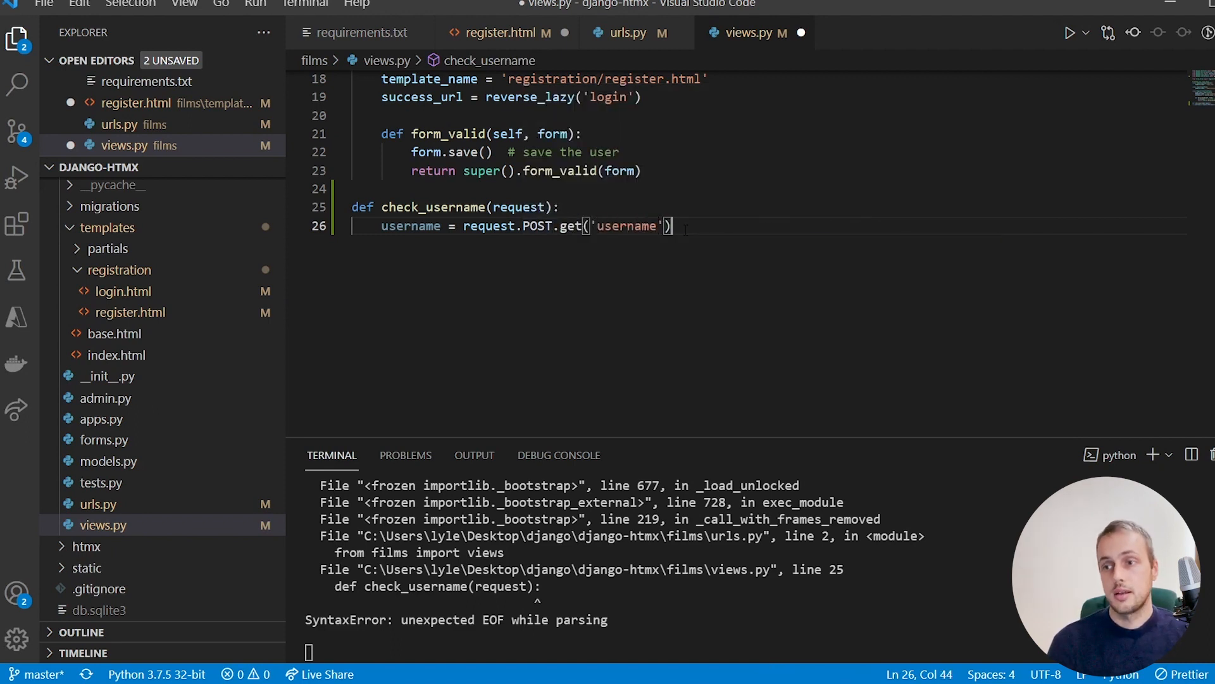
pyautogui.press('ctrl+s')
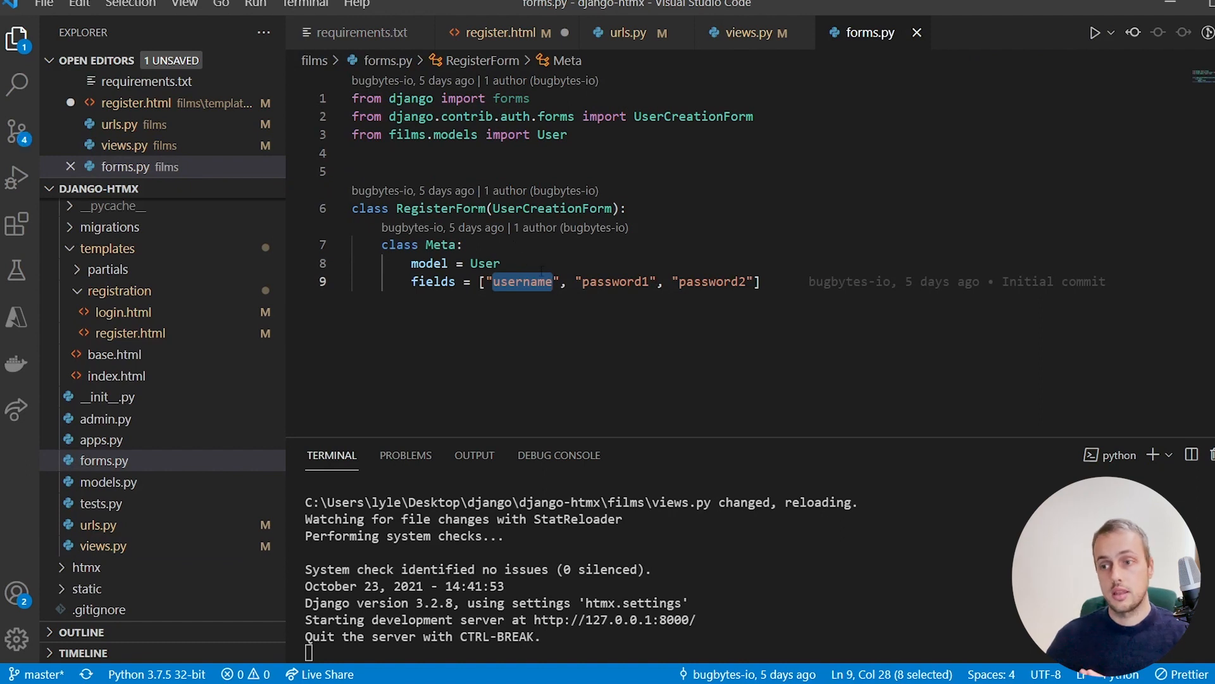
# Add if get_user_model().objects.filter(username=username).exists(): returning an HttpResponse.
pyautogui.click(741, 33)
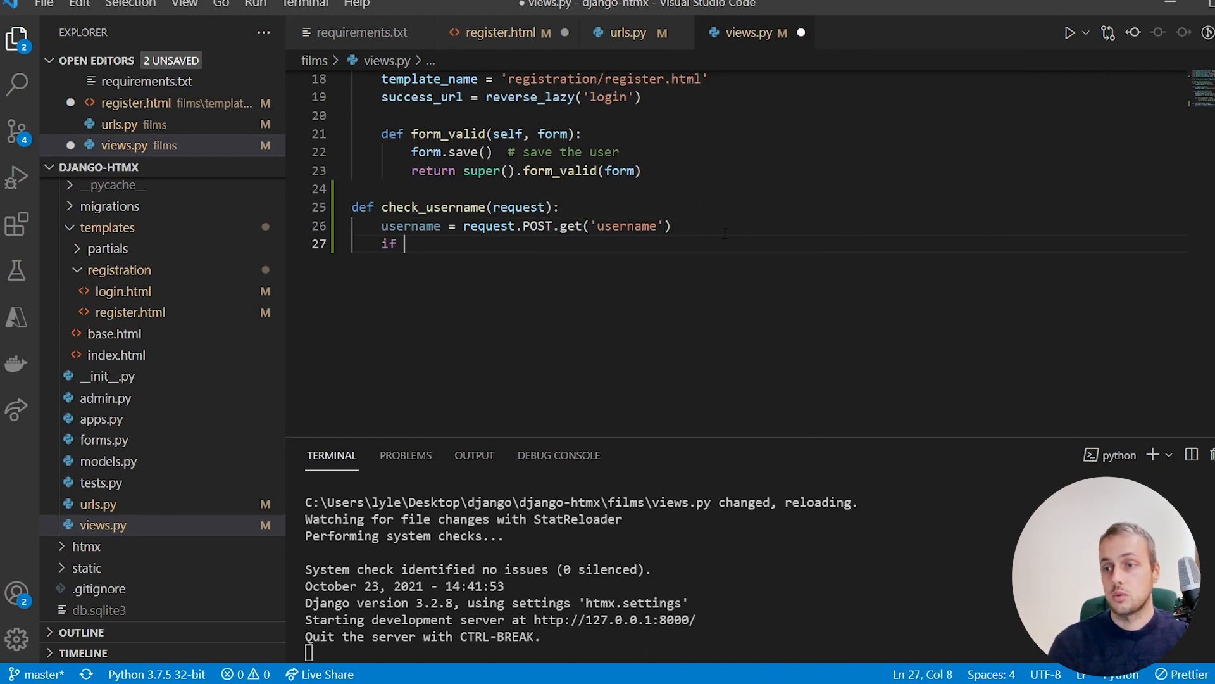
pyautogui.write('get_user_model()')
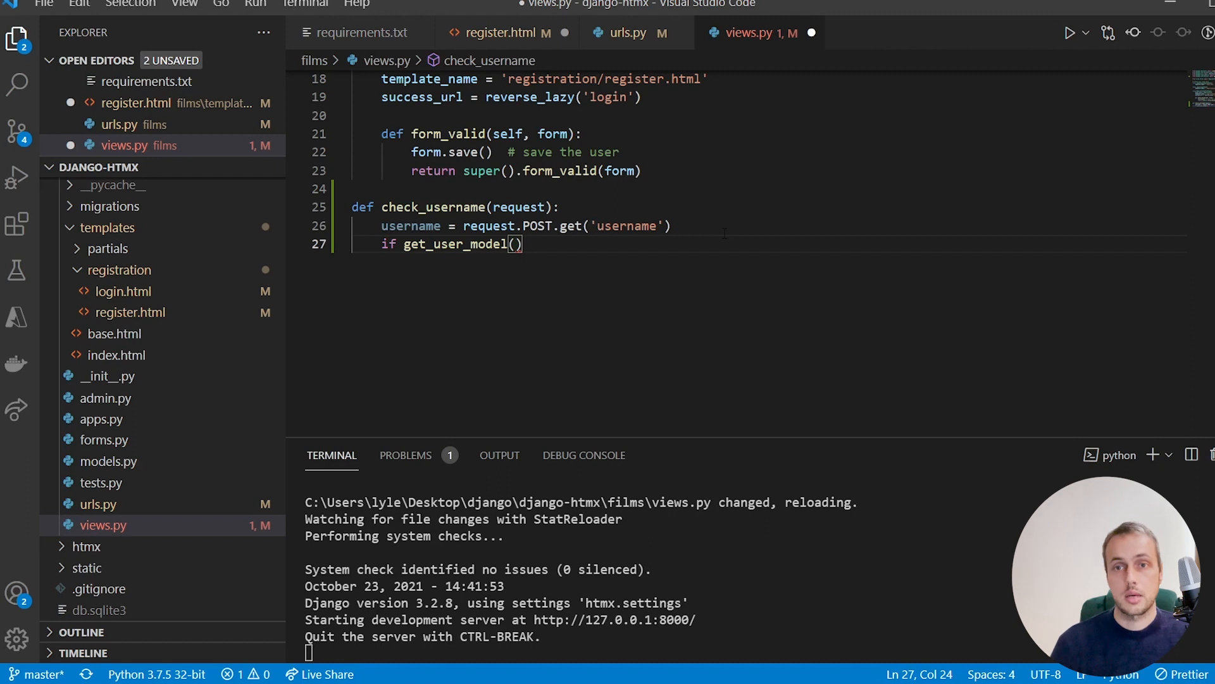
pyautogui.write('.objects')
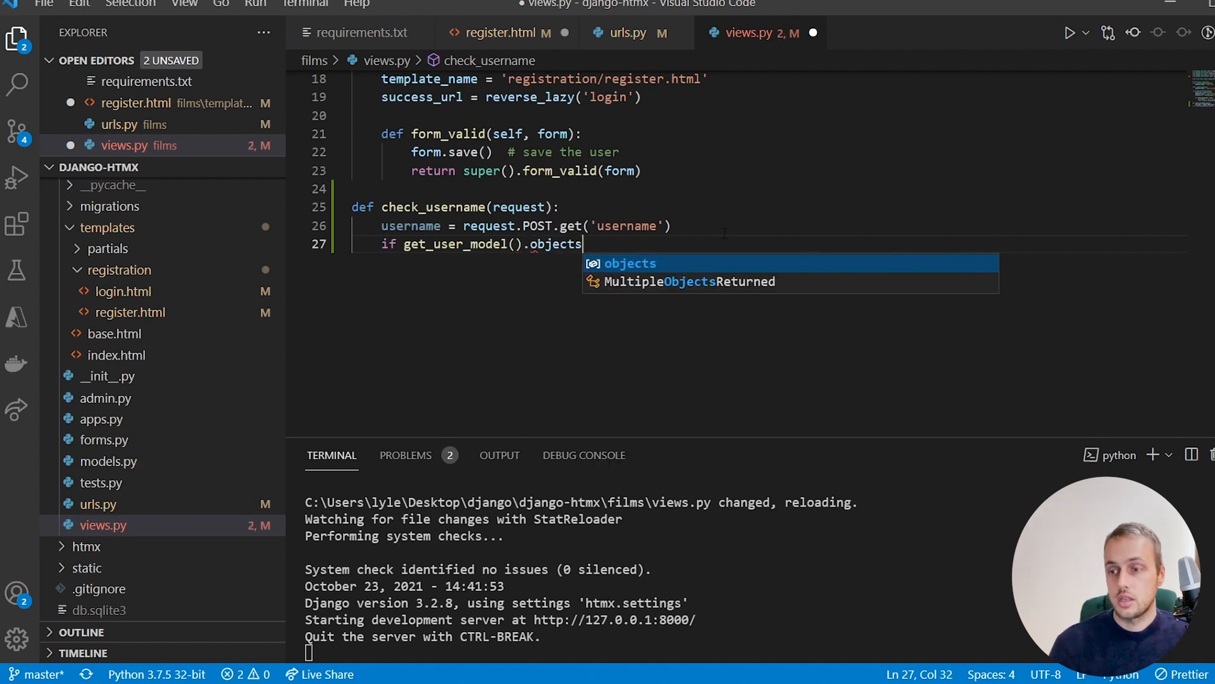
pyautogui.write('.f')
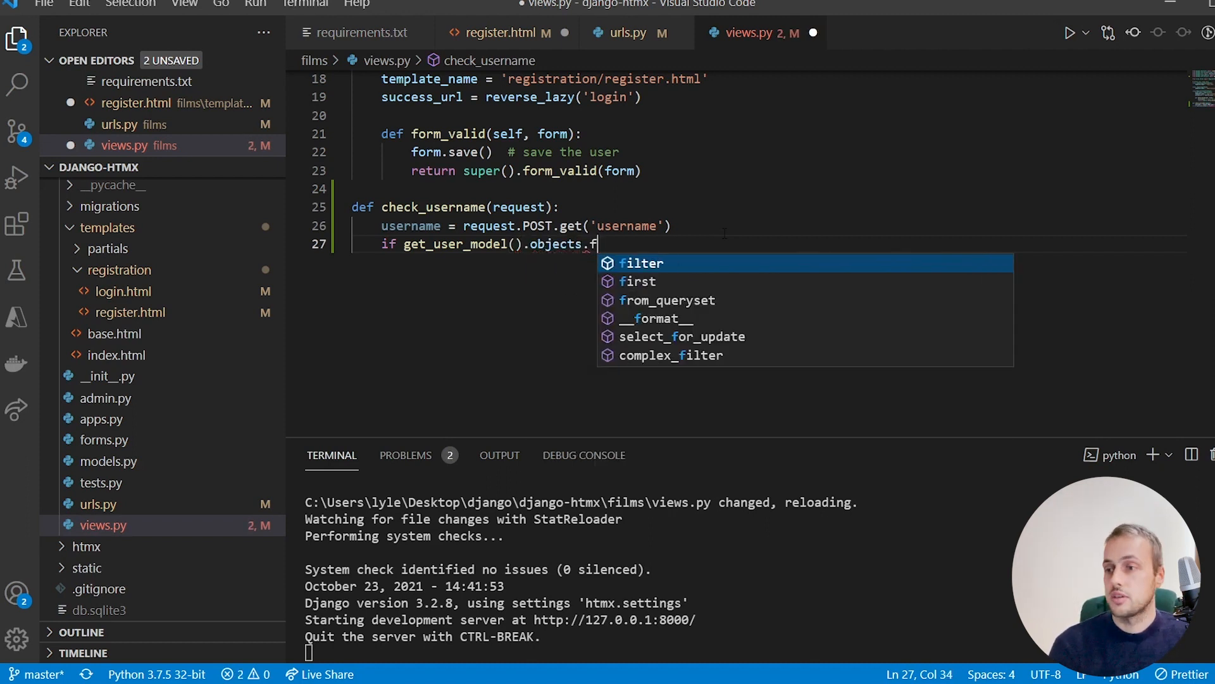
pyautogui.write('ilter(username=username')
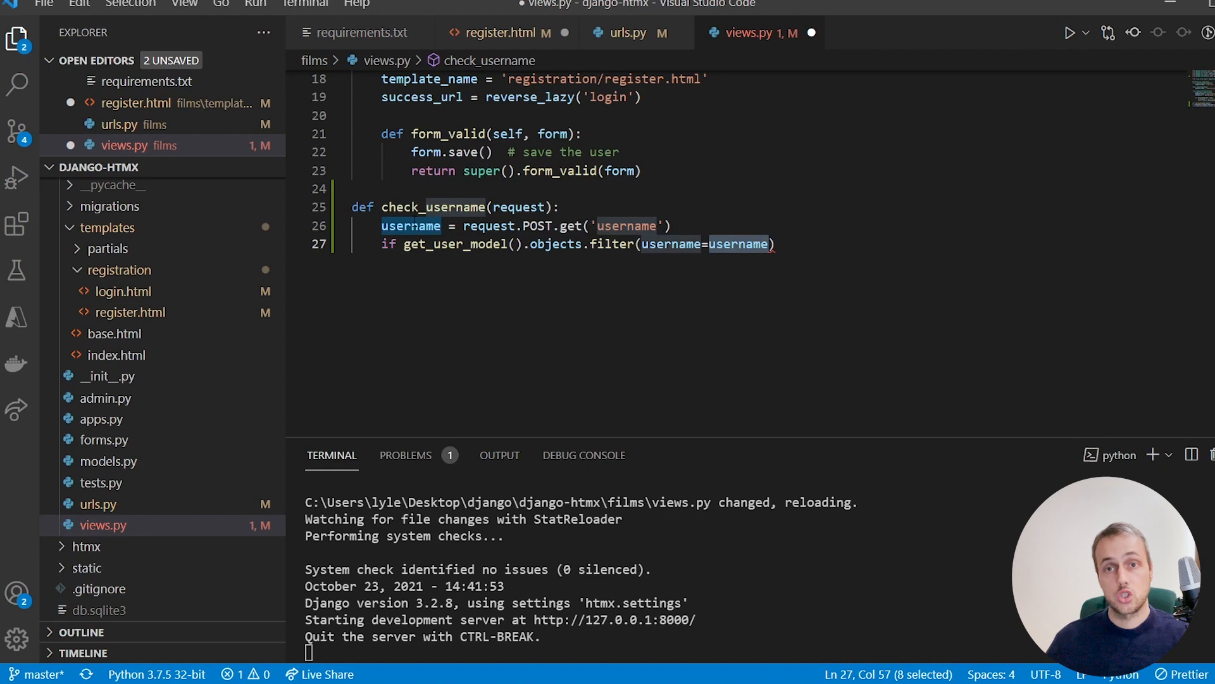
pyautogui.moveTo(410, 225)
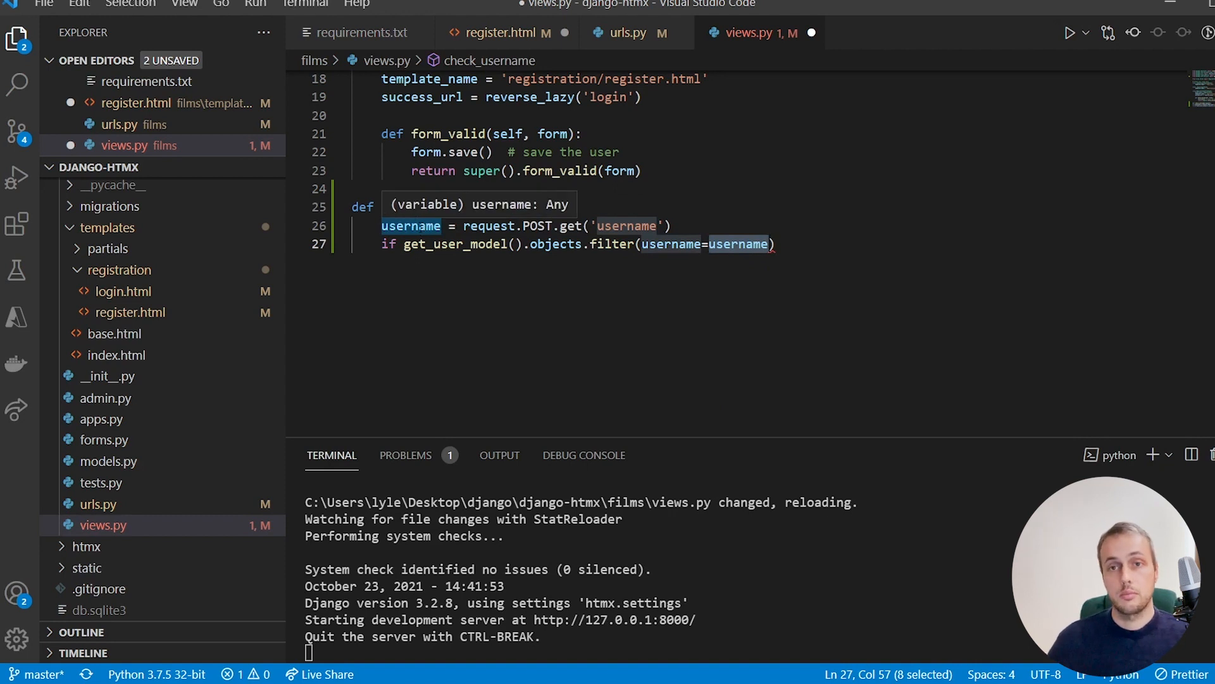
pyautogui.write('.e')
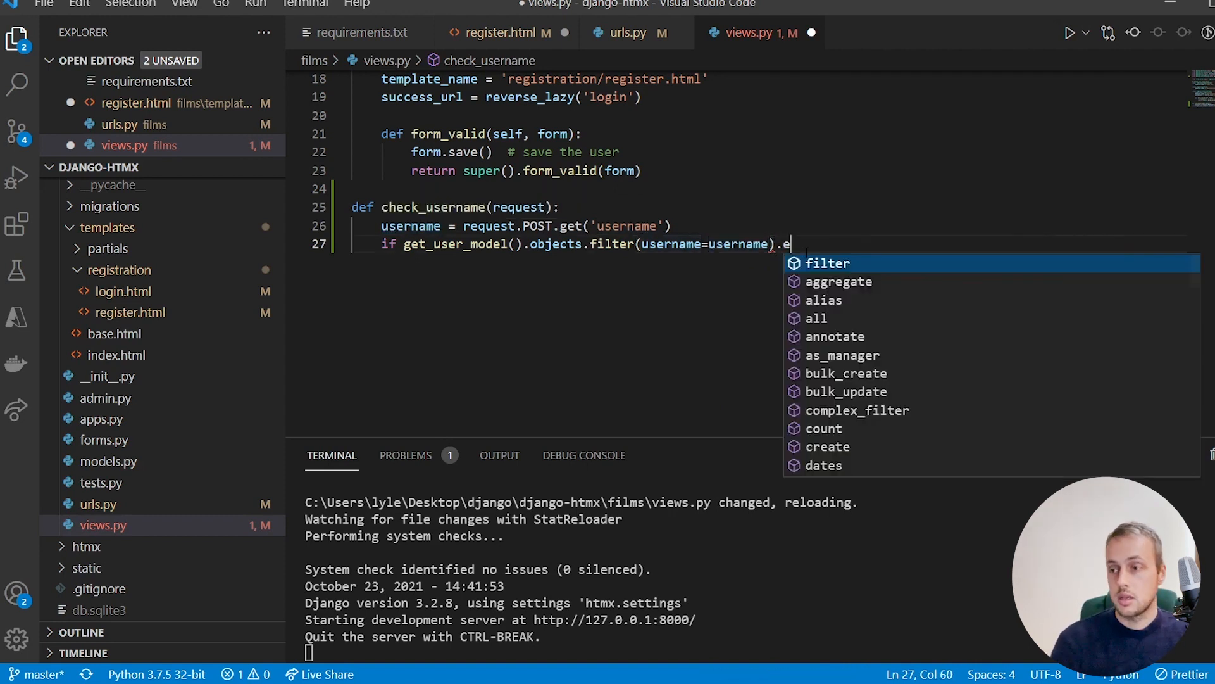
pyautogui.write('xists():')
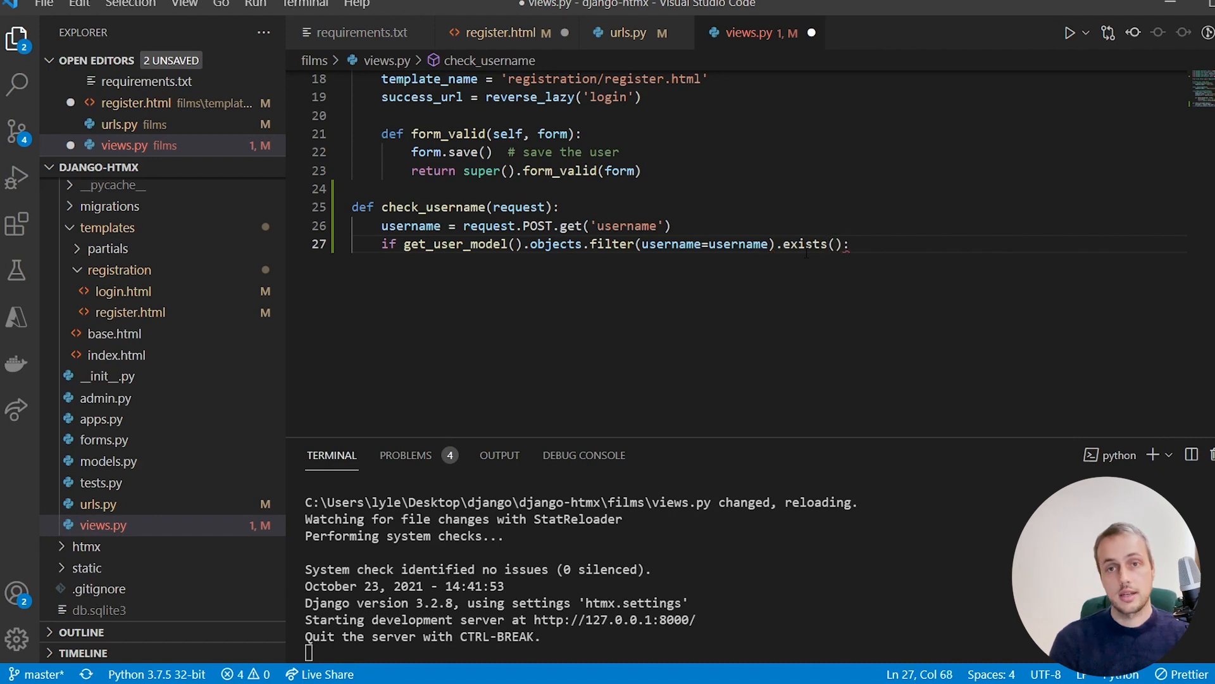
pyautogui.press('Enter')
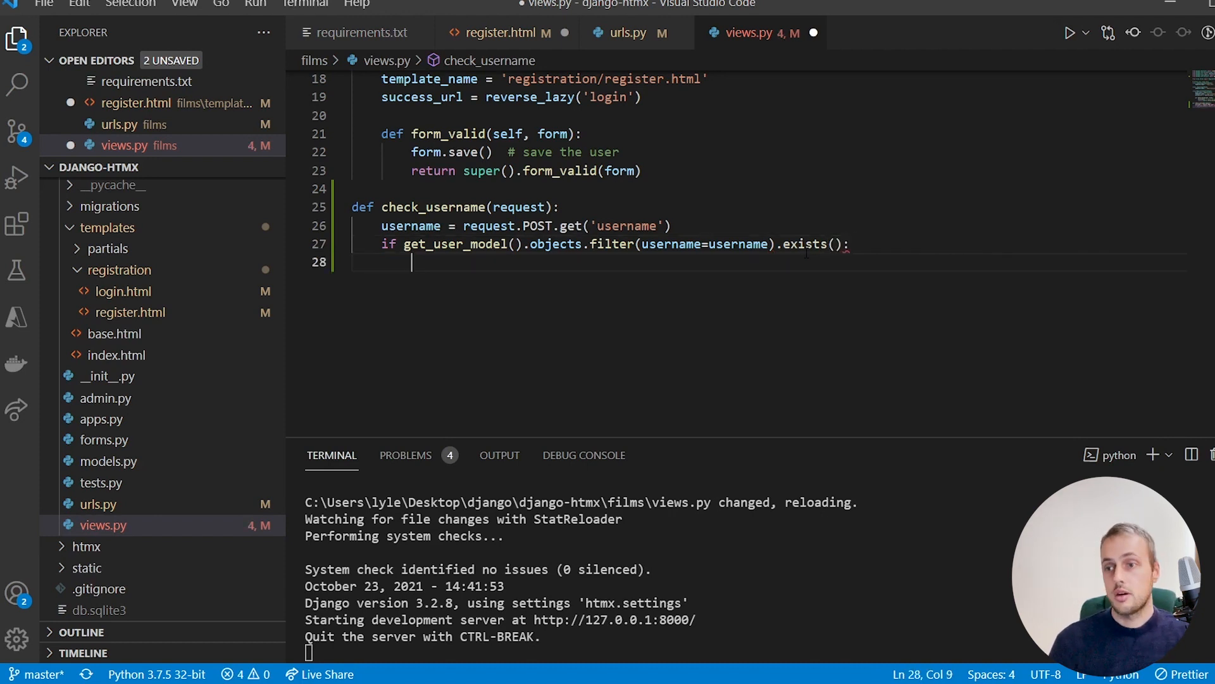
pyautogui.write('return HttpResponse')
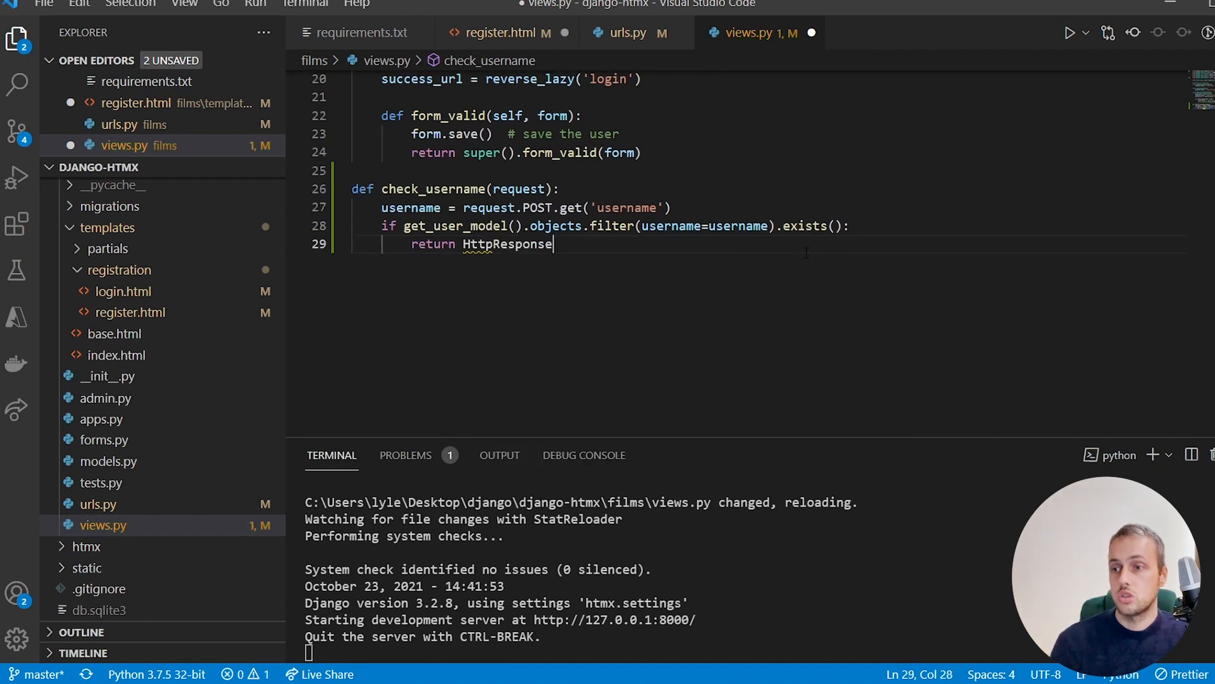
pyautogui.write('()')
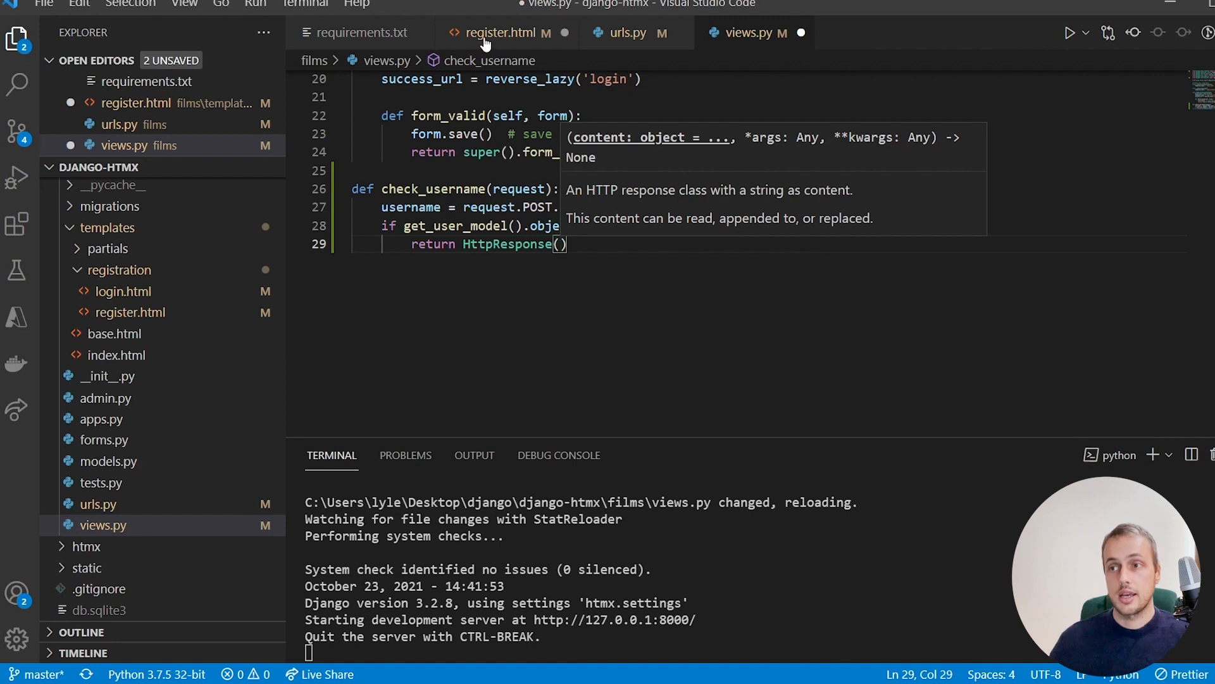
# Return 'This username already exists', else an HttpResponse starting 'This username is available'.
pyautogui.click(499, 32)
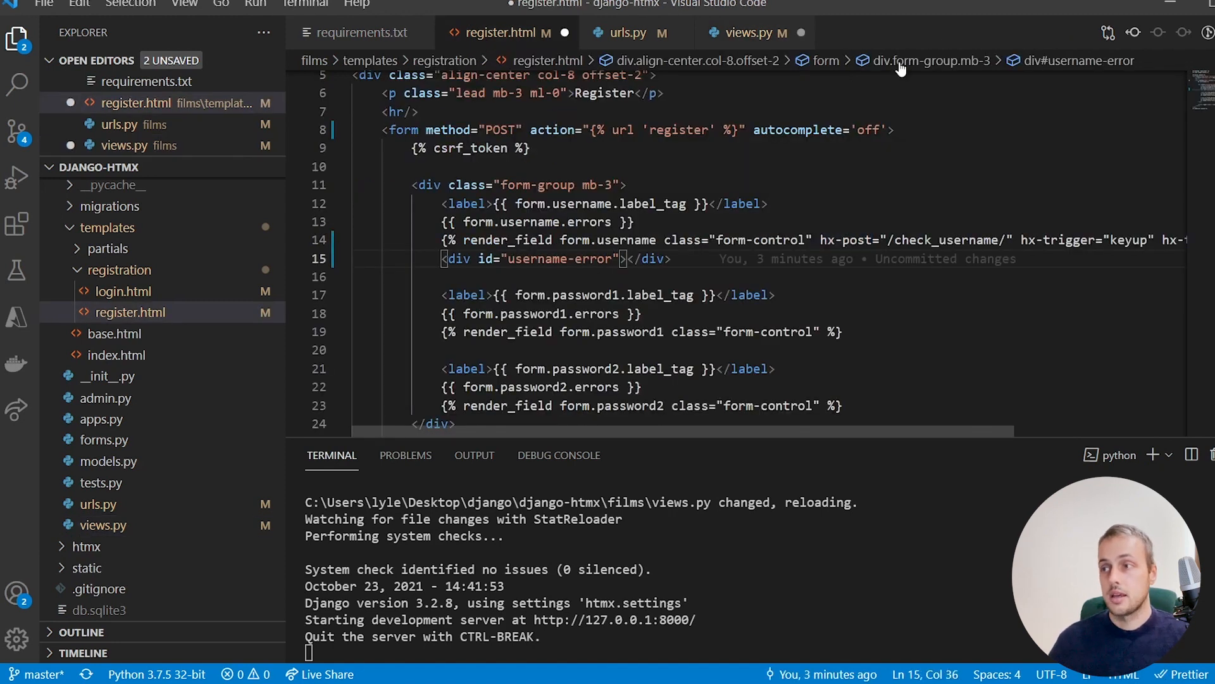
pyautogui.click(745, 32)
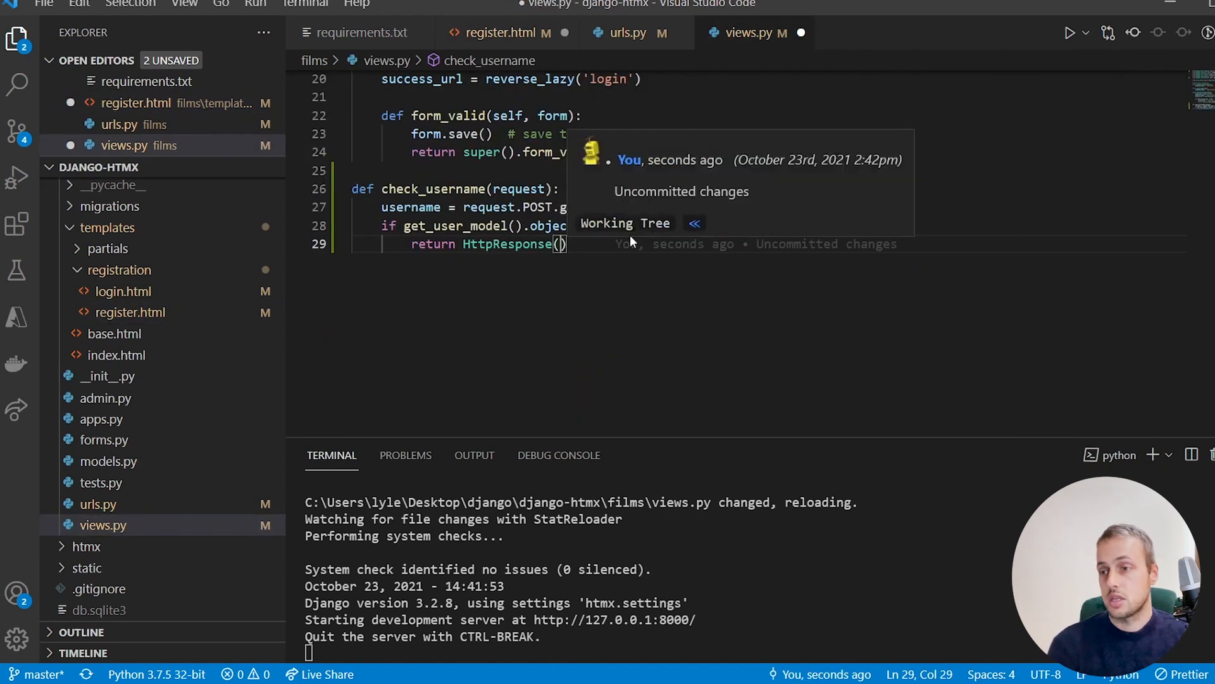
pyautogui.write('"This "')
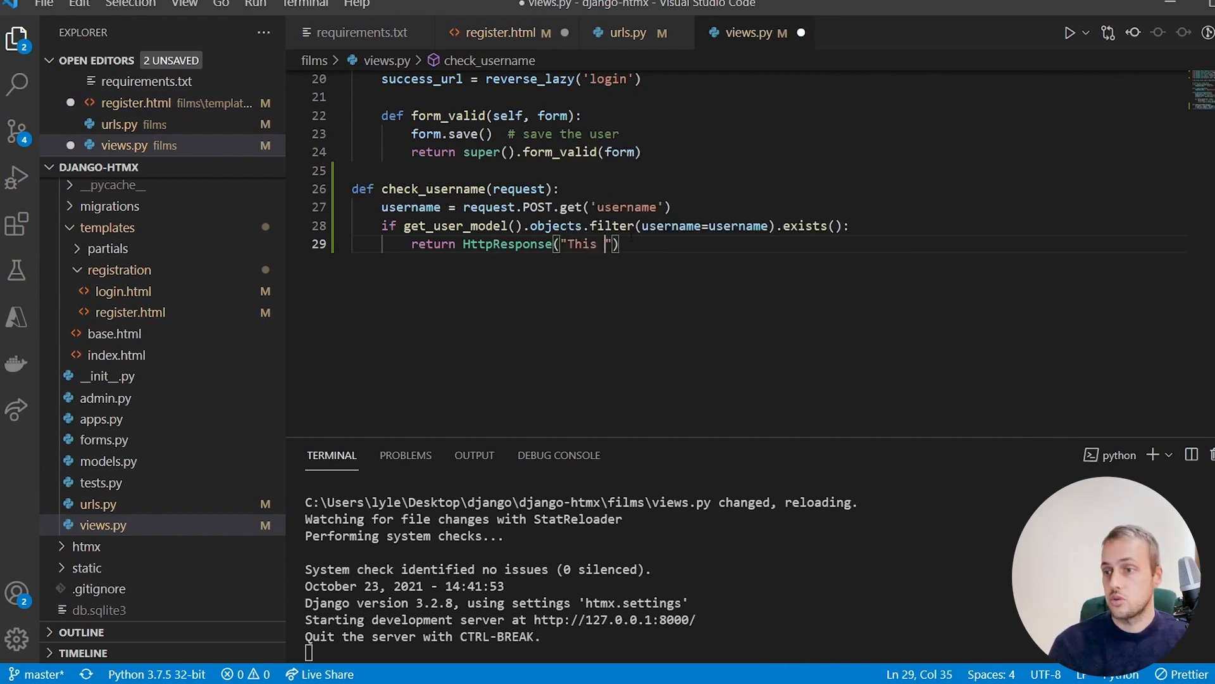
pyautogui.write('username already e')
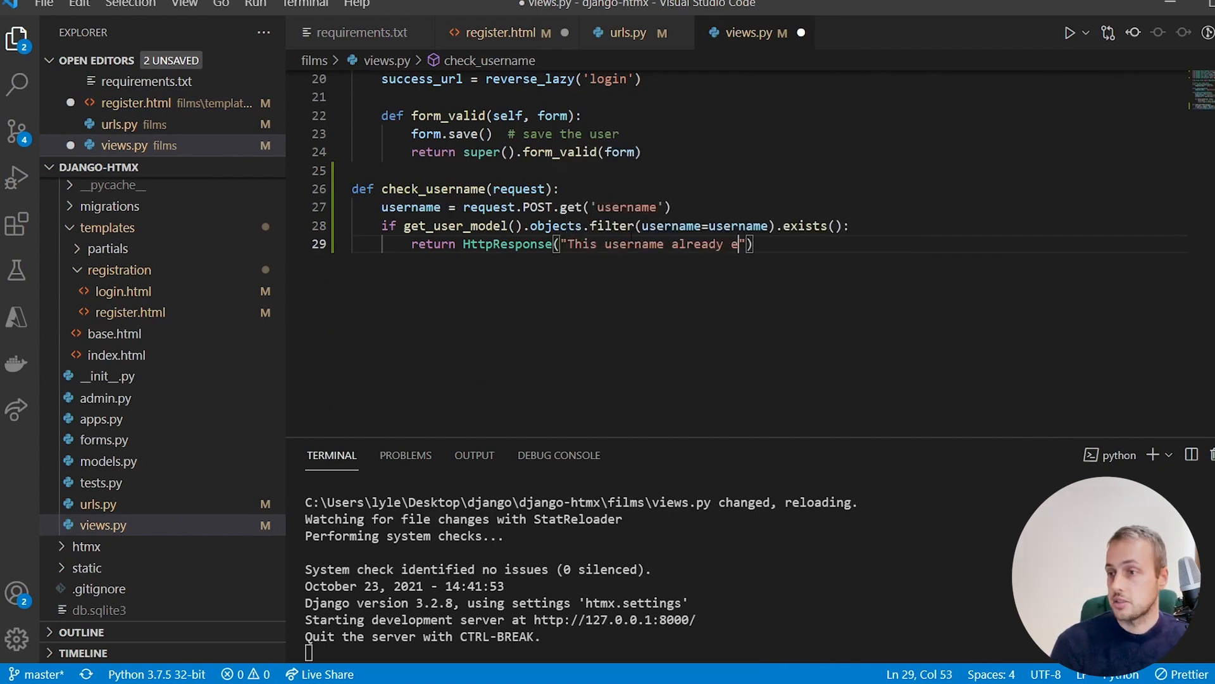
pyautogui.write('xists')
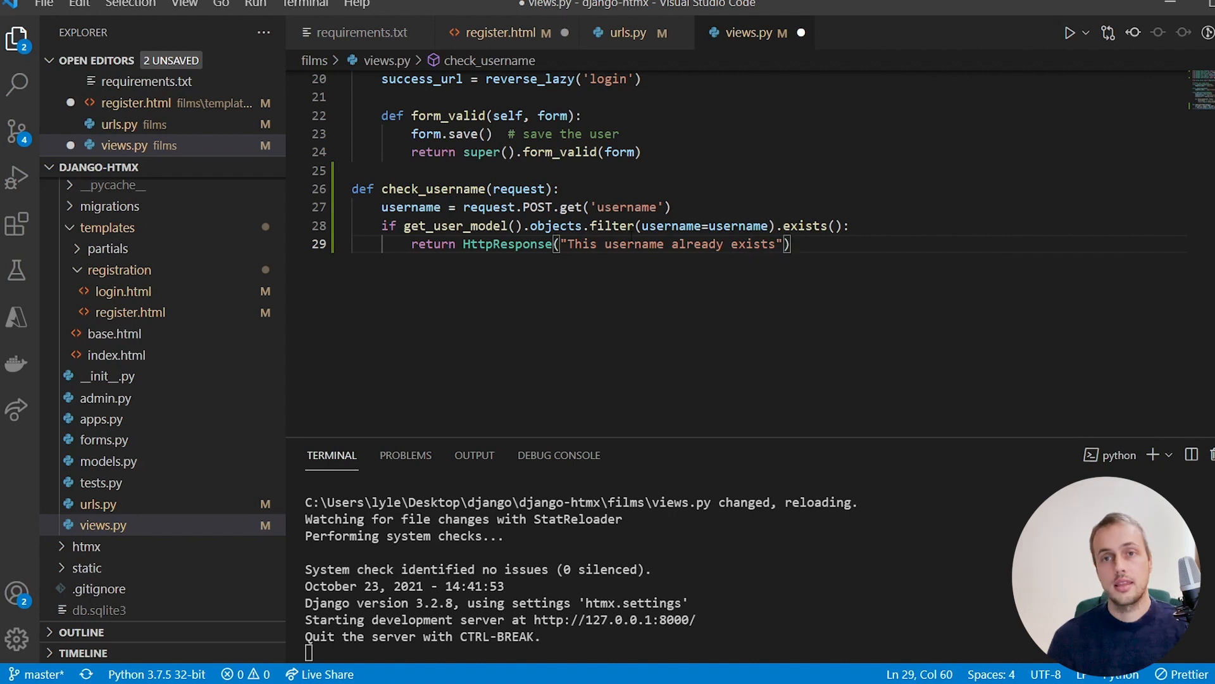
pyautogui.press('Enter')
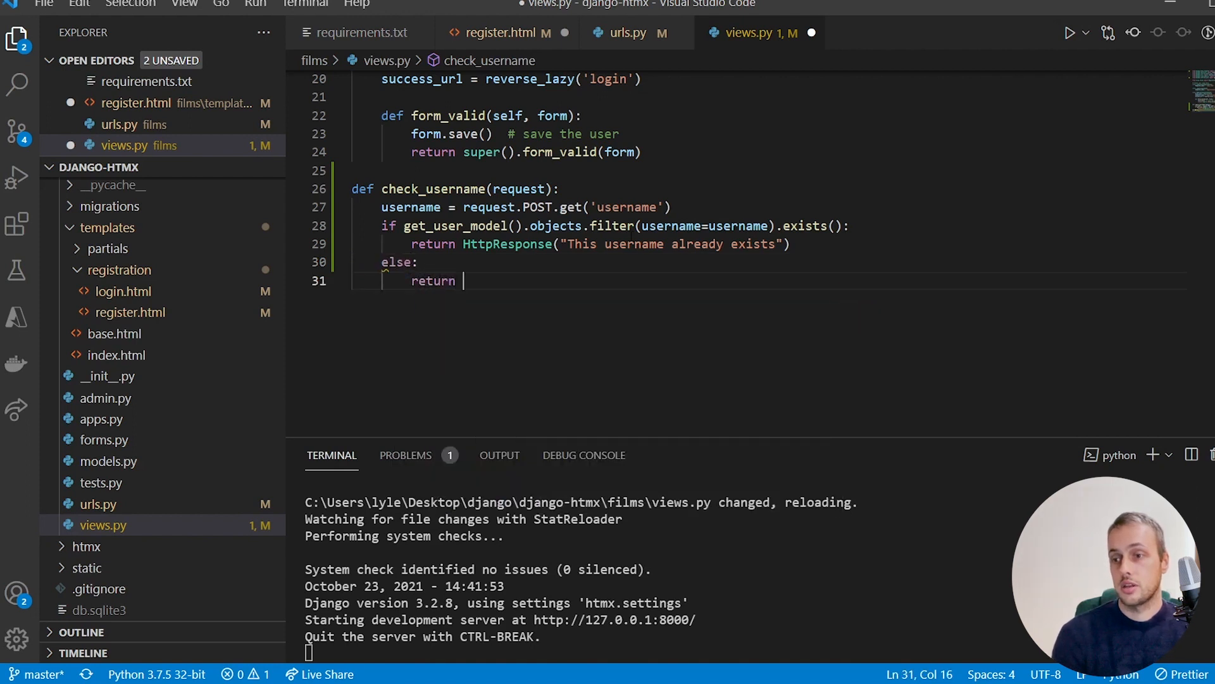
pyautogui.write('HttpRespones()')
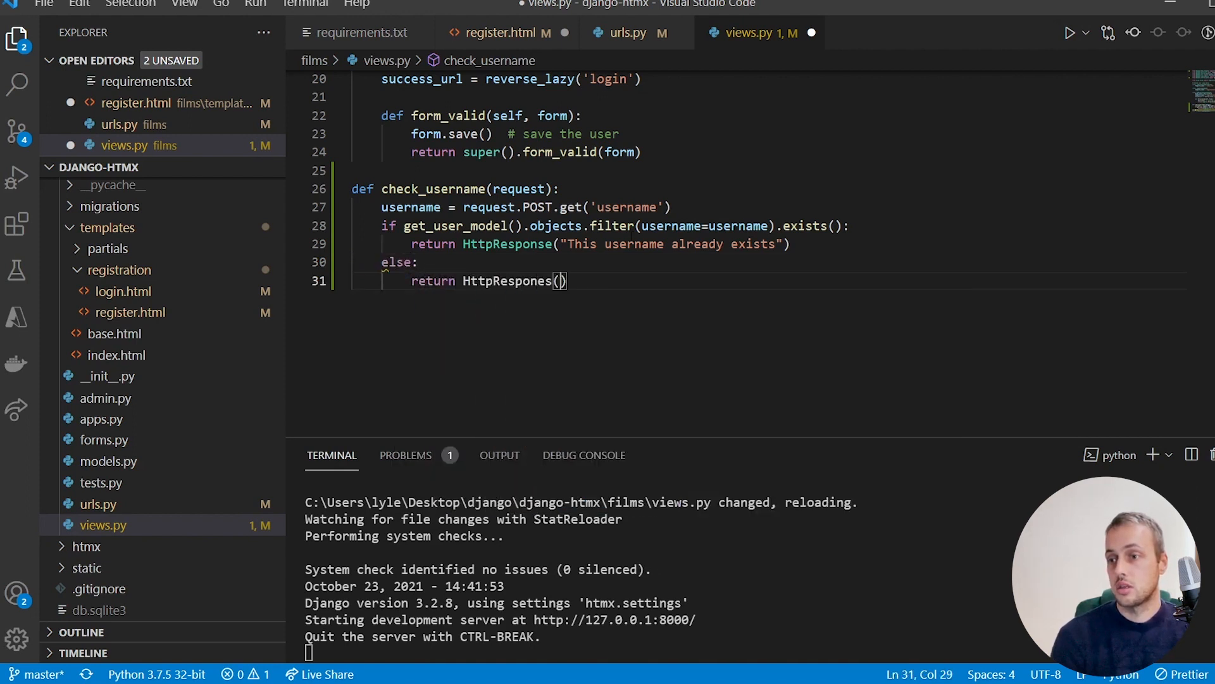
pyautogui.write('This username is available"')
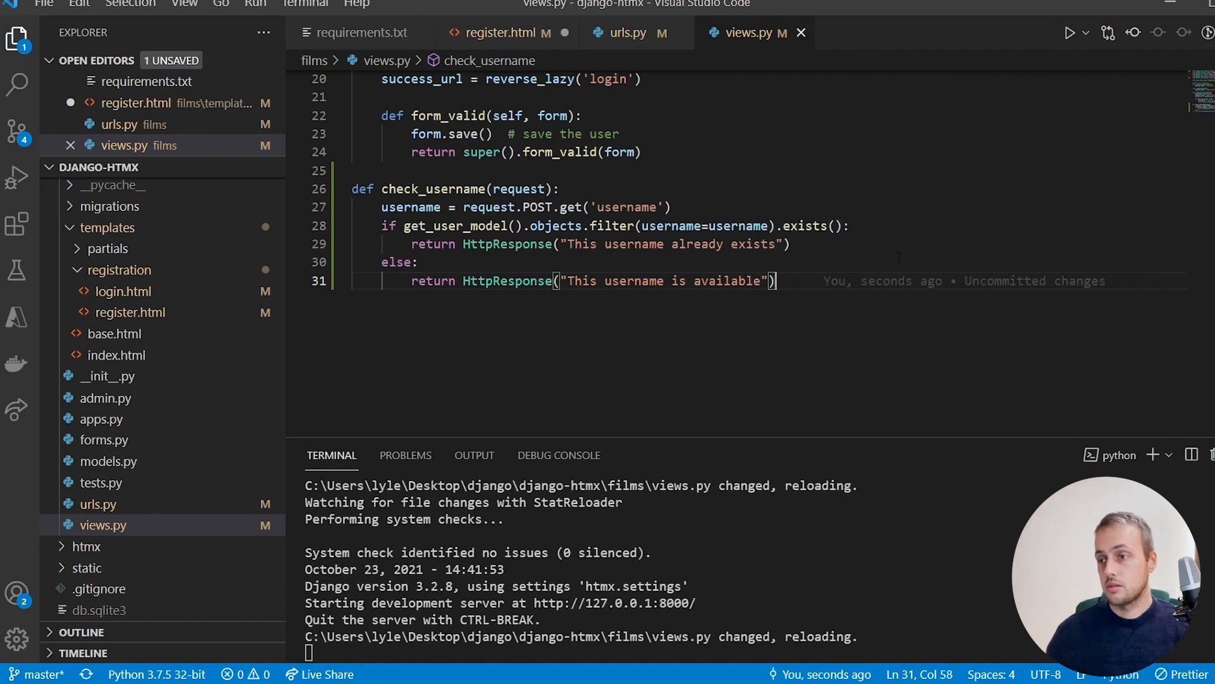
pyautogui.click(496, 32)
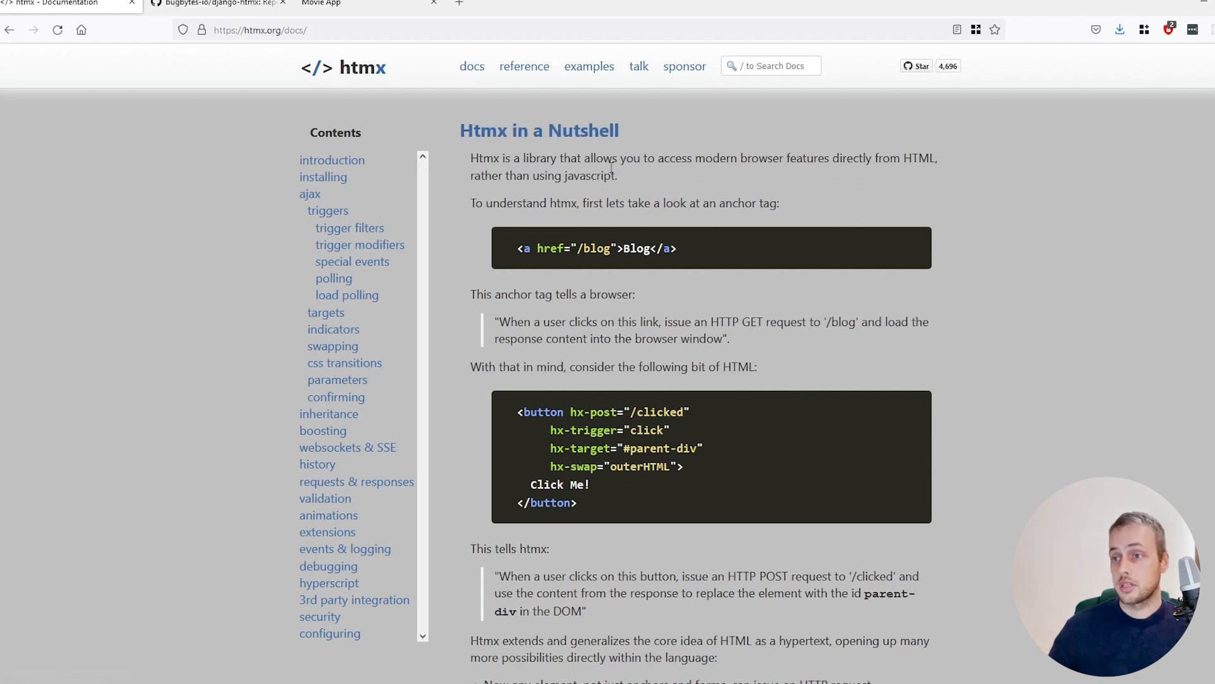
# Scroll through the htmx introduction in the htmx.org docs.
pyautogui.scroll(-3)
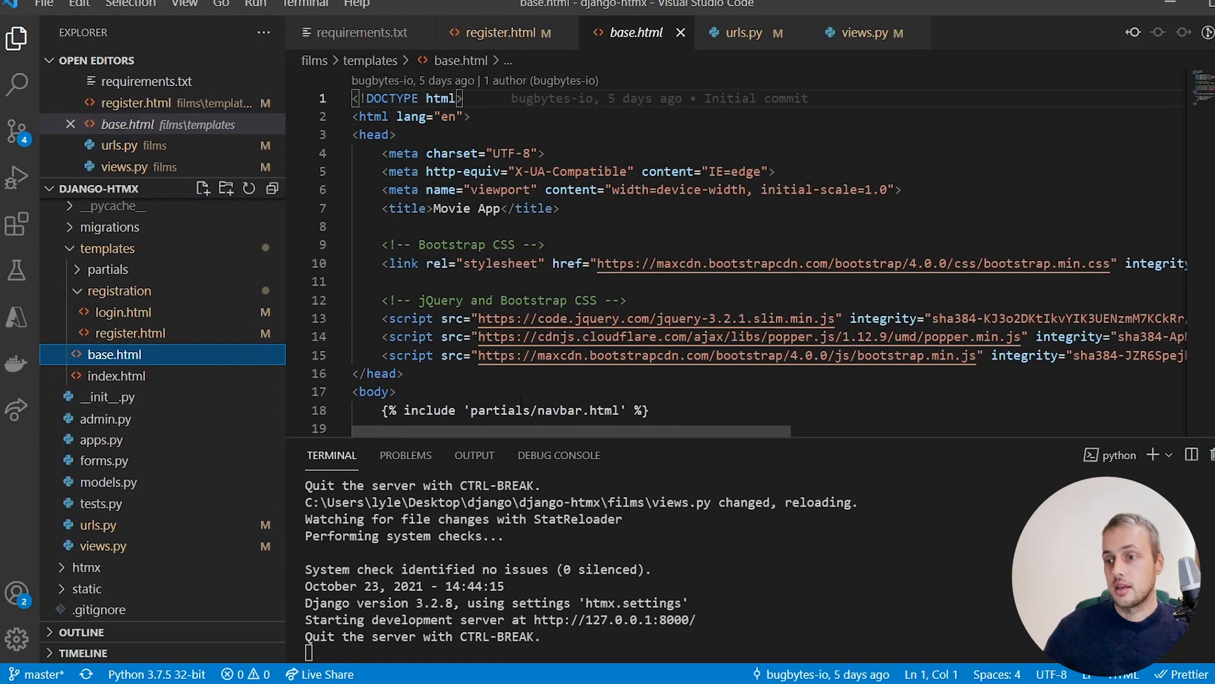
pyautogui.scroll(-3)
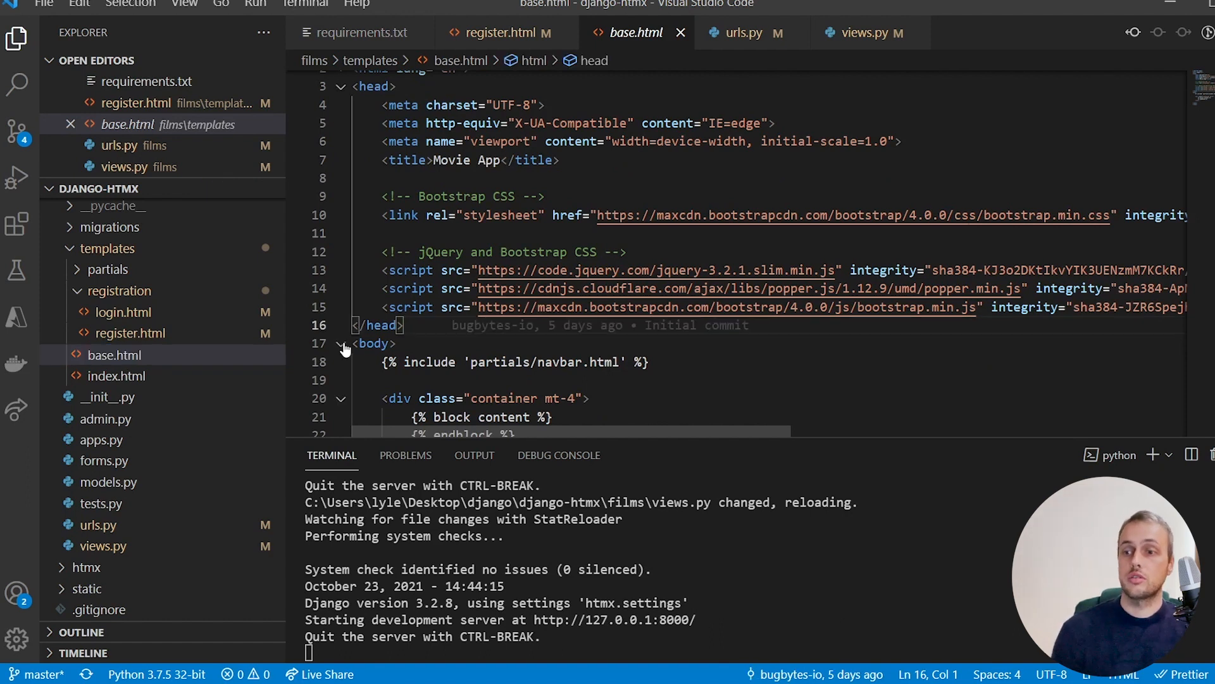
pyautogui.write('<!-- HTMX -->')
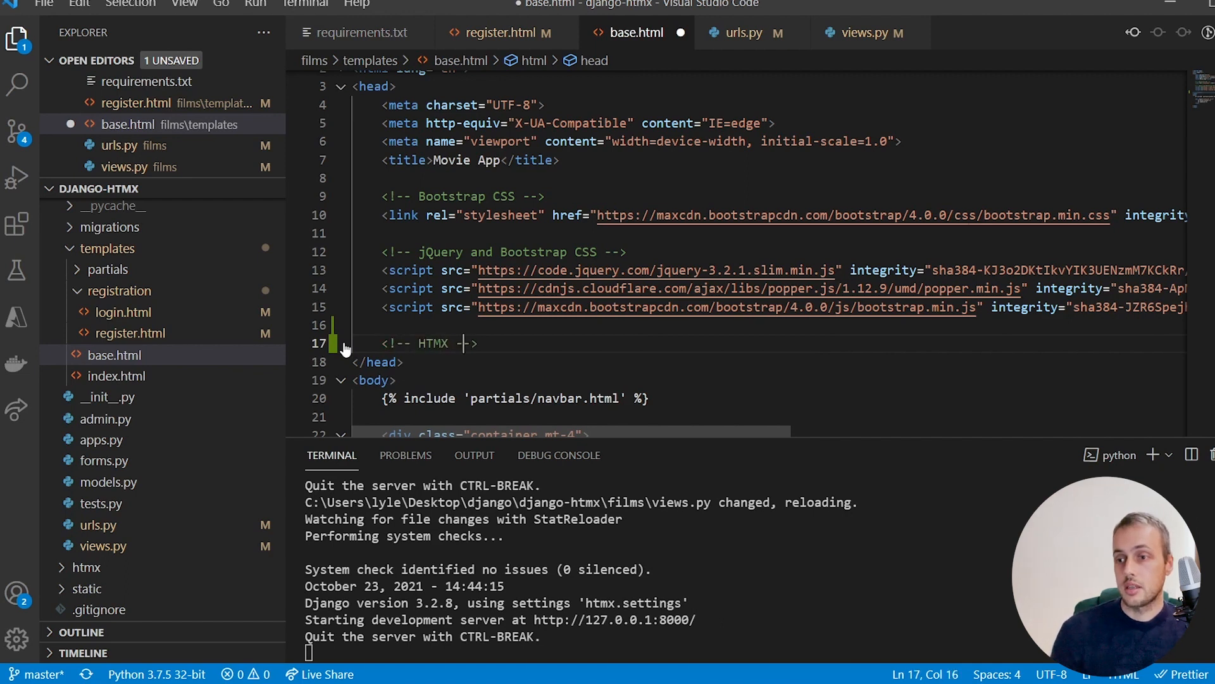
pyautogui.write('<script src="https://unpkg.com/htmx.org@1.6.0"></script>')
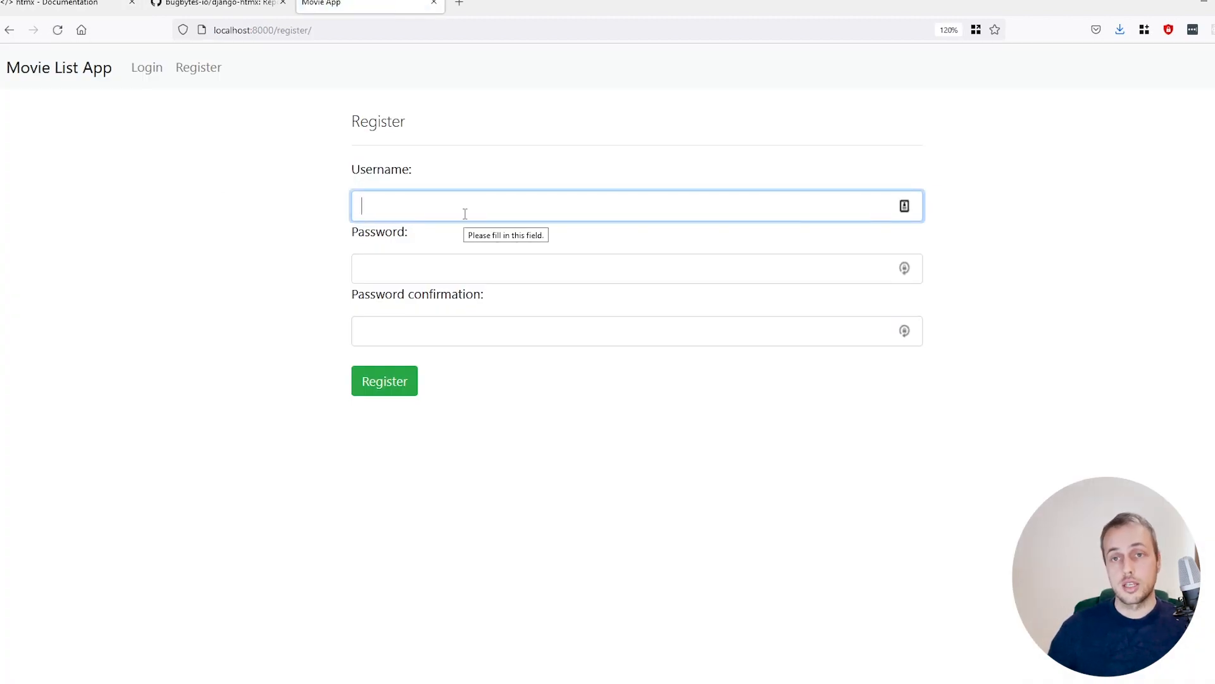
# Enter 'mark' as username, revisit Login and Register, and retype 'mar' to see the live availability message.
pyautogui.write('m')
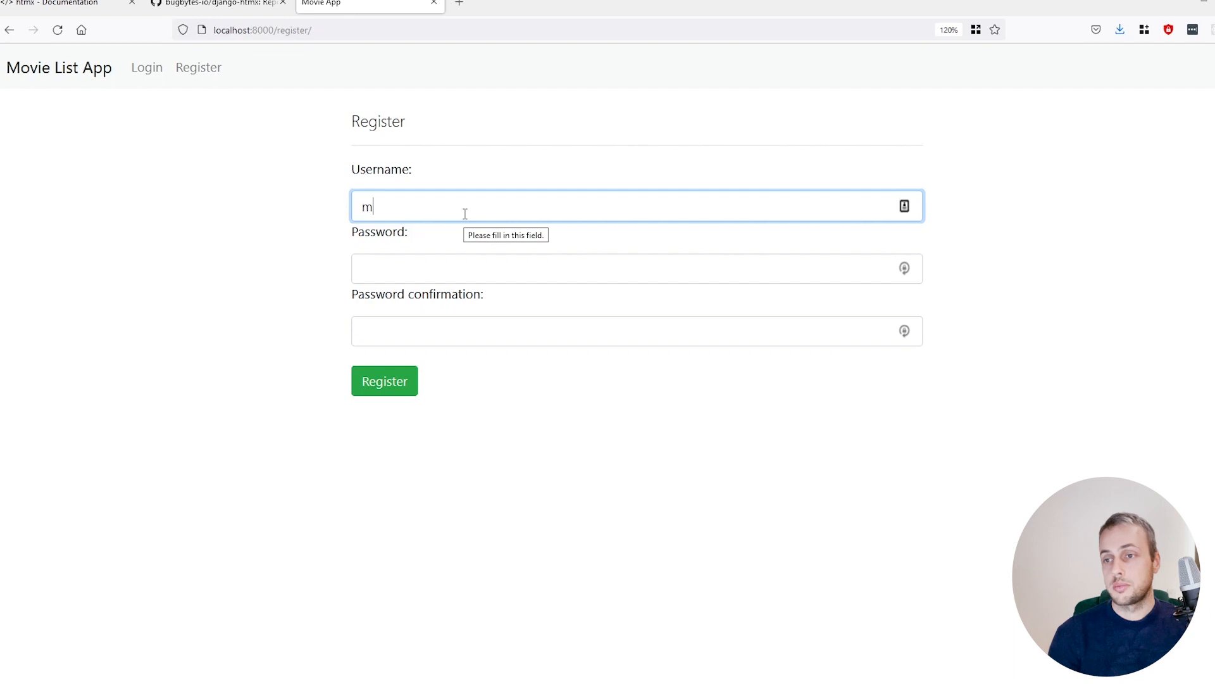
pyautogui.write('ark')
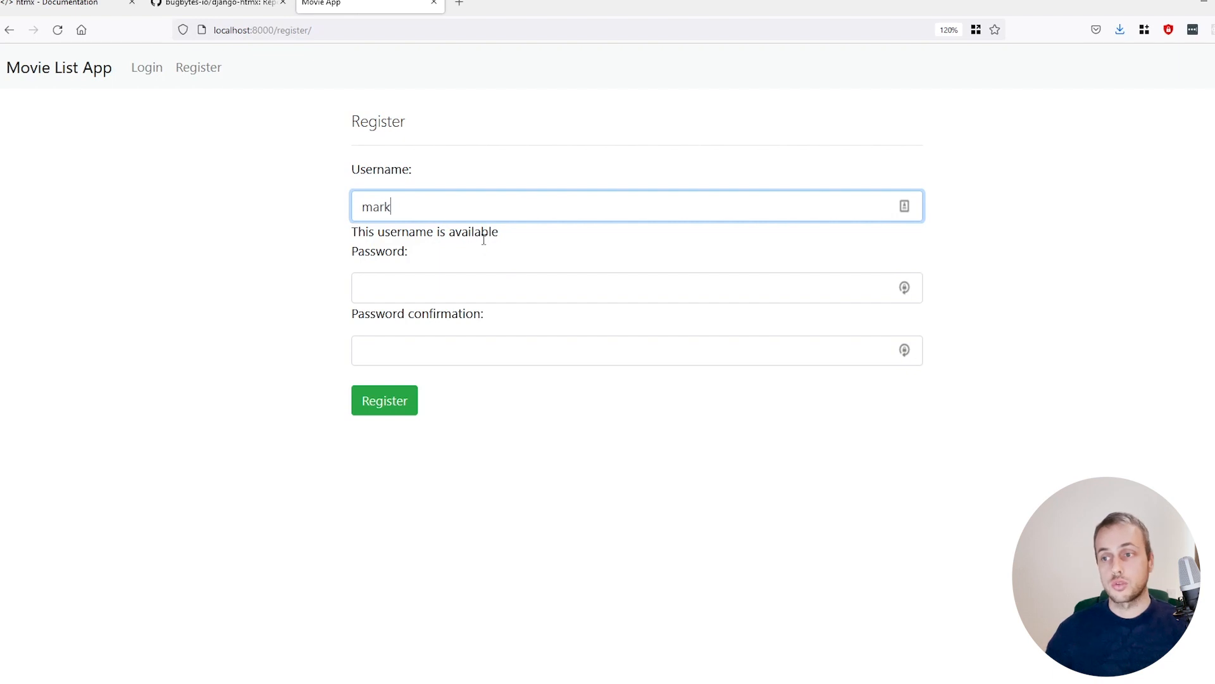
pyautogui.moveTo(471, 210)
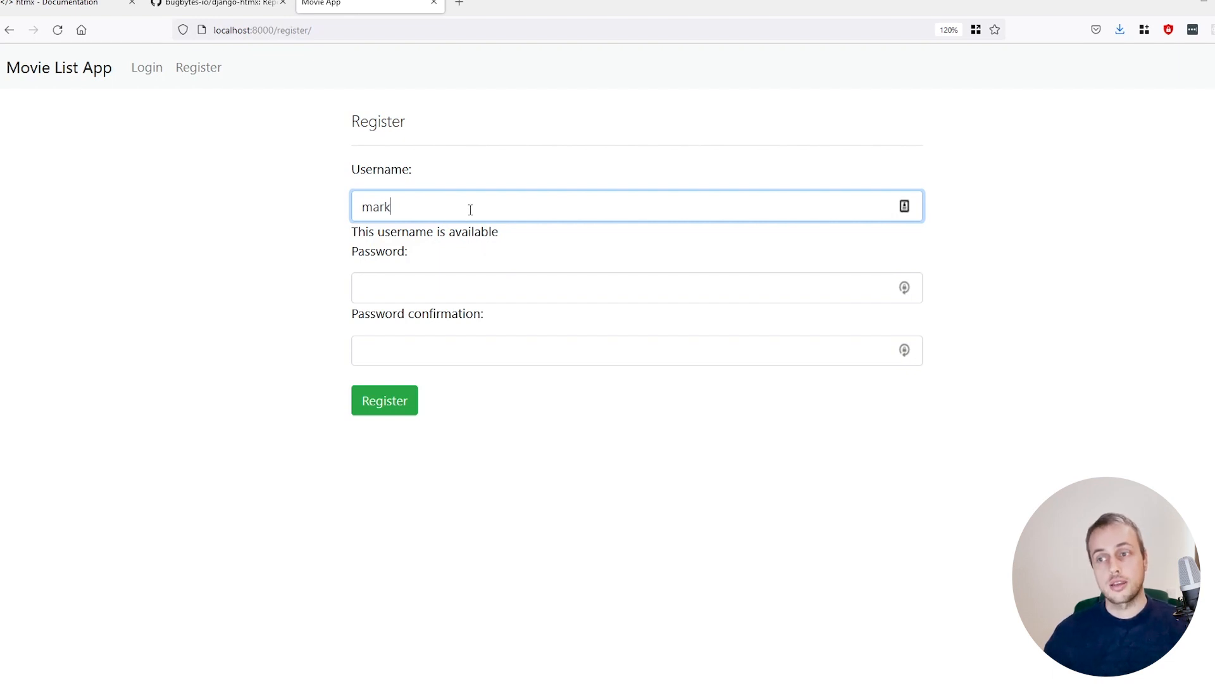
pyautogui.moveTo(466, 226)
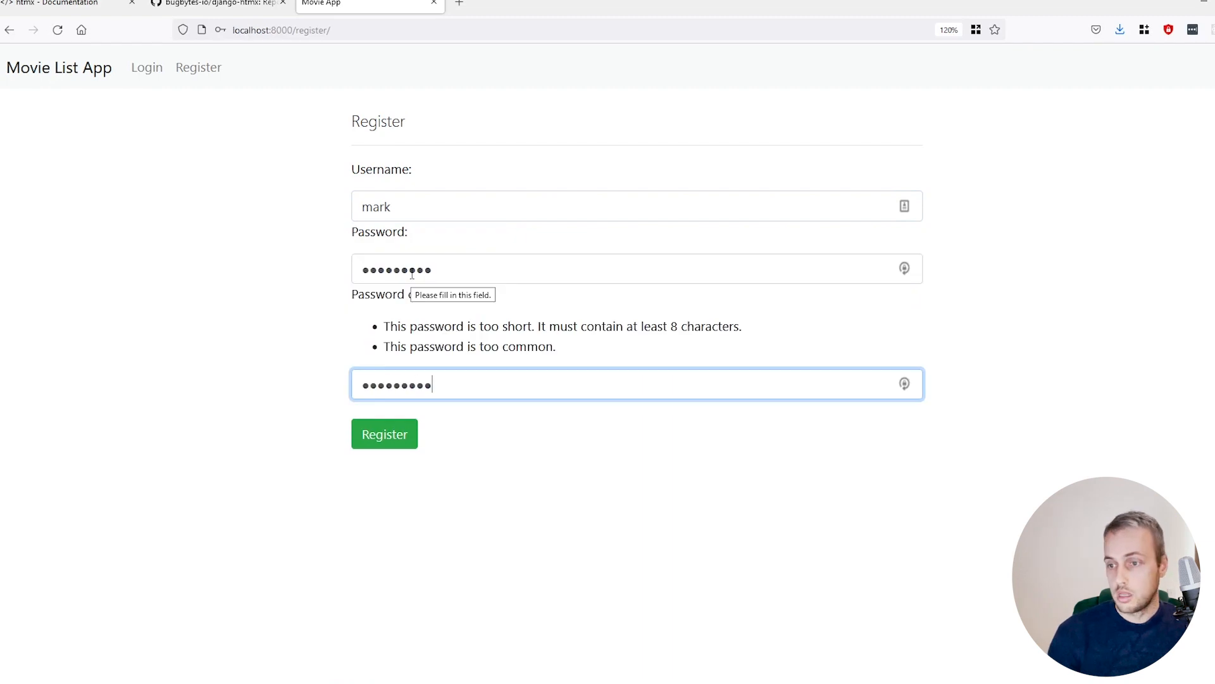
pyautogui.click(147, 67)
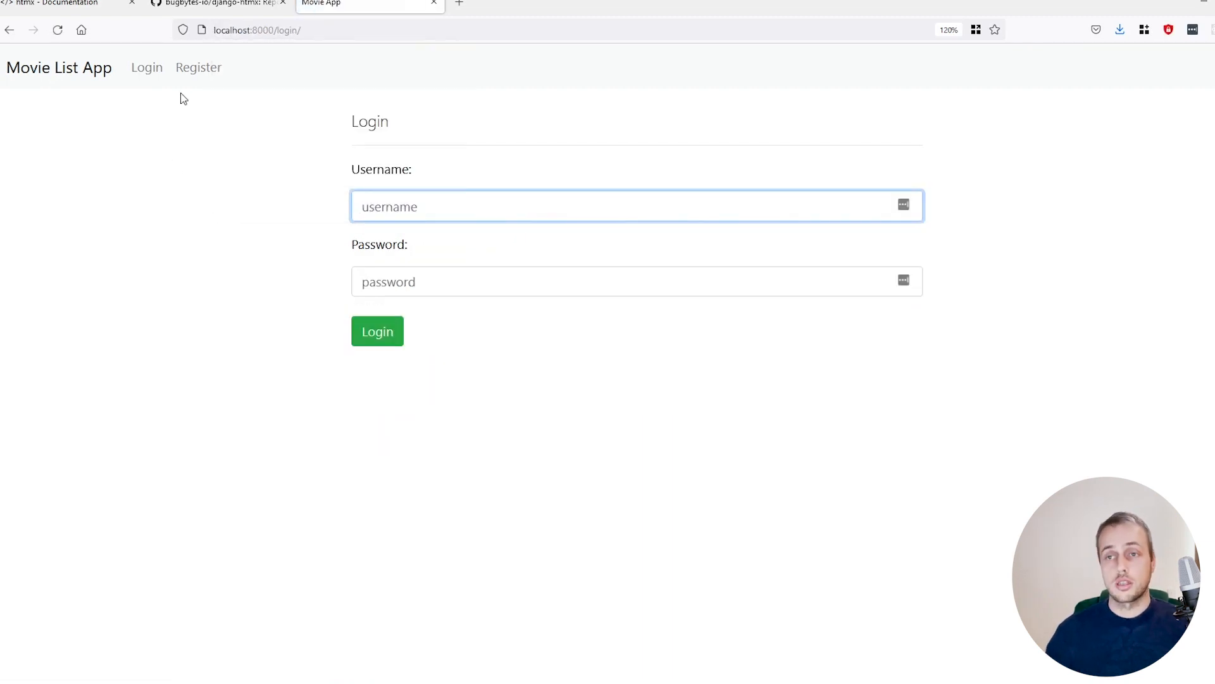
pyautogui.click(198, 67)
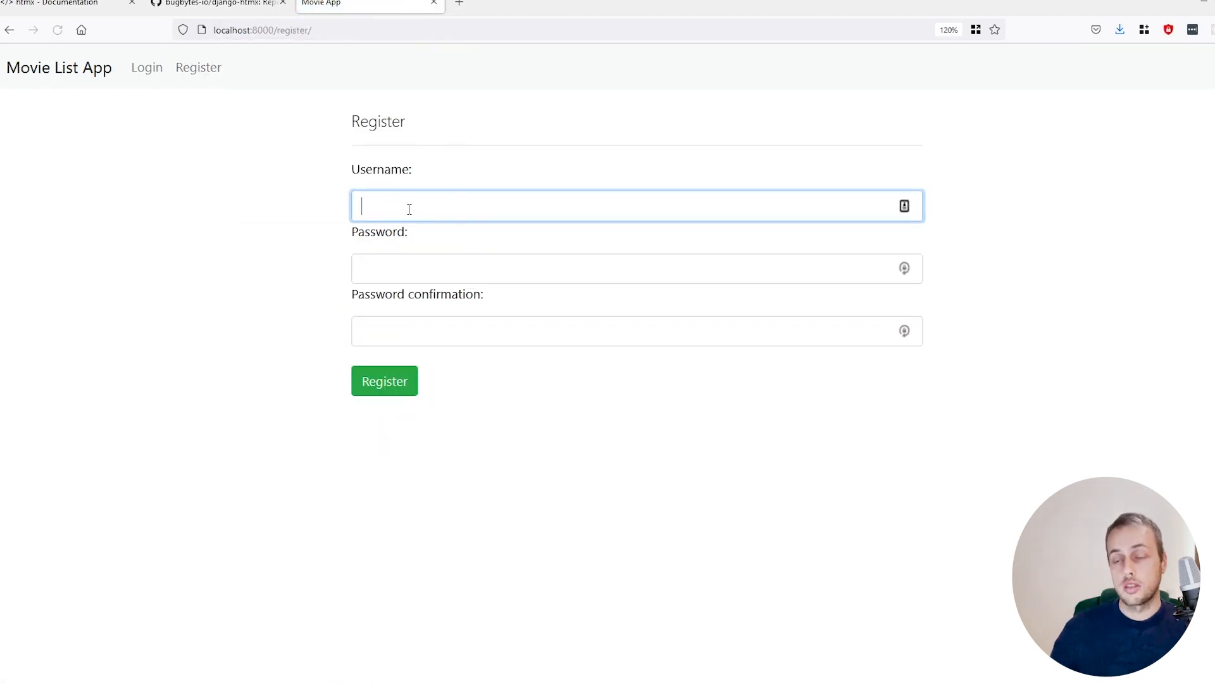
pyautogui.write('mar')
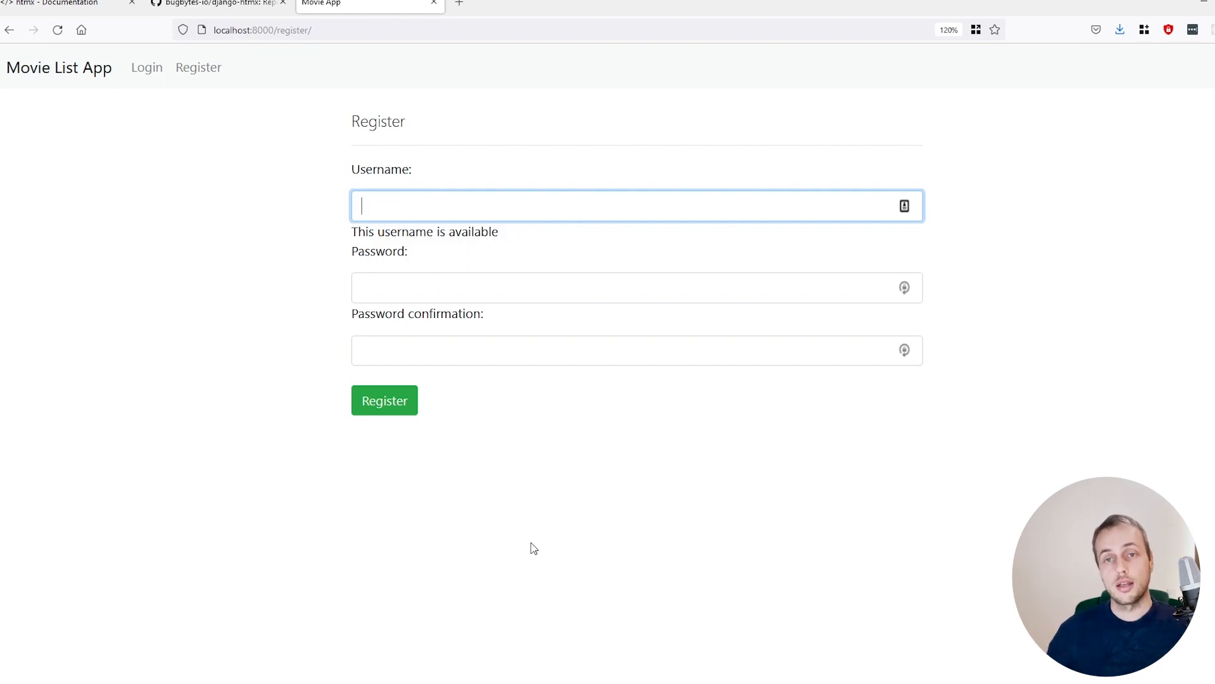
pyautogui.moveTo(481, 571)
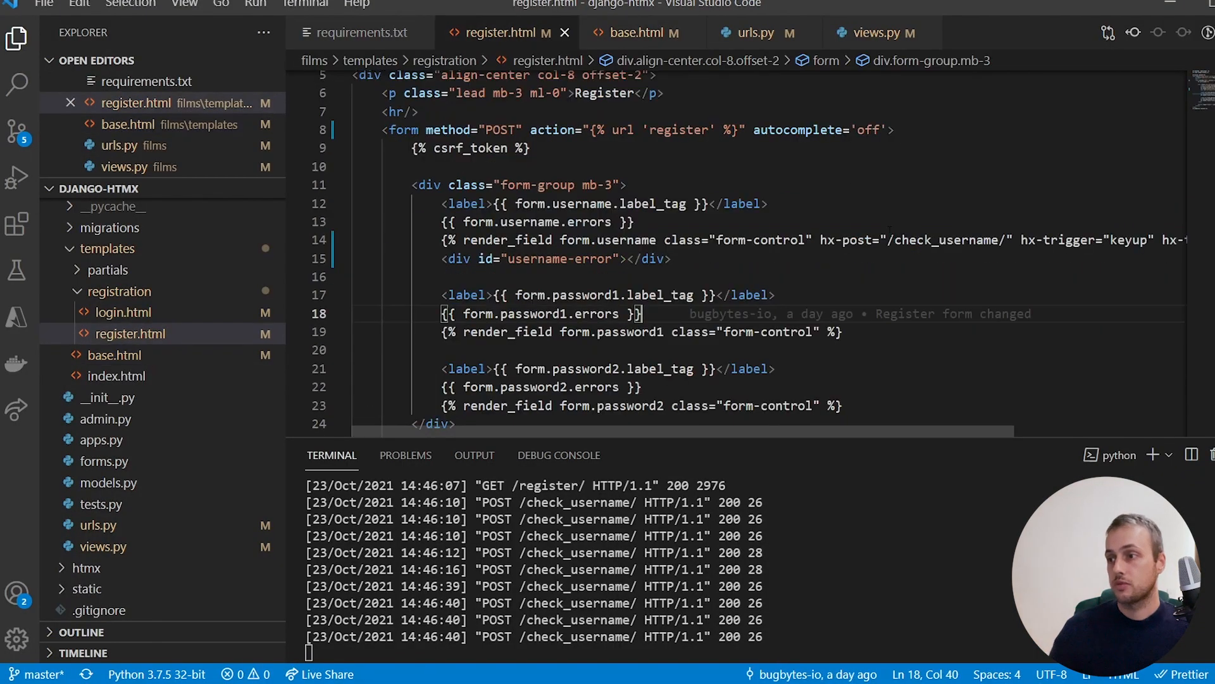
# Reveal hx-target="#username-error" in register.html and highlight the username-error div.
pyautogui.hscroll(3)
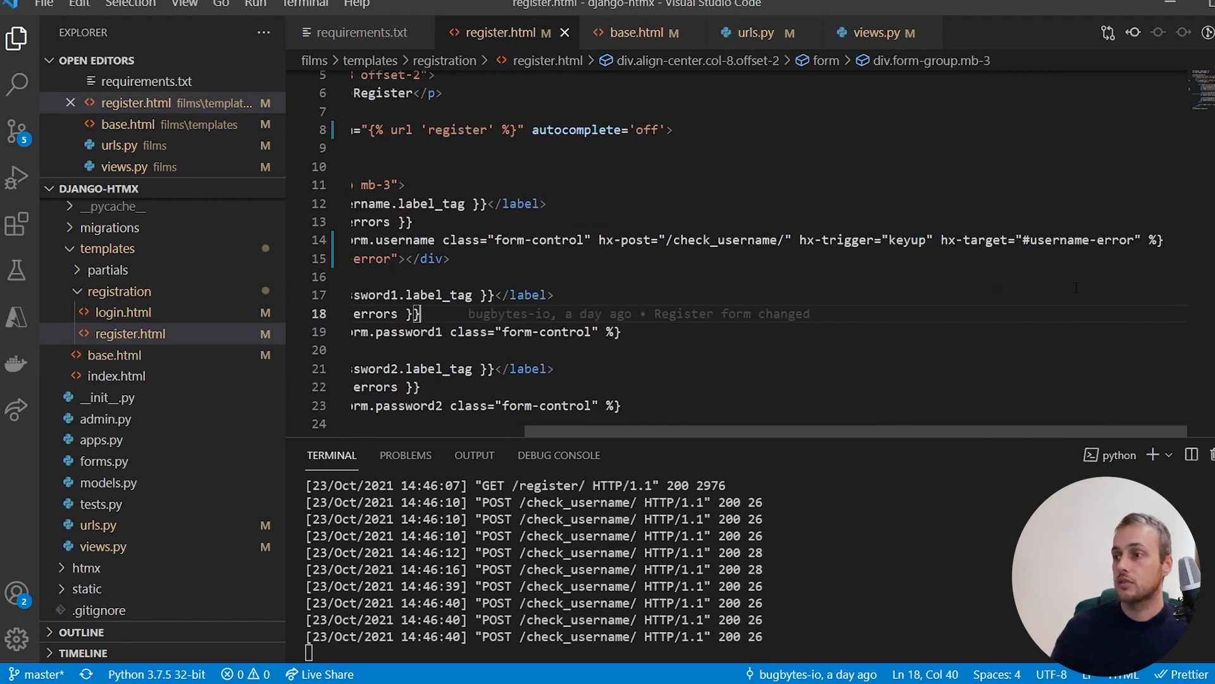
pyautogui.hscroll(-3)
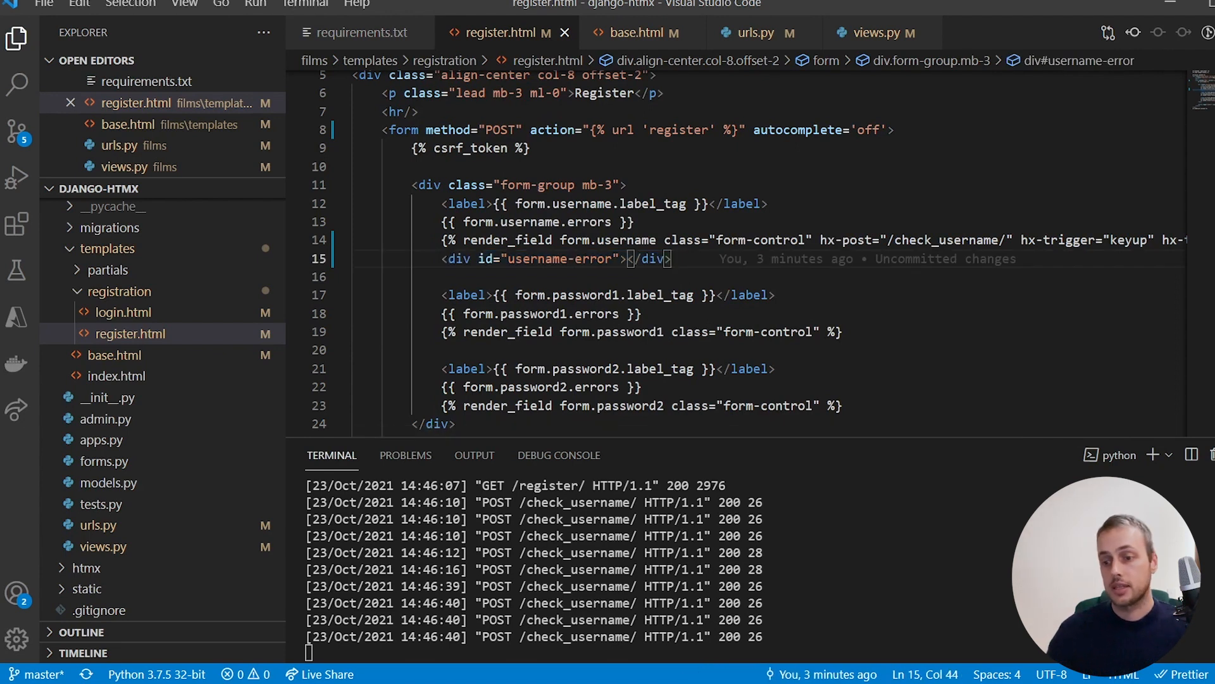
pyautogui.moveTo(442, 258); pyautogui.dragTo(671, 239)
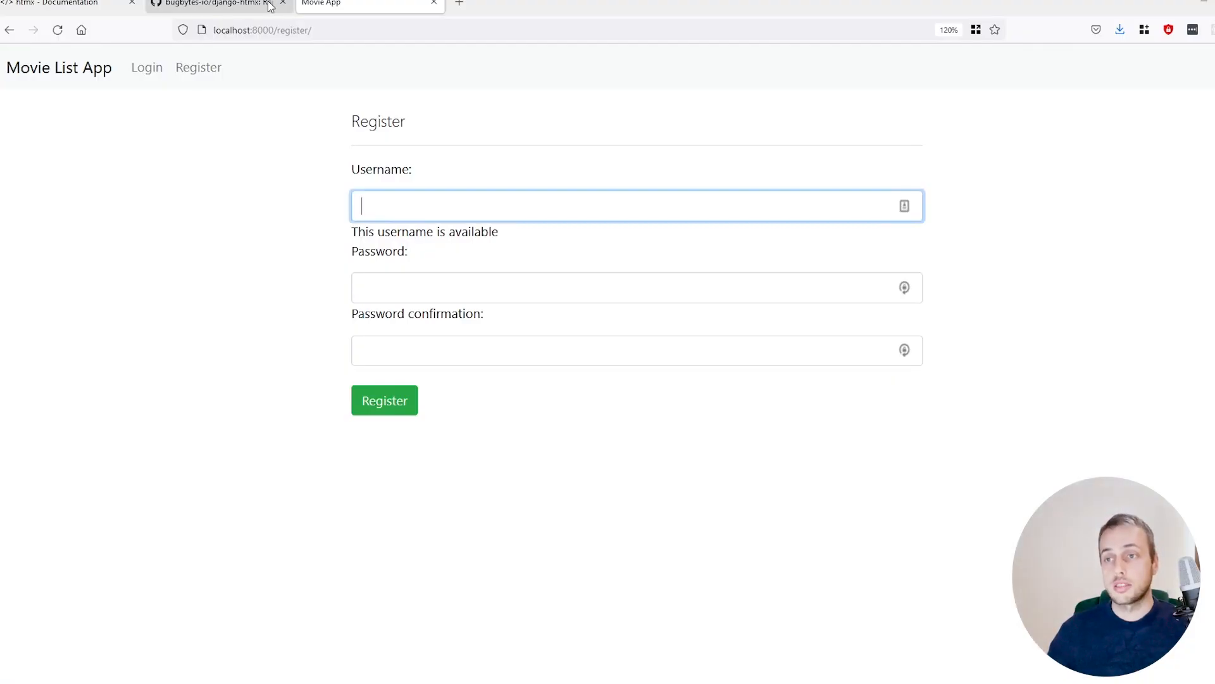
# Read the Swapping section and pick out the innerHTML and outerHTML hx-swap values.
pyautogui.click(57, 3)
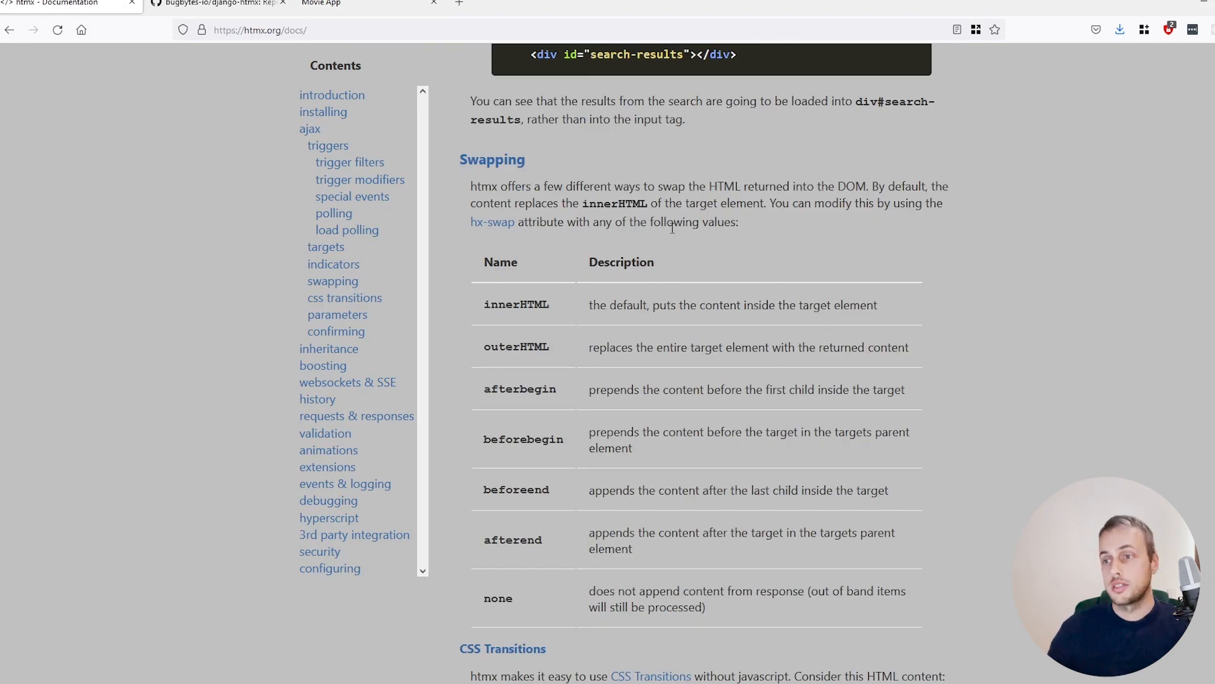
pyautogui.moveTo(470, 186); pyautogui.dragTo(739, 221)
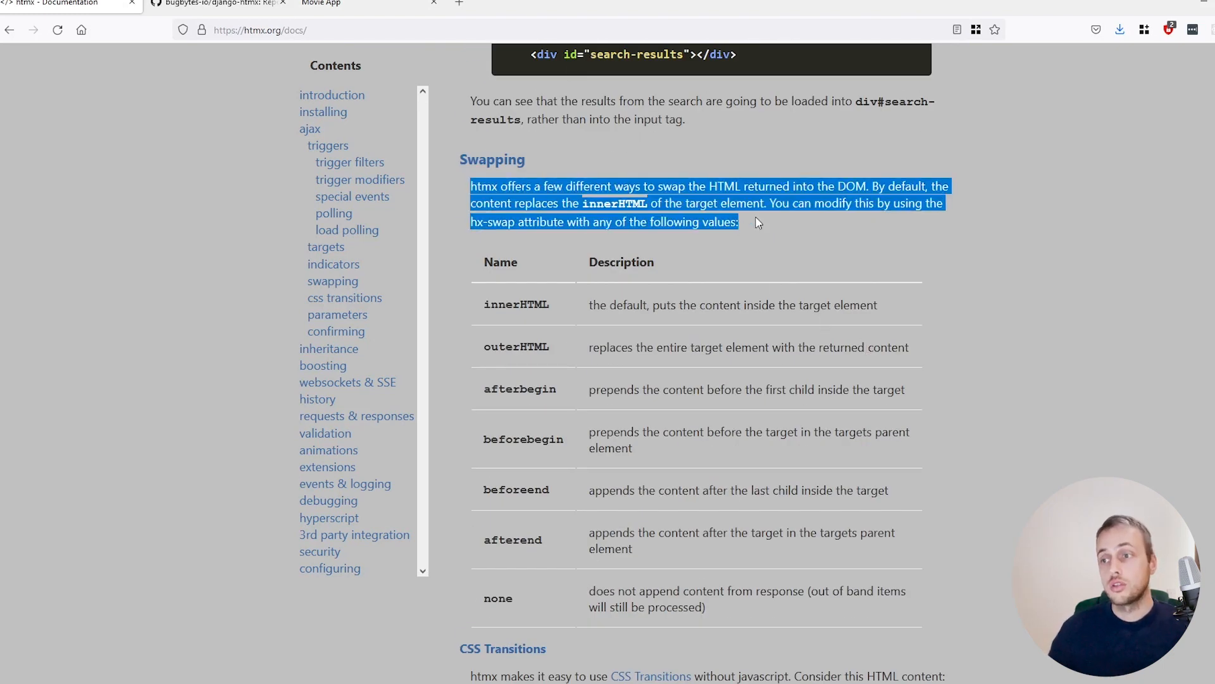
pyautogui.click(768, 203)
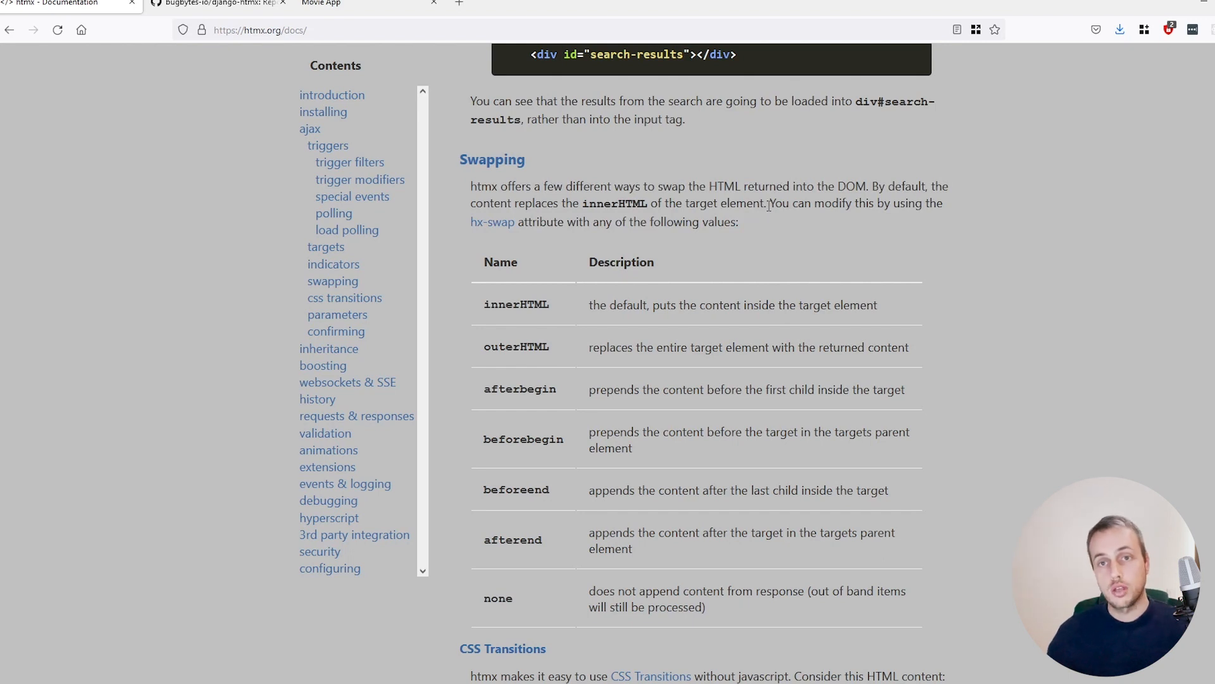
pyautogui.moveTo(567, 304)
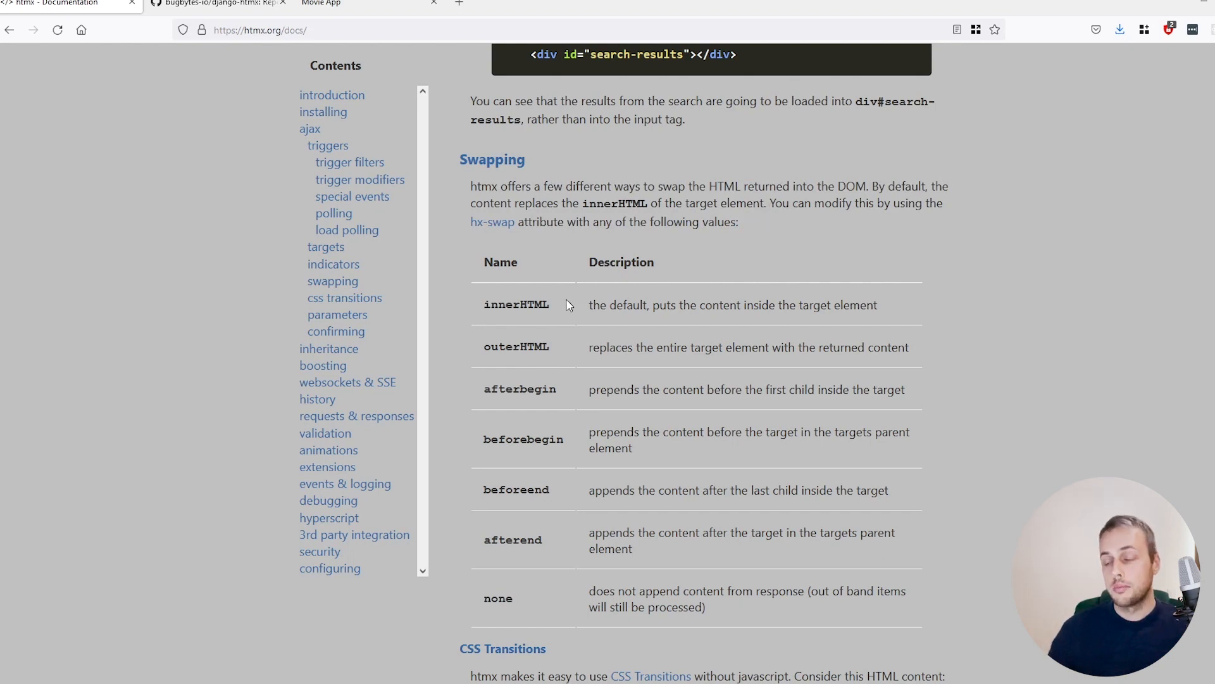
pyautogui.doubleClick(516, 304)
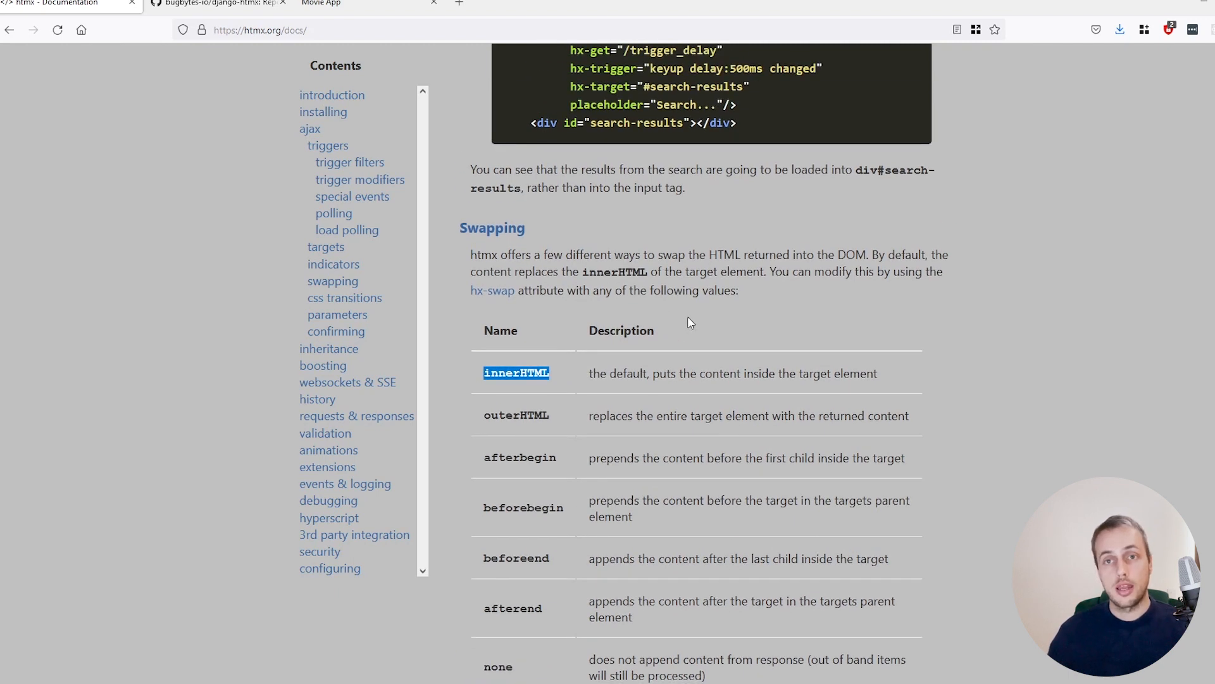
pyautogui.moveTo(637, 377)
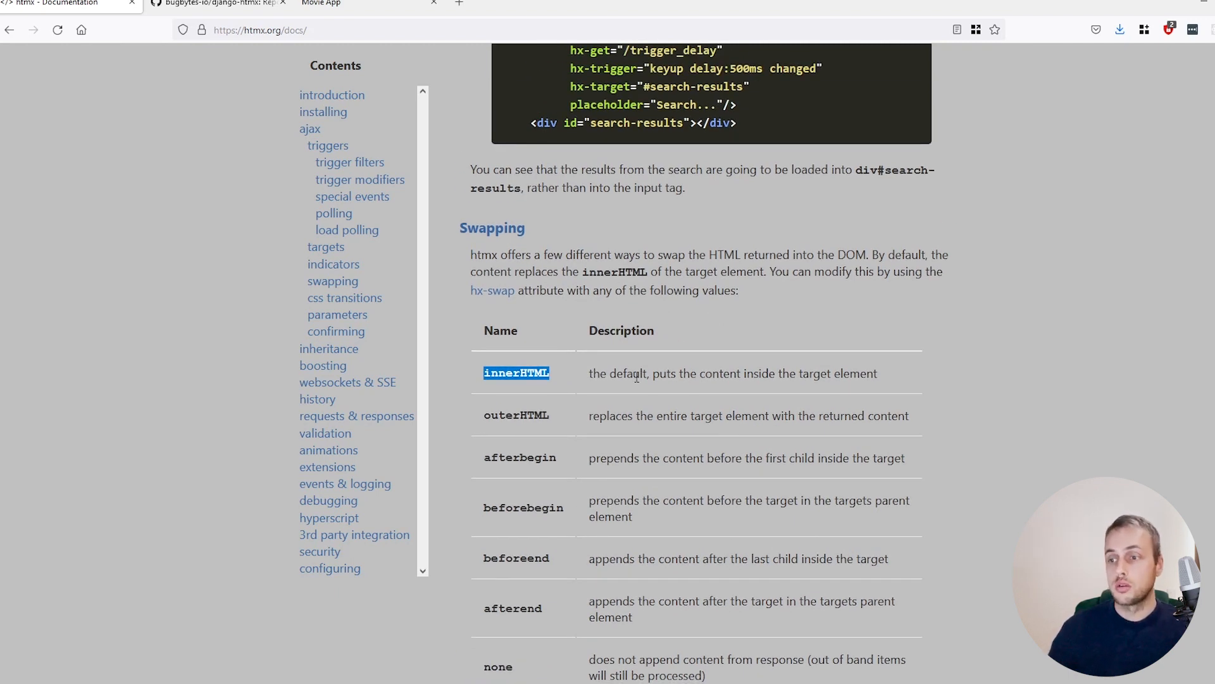
pyautogui.doubleClick(516, 415)
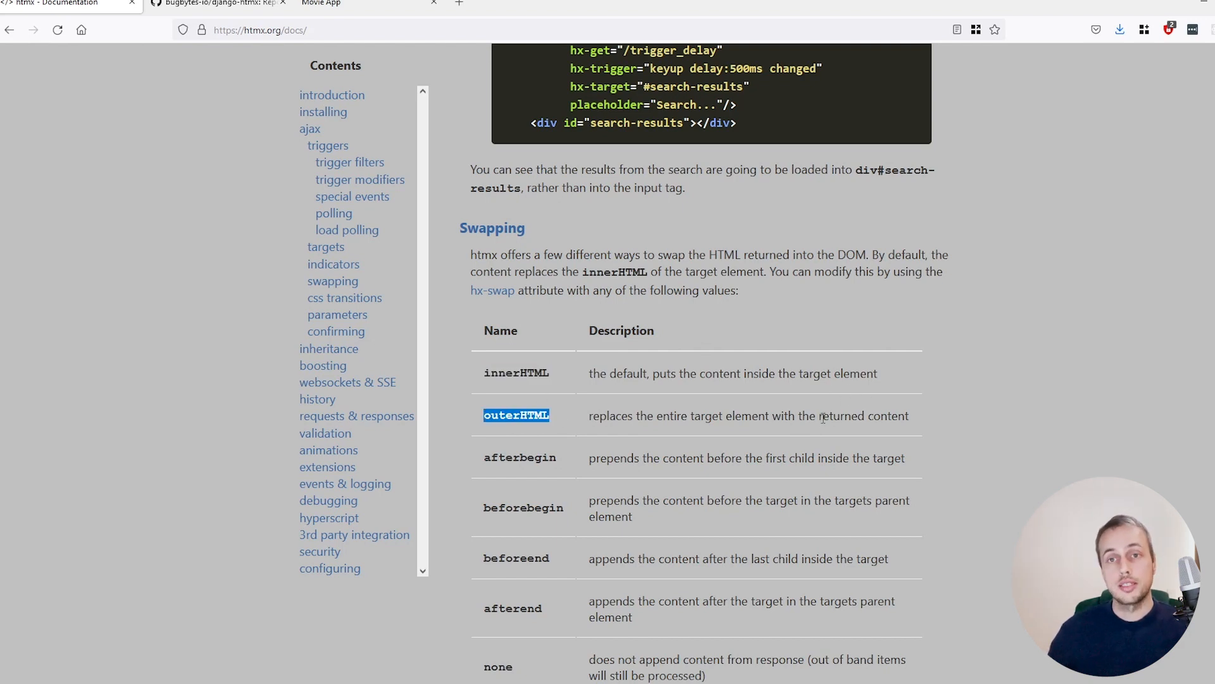
pyautogui.scroll(-3)
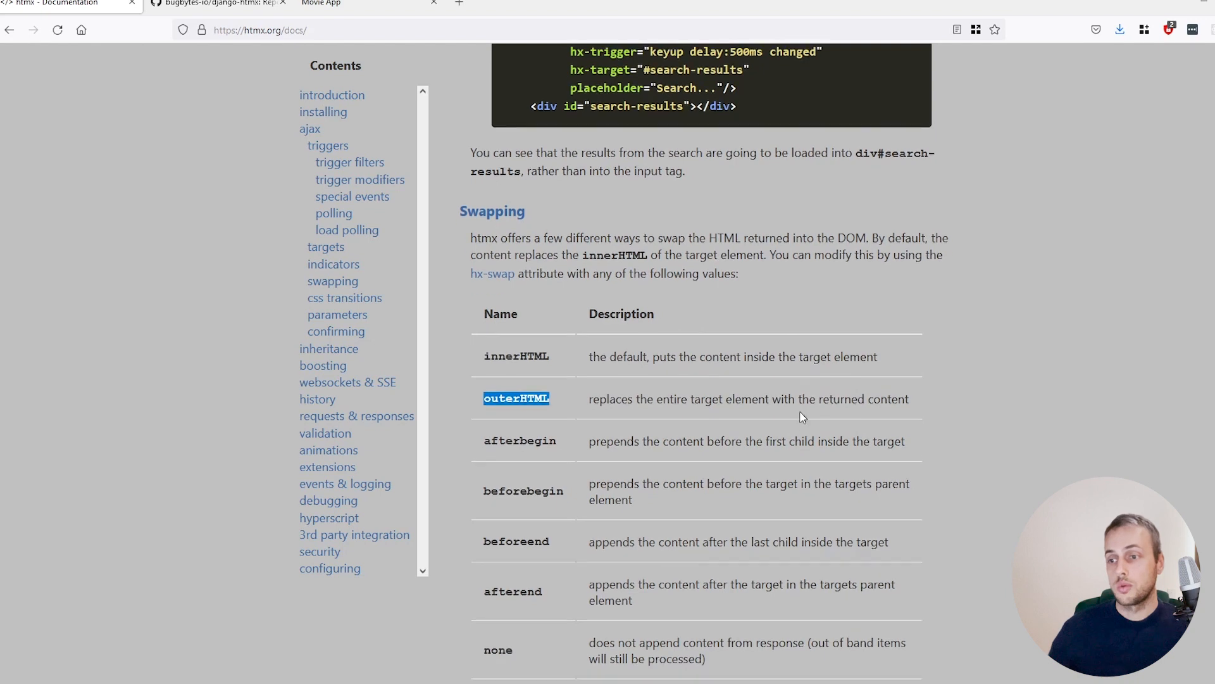
pyautogui.scroll(-3)
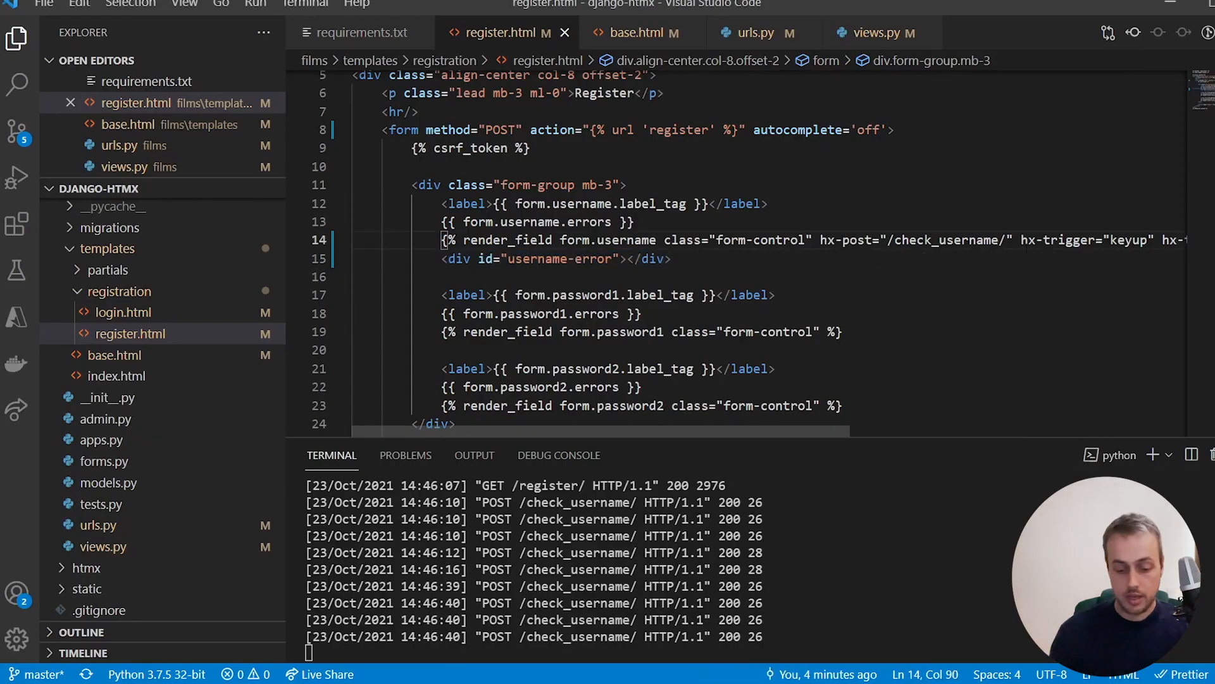
# Add hx-swap to the username field and wrap the 'already exists' response in a red-styled div.
pyautogui.write('hx-swap="ou')
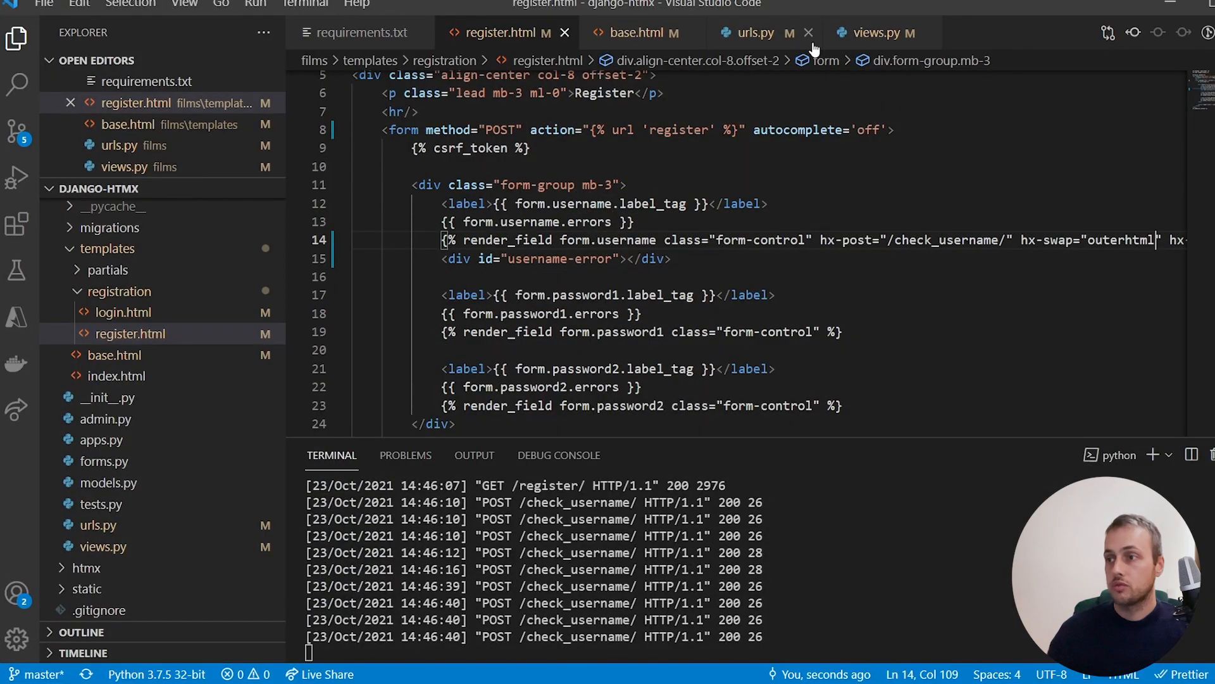
pyautogui.click(885, 33)
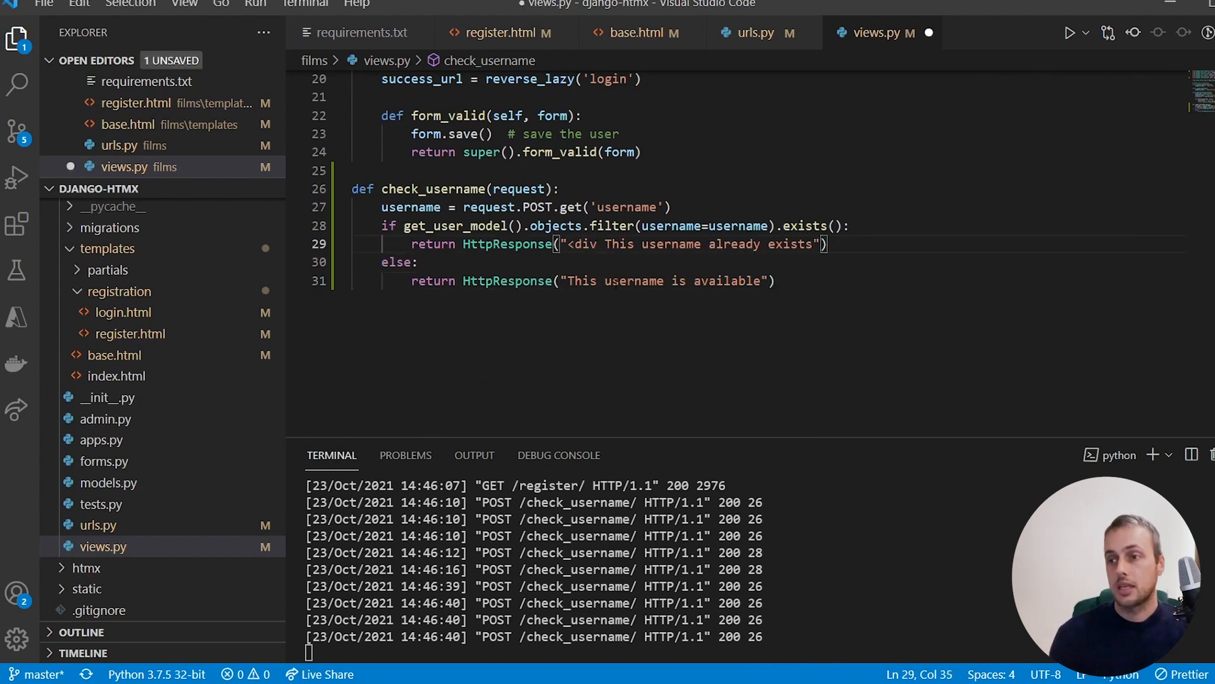
pyautogui.write('style')
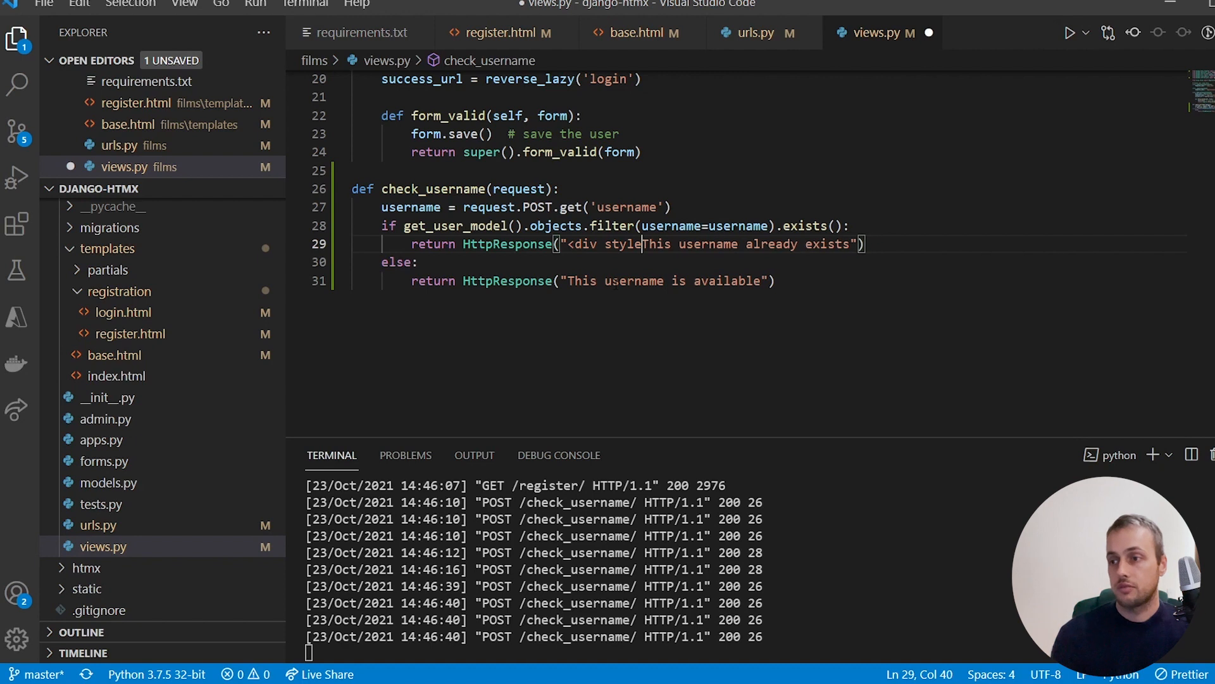
pyautogui.write('=')
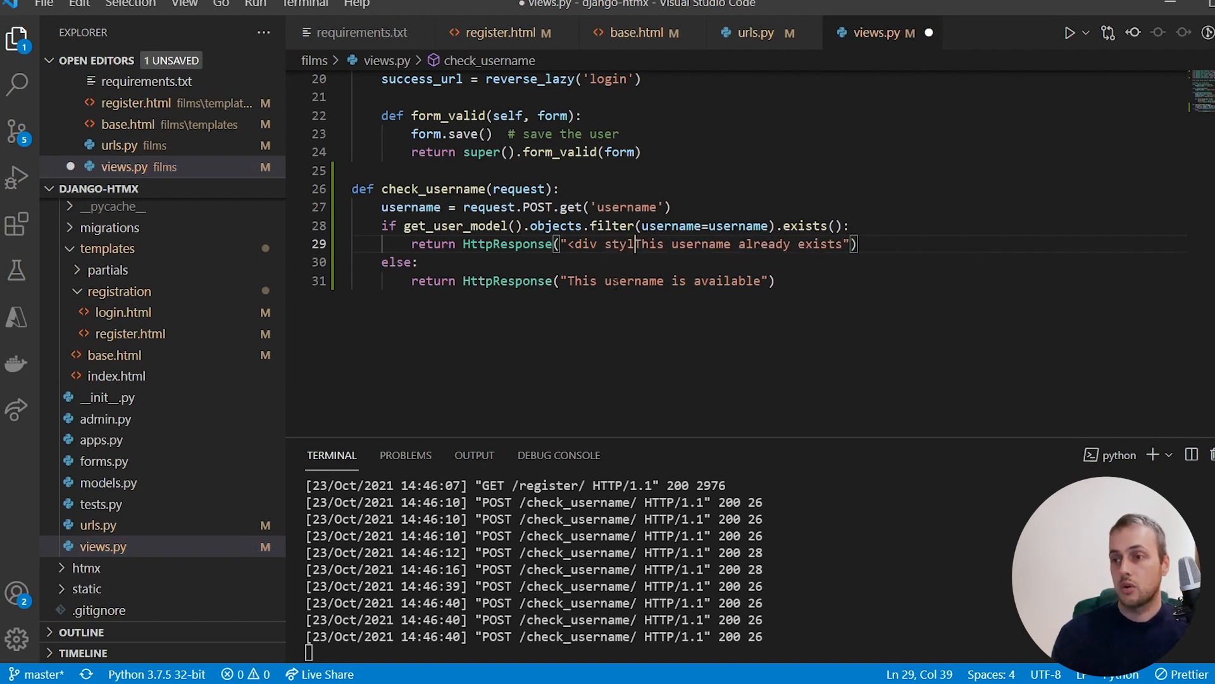
pyautogui.write('e="color:')
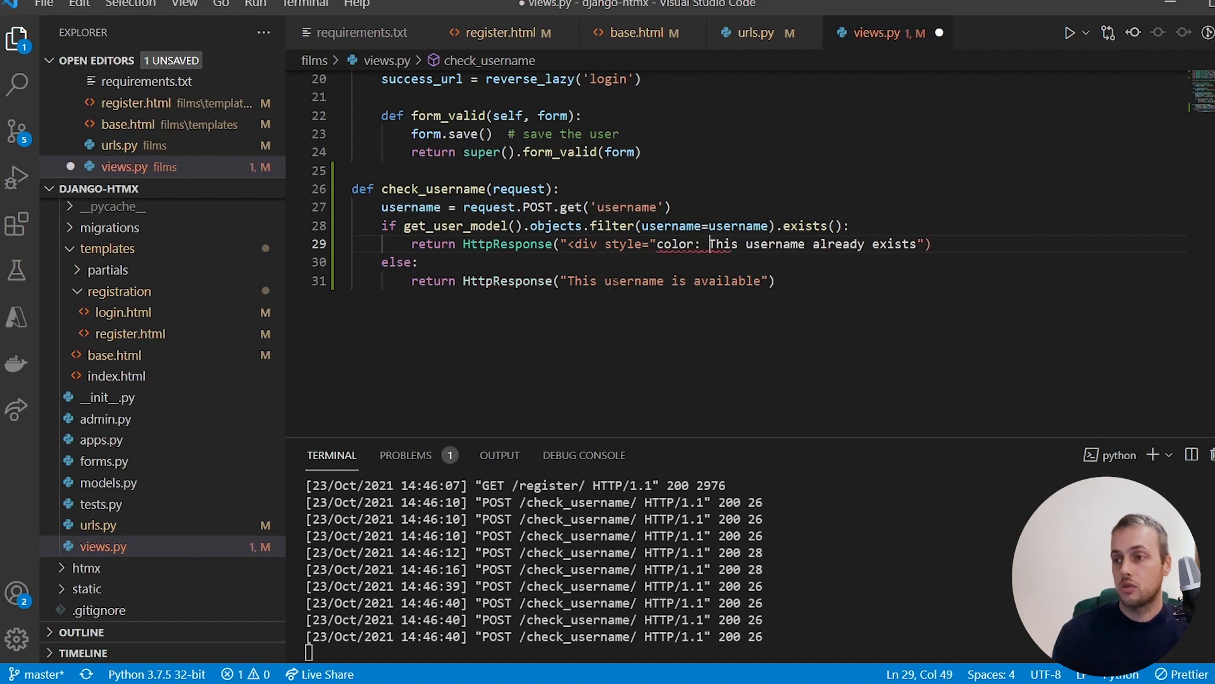
pyautogui.write('red;">')
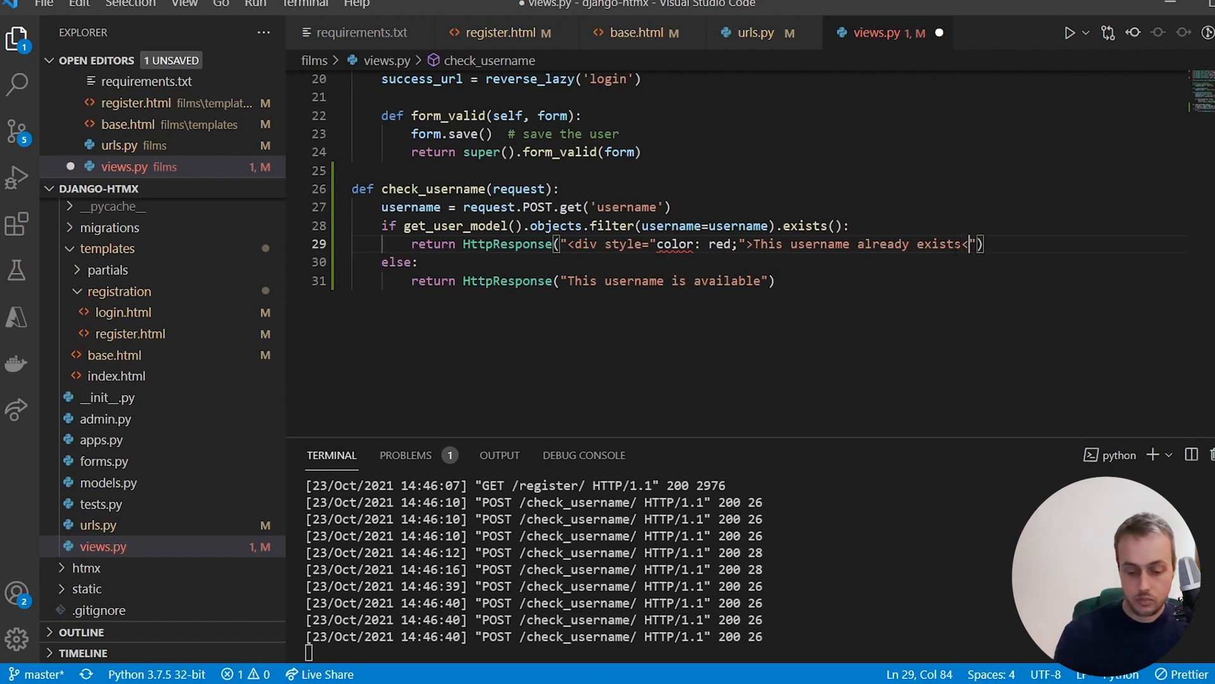
pyautogui.write('/div>')
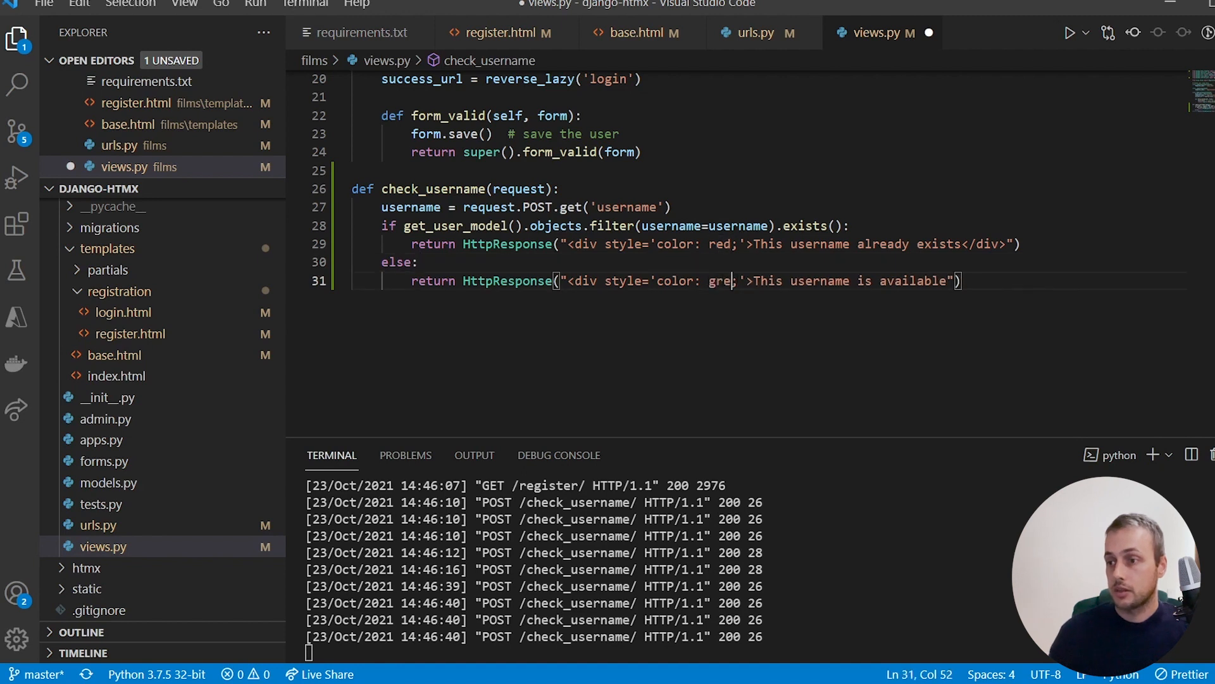
# Wrap the 'available' response in views.py in a green-styled div.
pyautogui.write('en;')
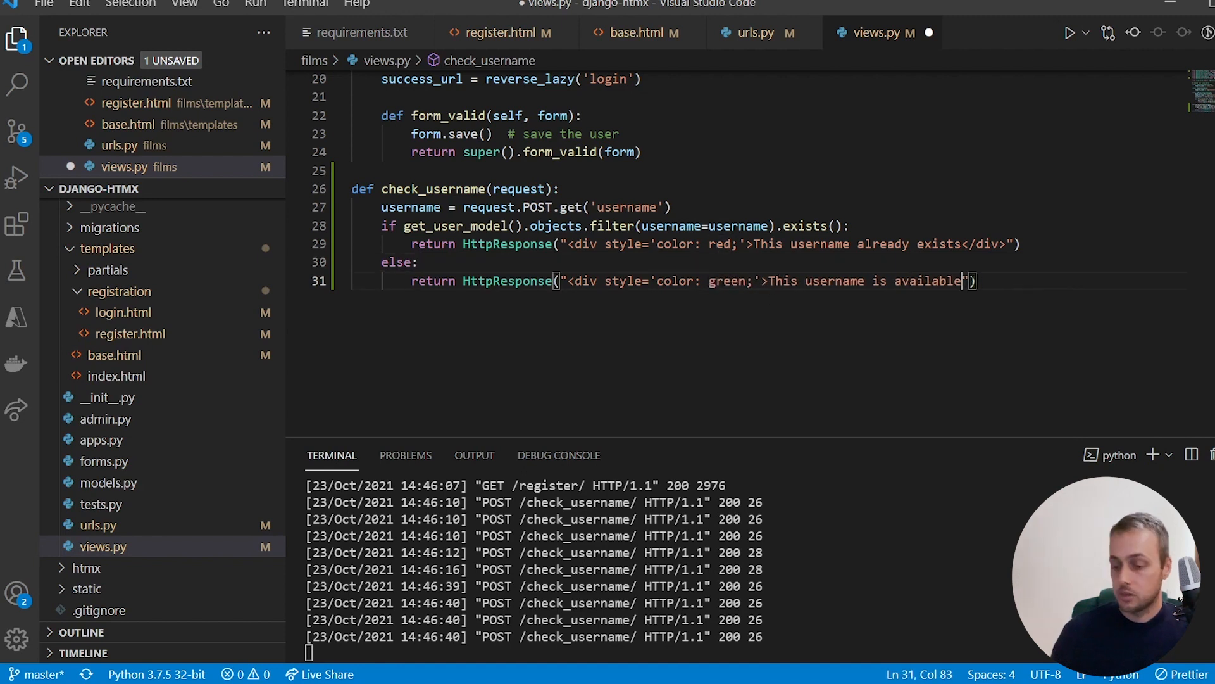
pyautogui.write('</div>')
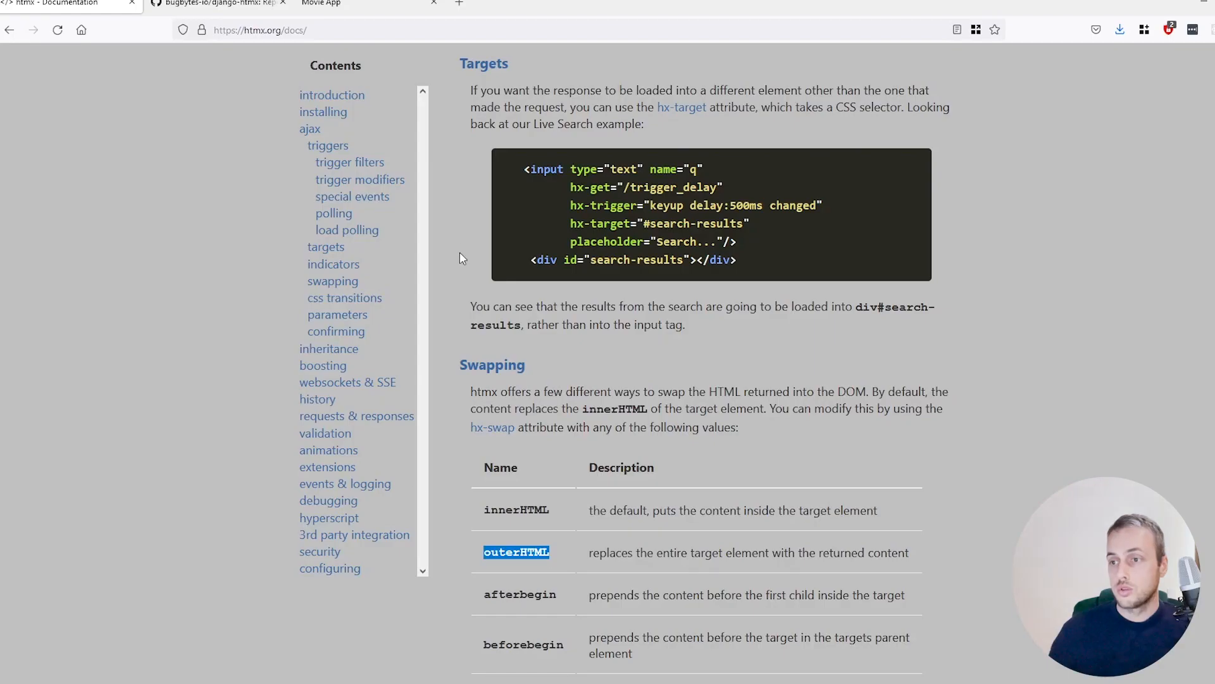
# Type 'mark' on the register page to see green available text turn to red already-exists.
pyautogui.click(342, 4)
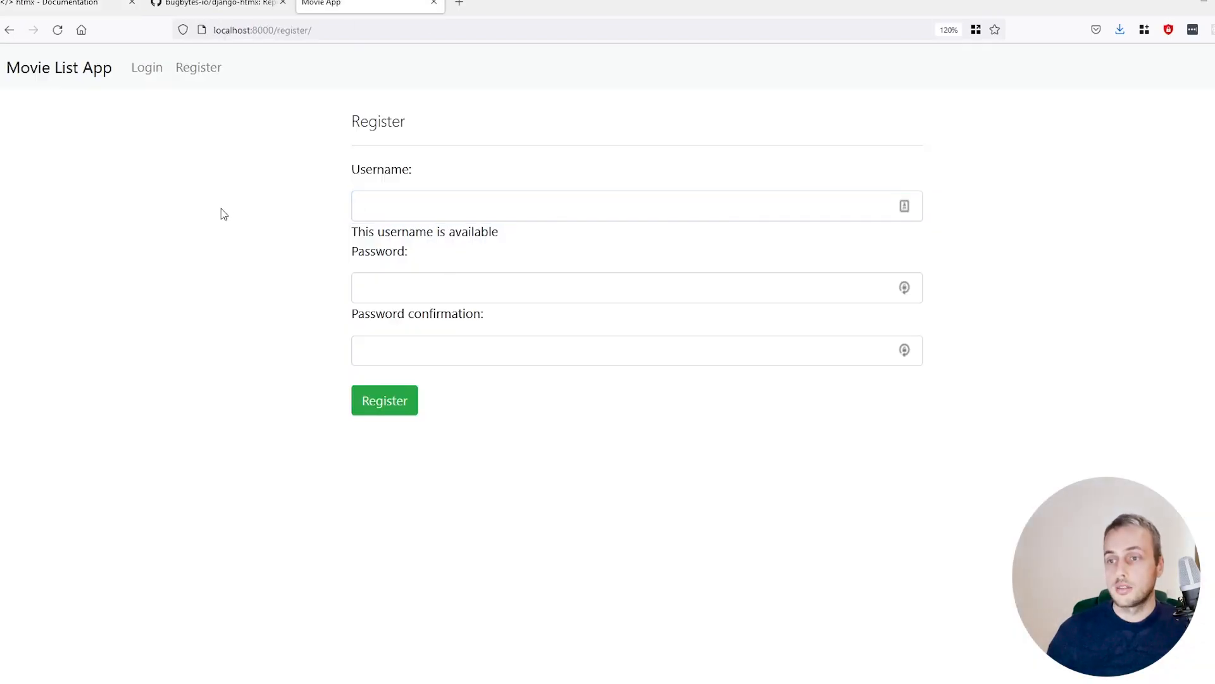
pyautogui.write('m')
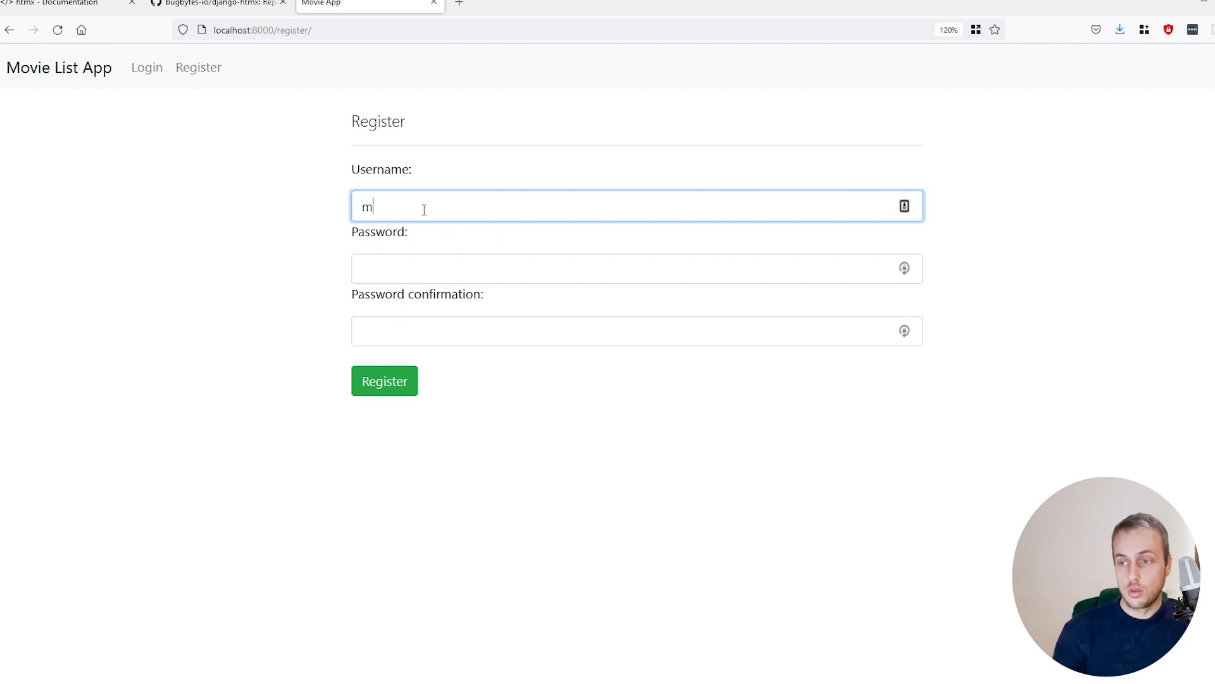
pyautogui.write('ar')
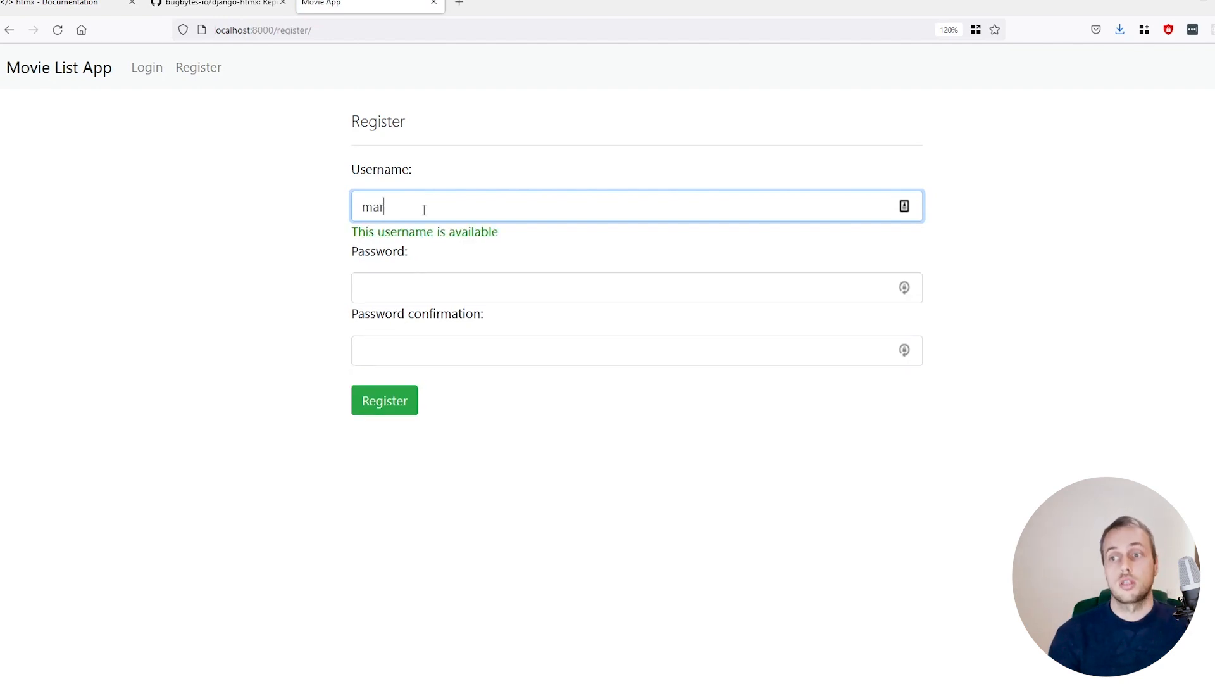
pyautogui.write('k')
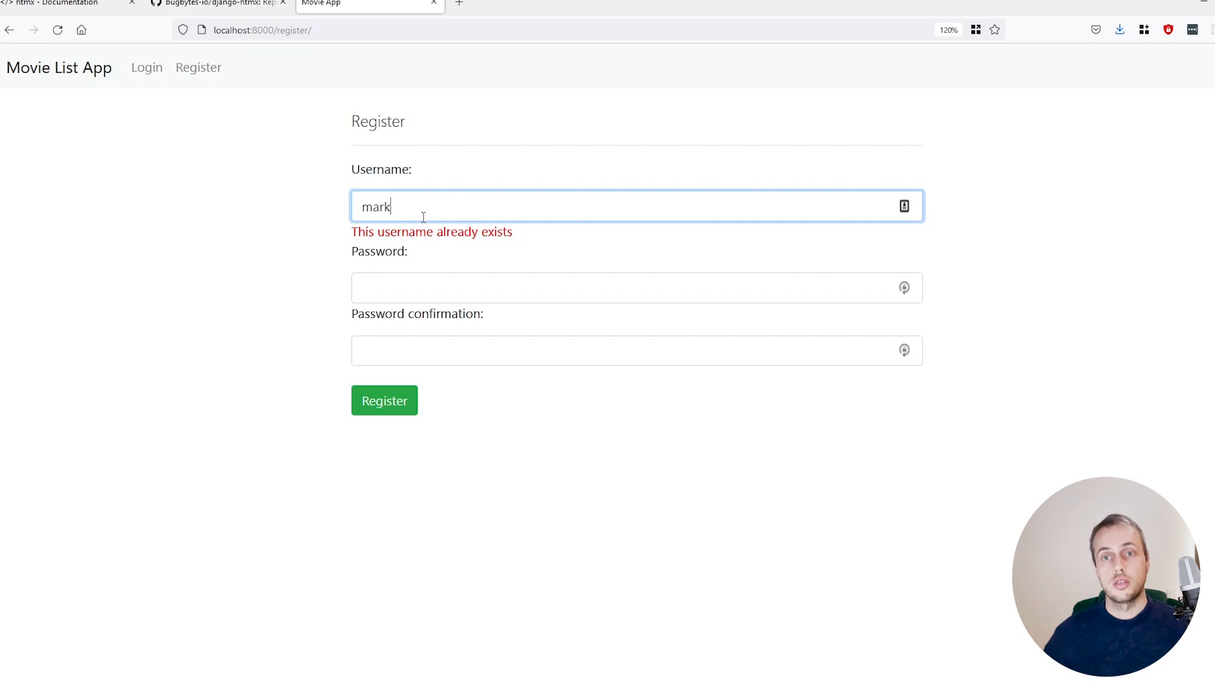
pyautogui.moveTo(435, 211)
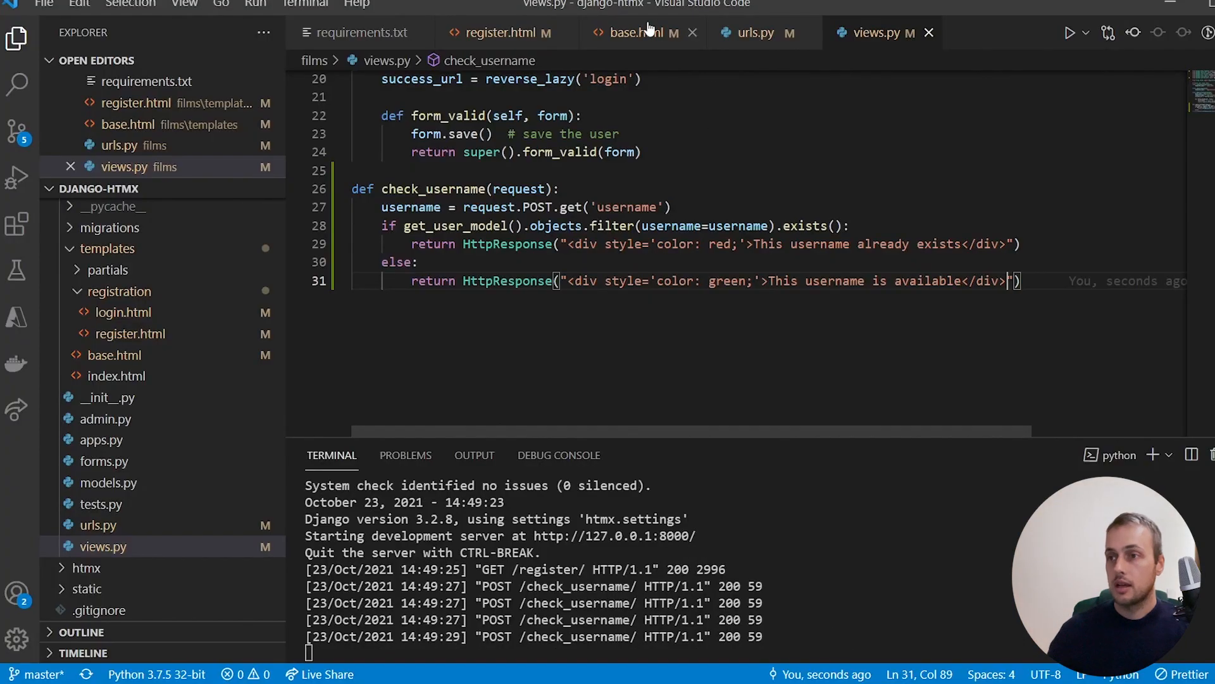
# Return to register.html's line 14 with the outerHTML swap and dismiss the GitLens popup.
pyautogui.click(502, 32)
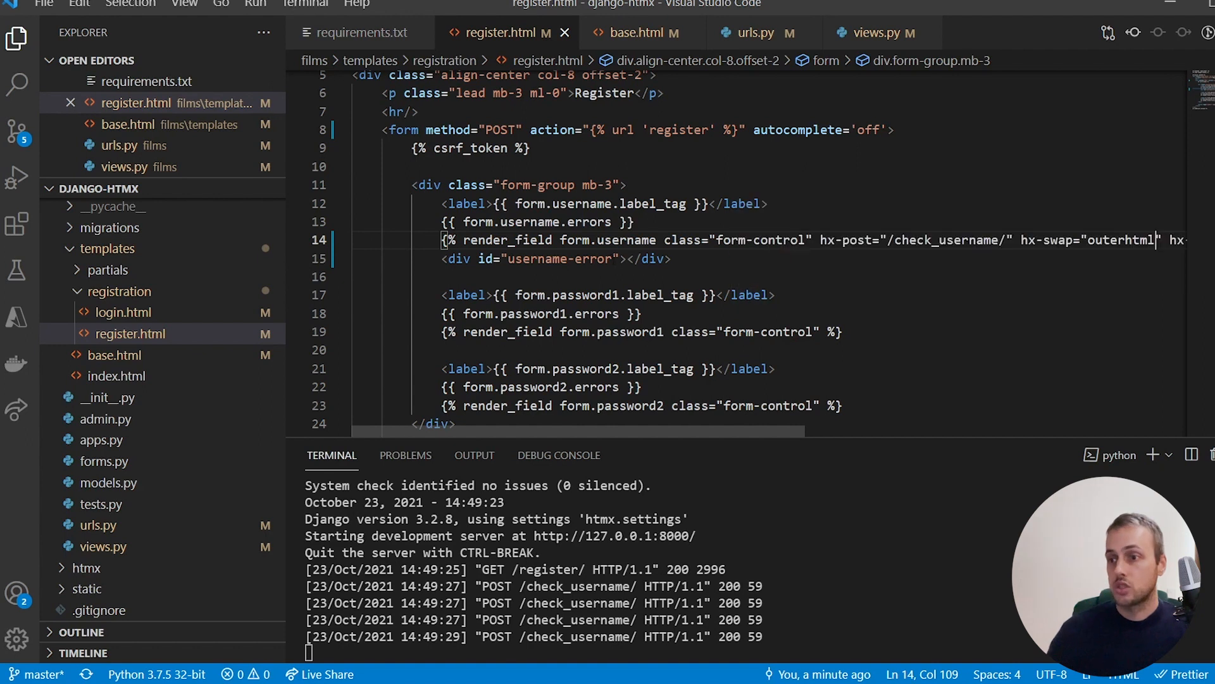
pyautogui.click(627, 258)
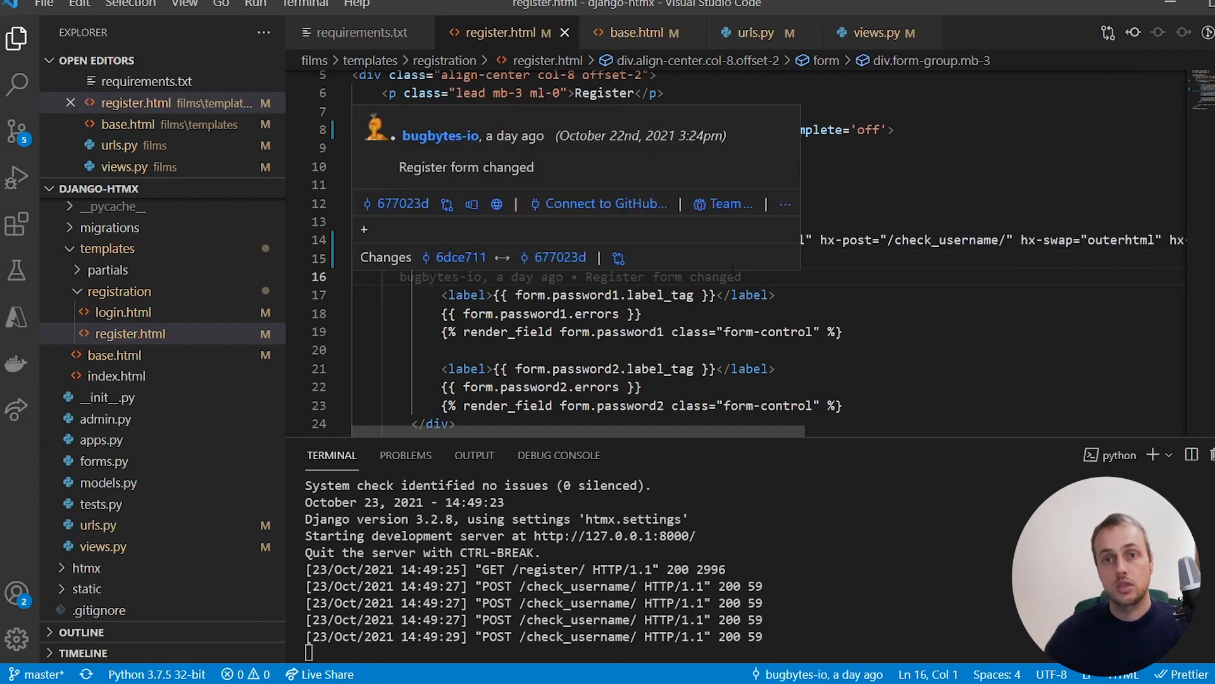
pyautogui.click(841, 308)
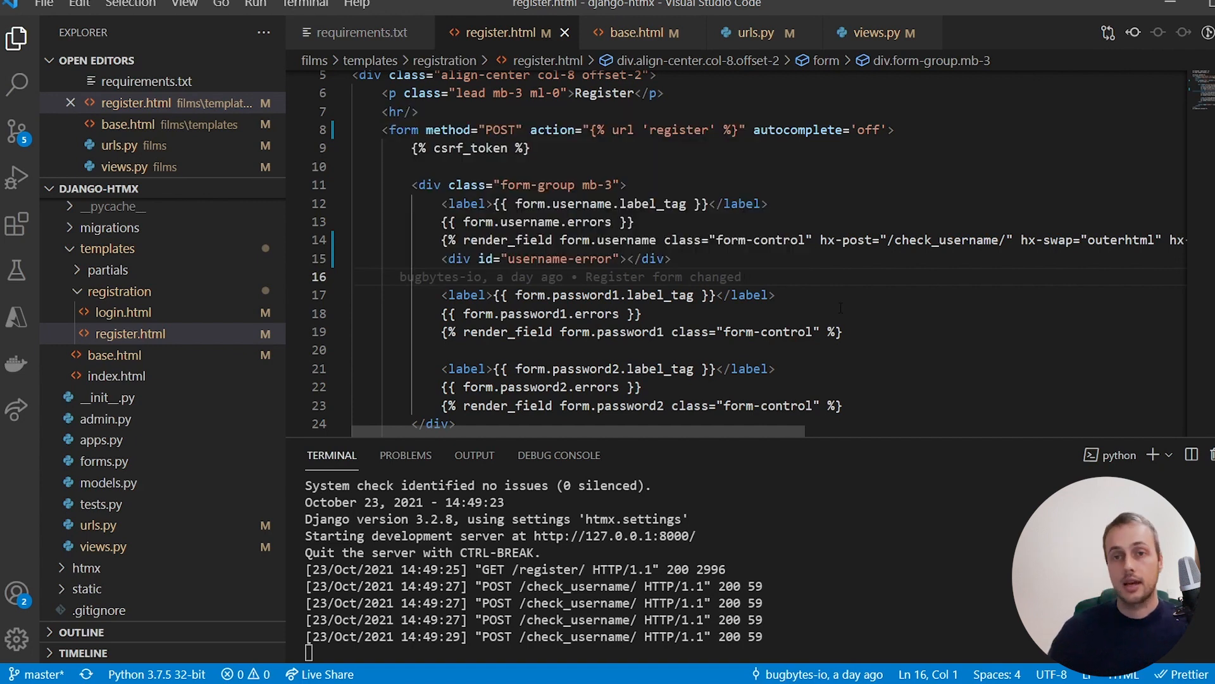